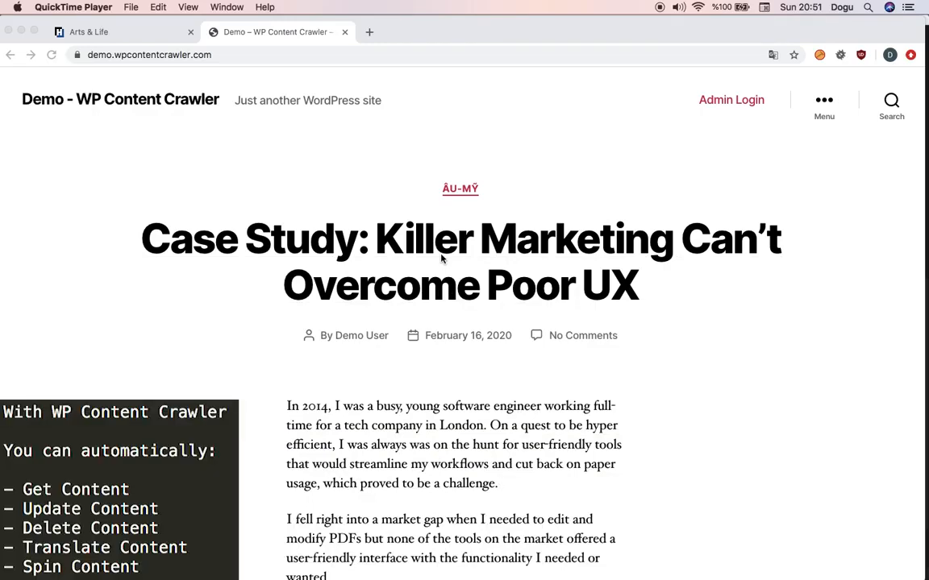
mouse_move(375, 266)
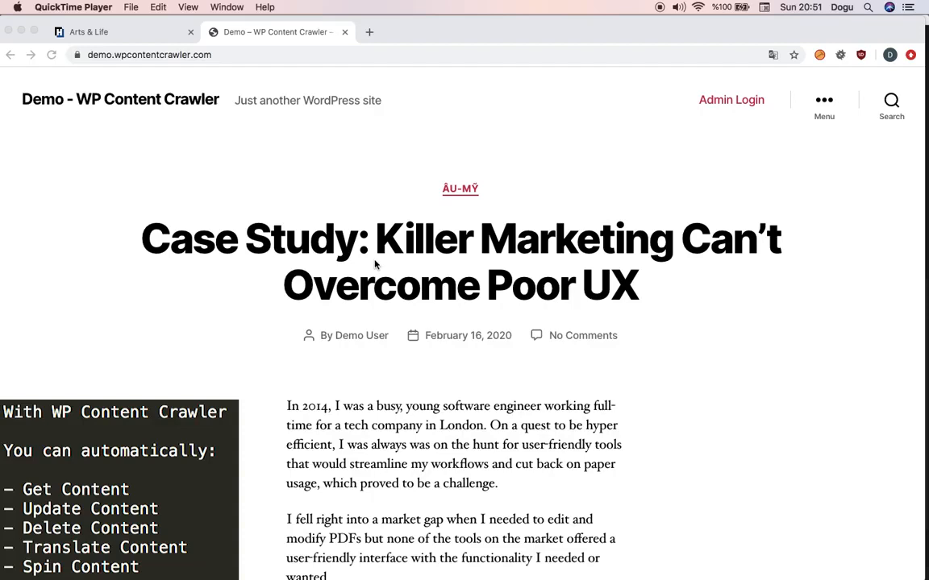
mouse_move(154, 77)
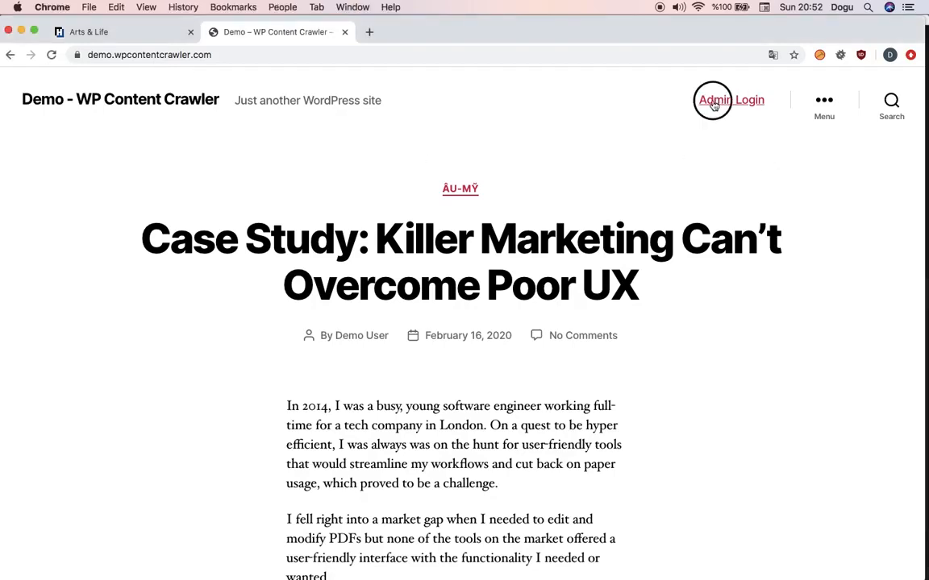
Log in to the demo admin using the English demo account credentials
click(729, 100)
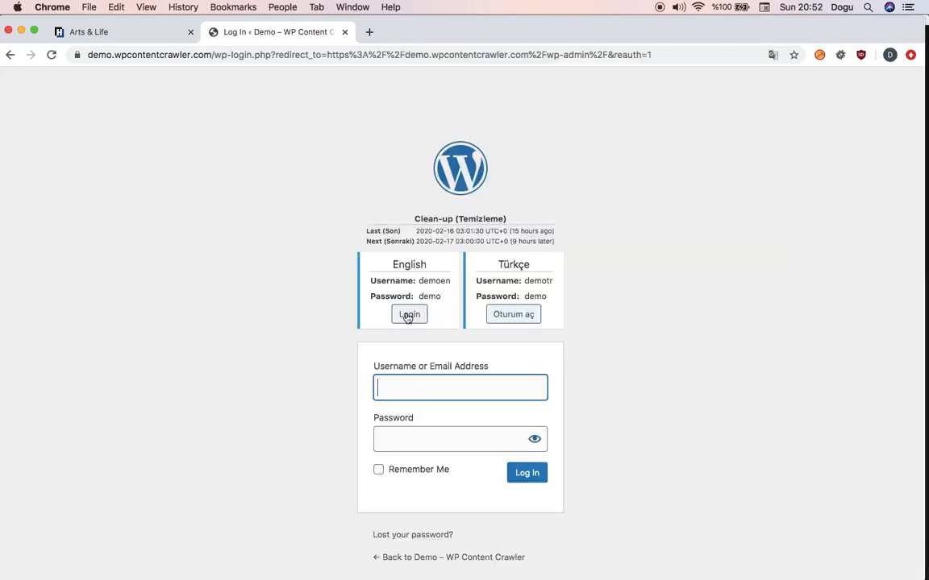
click(409, 315)
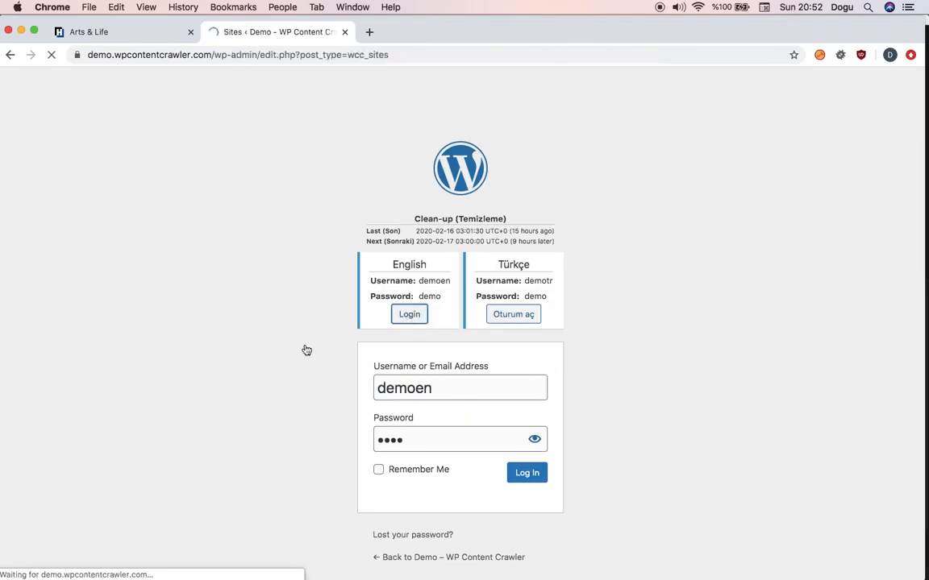
click(525, 472)
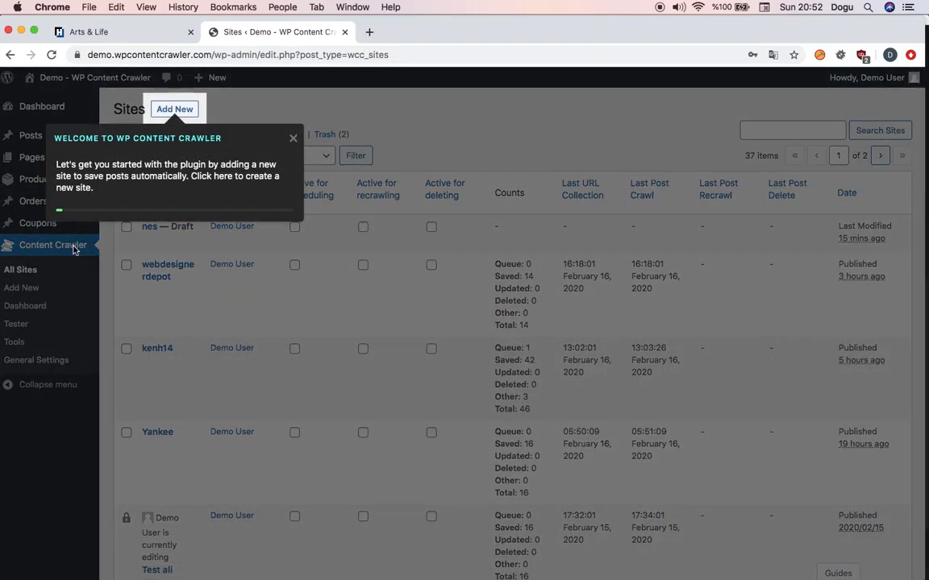
mouse_move(192, 249)
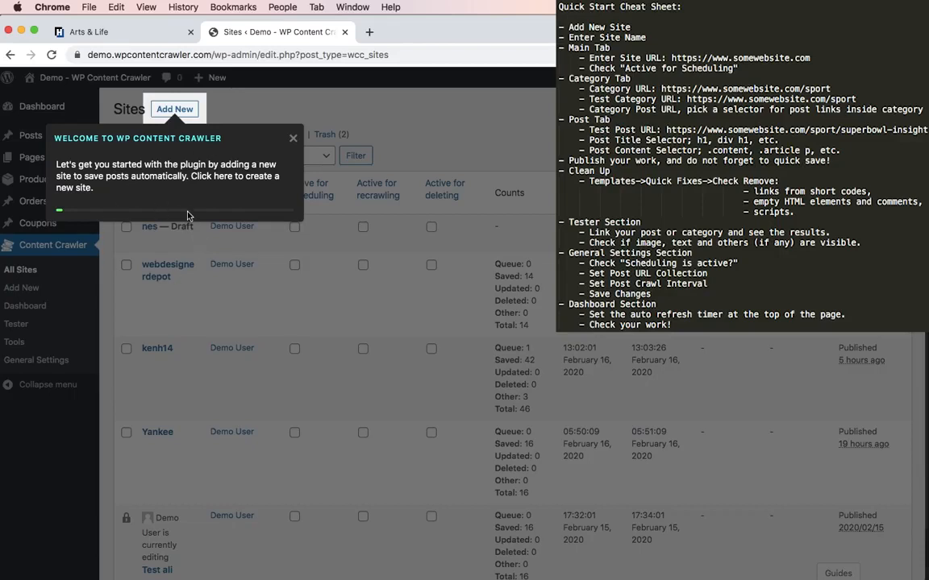
mouse_move(197, 213)
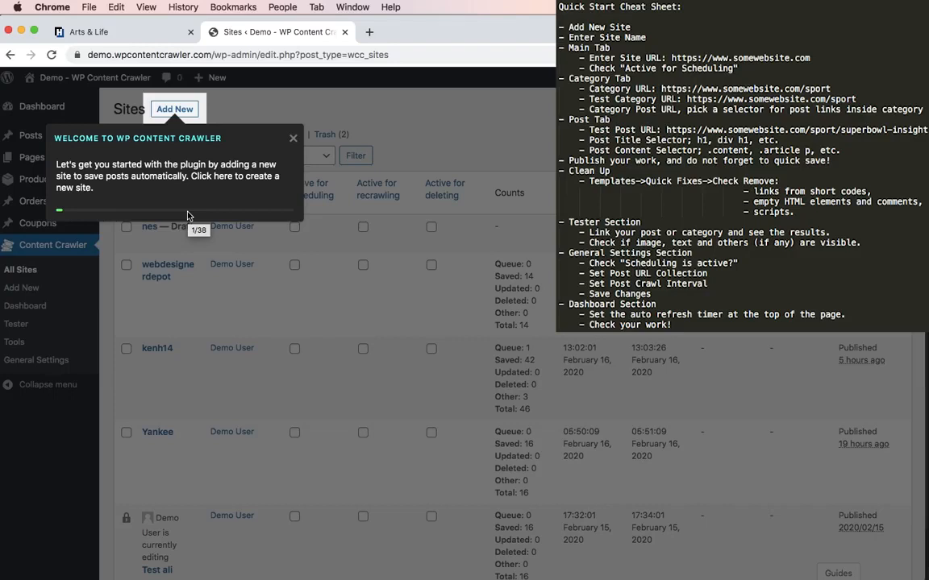
mouse_move(270, 198)
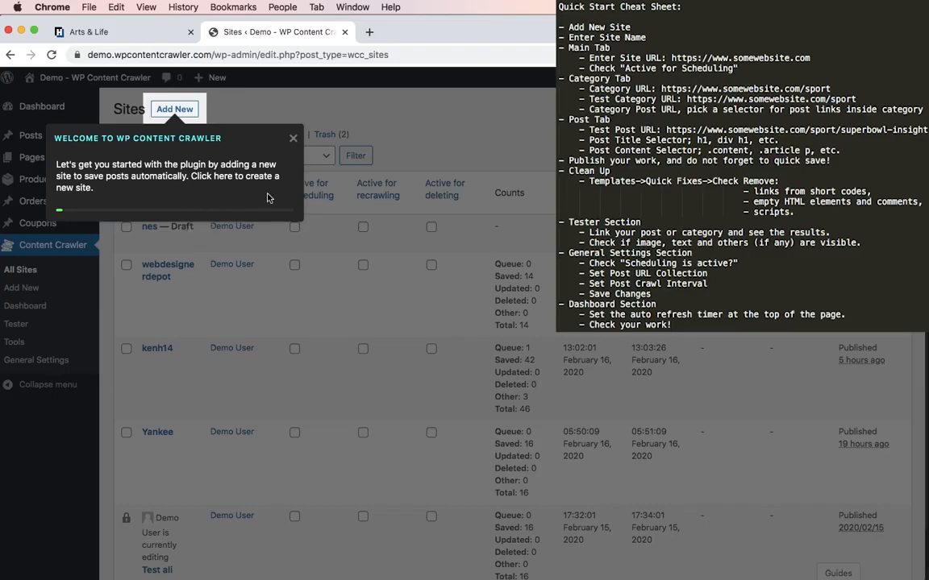
mouse_move(248, 200)
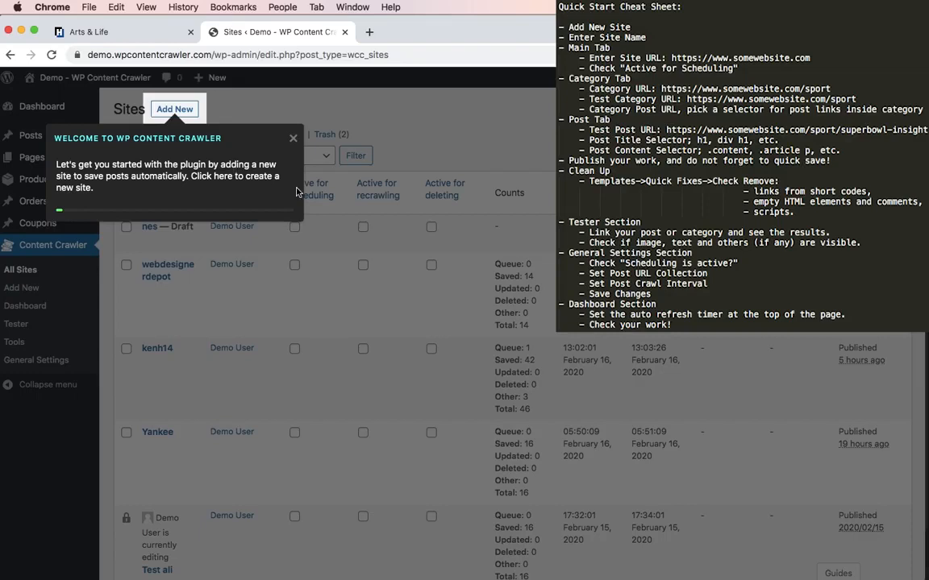
mouse_move(837, 570)
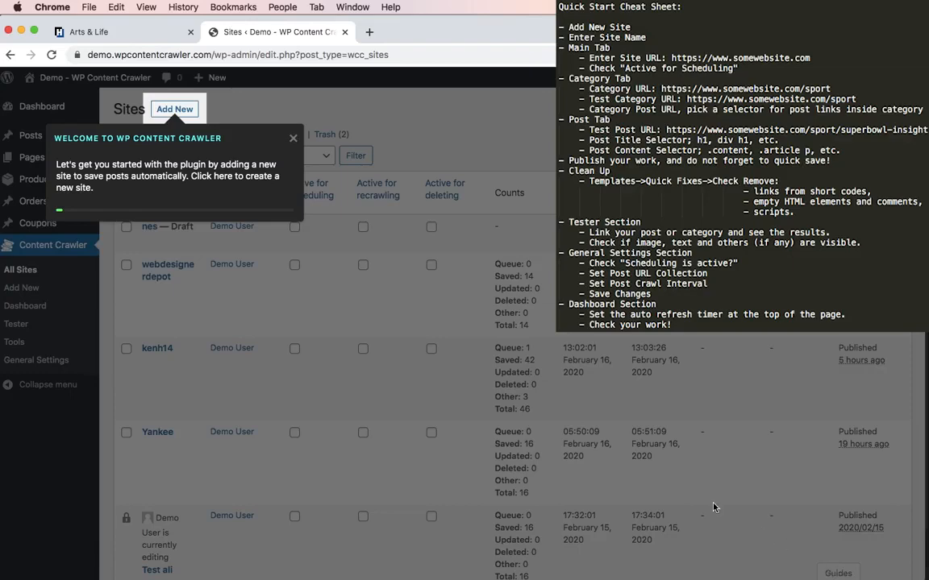
Dismiss the welcome tip and expand the 'Quick Start - Saving posts automatically' guide in Guides
click(293, 138)
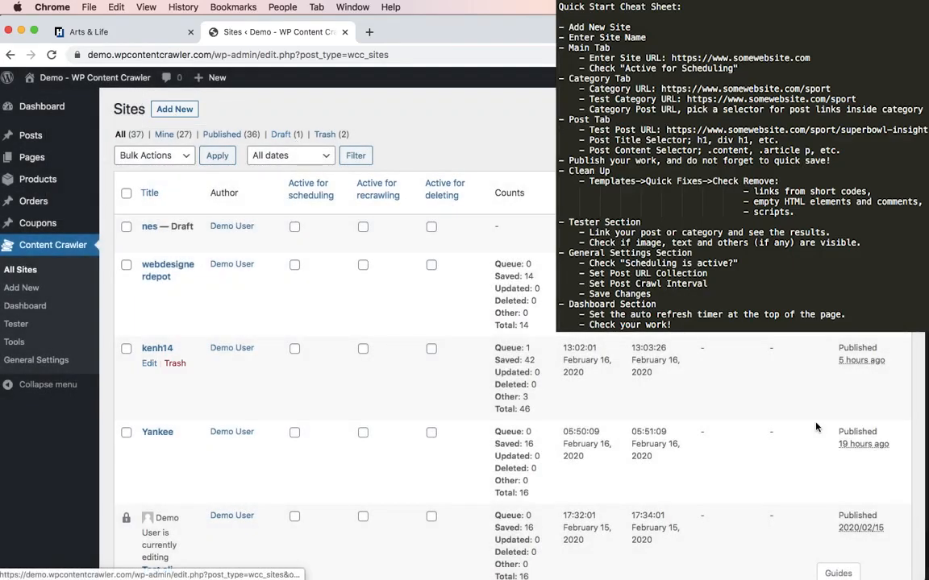
click(836, 574)
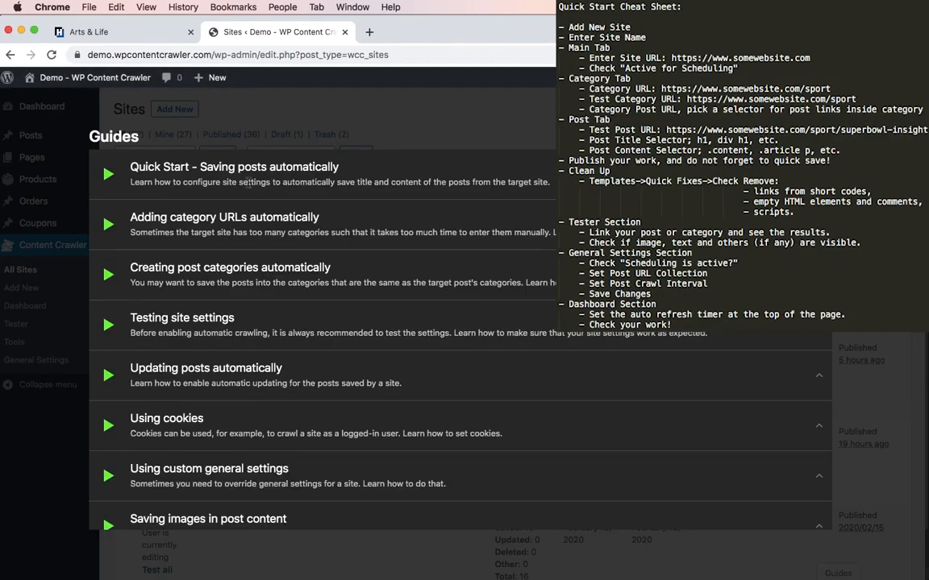
click(108, 174)
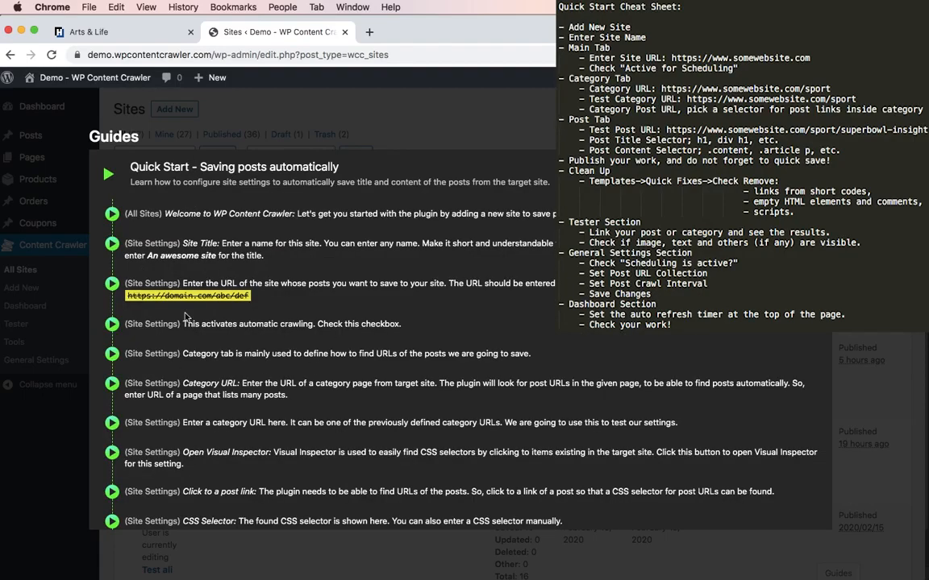
scroll(down, 3)
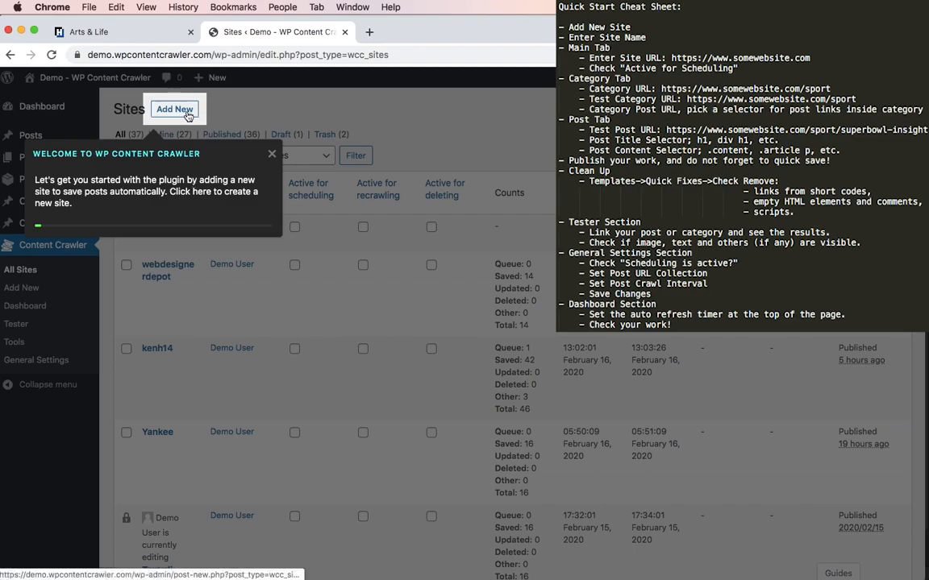
Add a new site titled 'Test Site Video' and advance to the site URL step
click(174, 110)
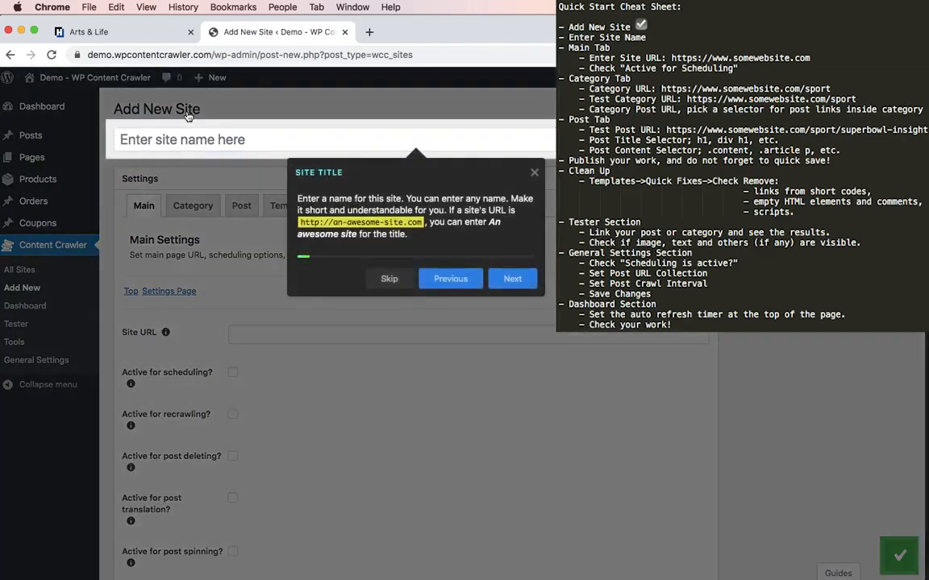
mouse_move(284, 87)
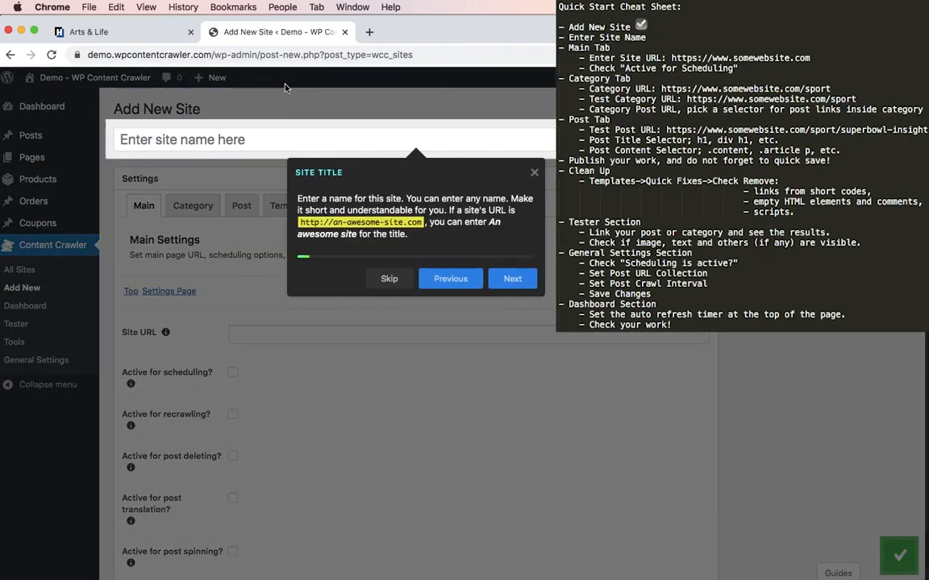
click(330, 138)
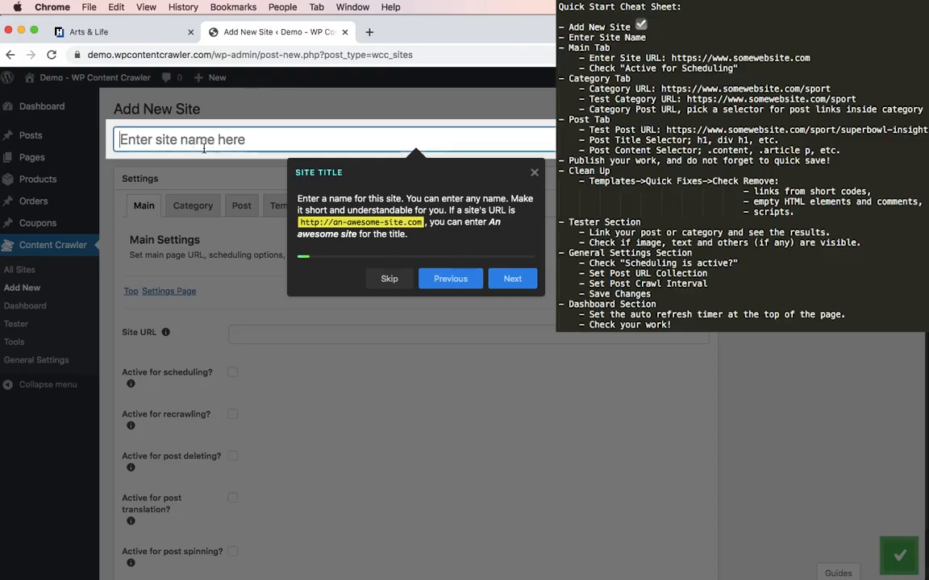
text(H)
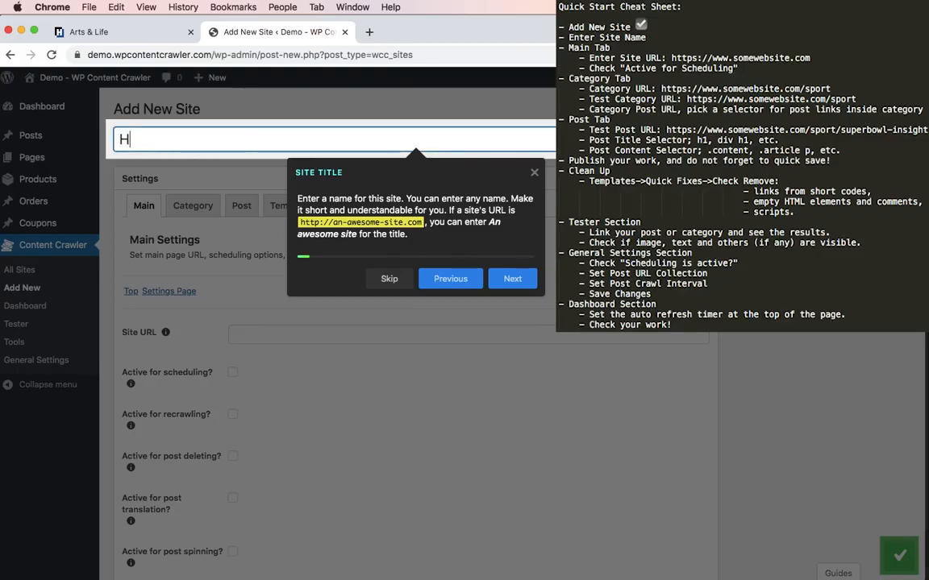
text(T)
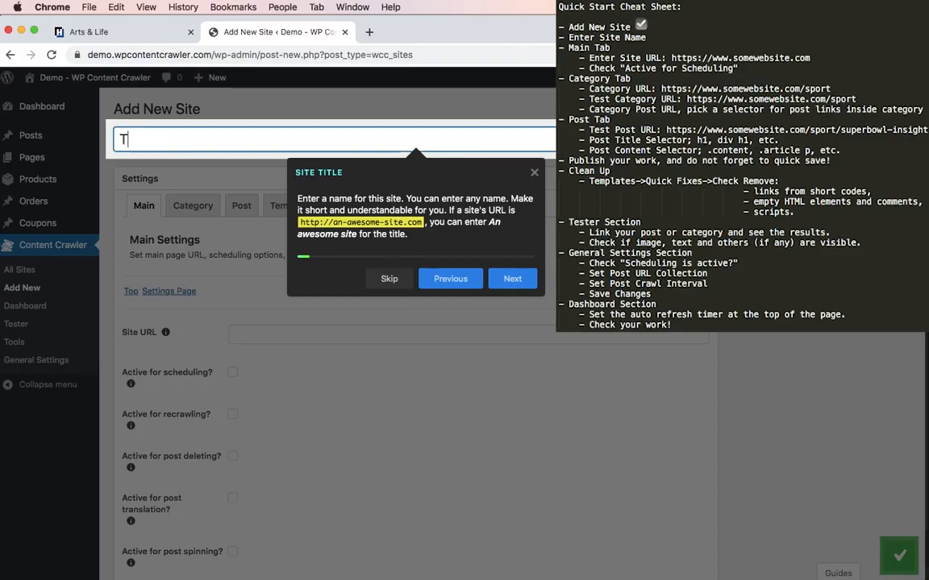
text(est Site Video)
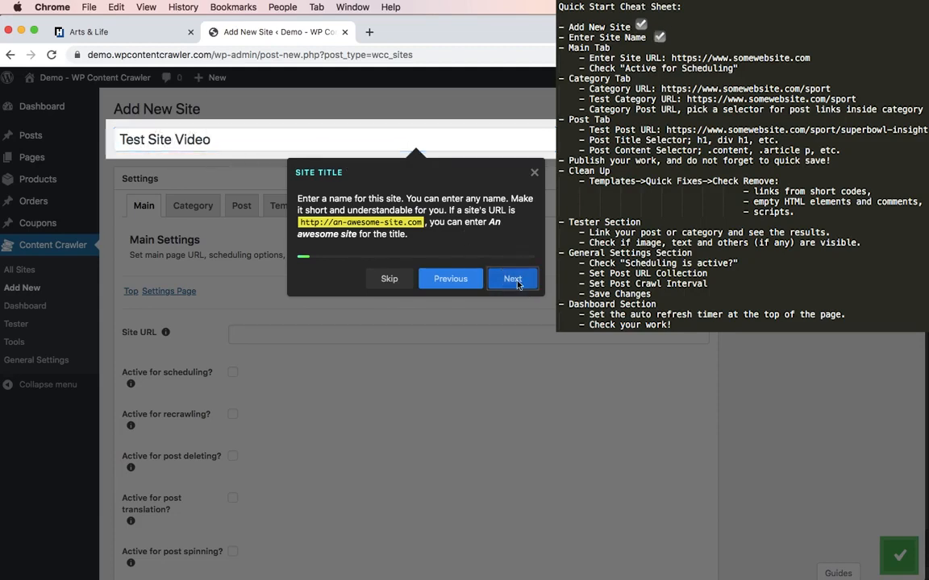
click(513, 277)
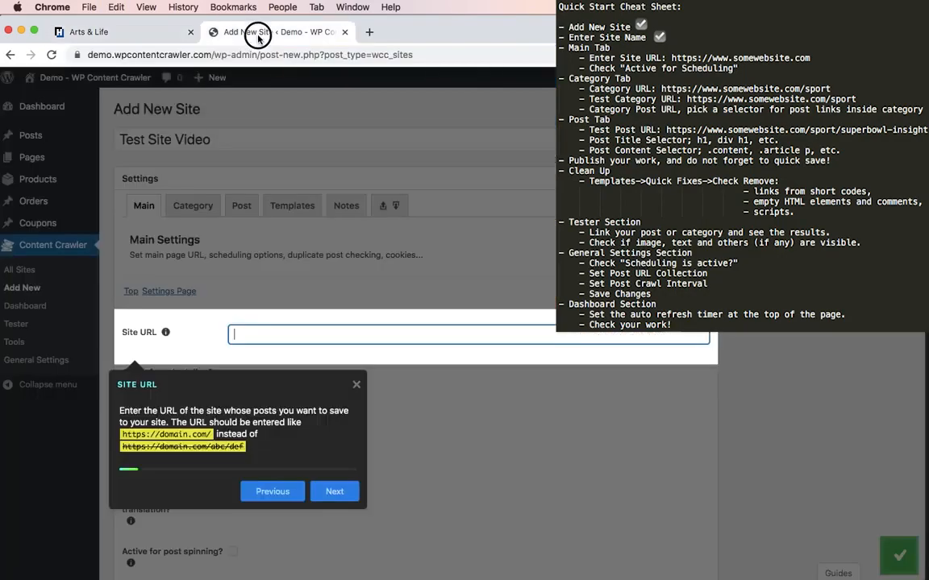
text(https://www.hurriyetdailynews.com/)
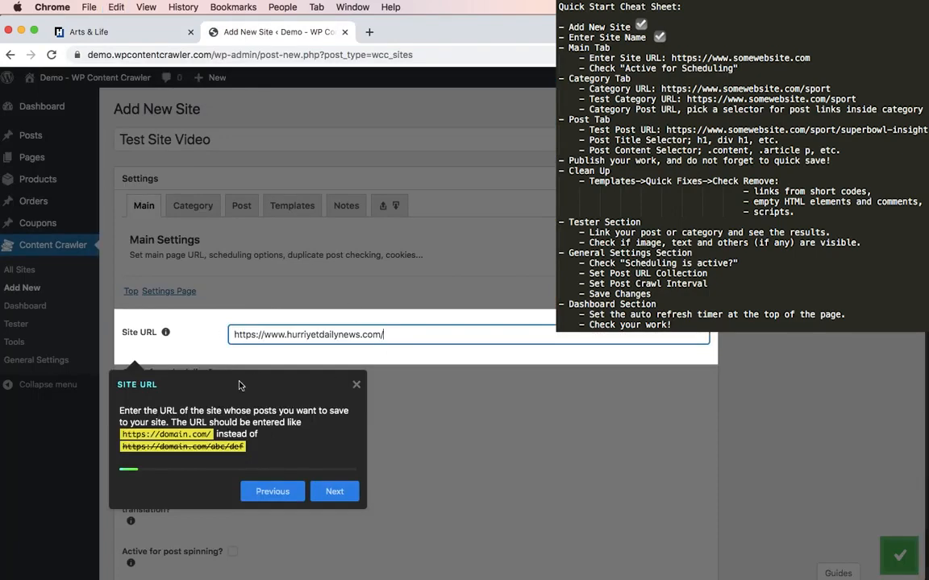
text(a)
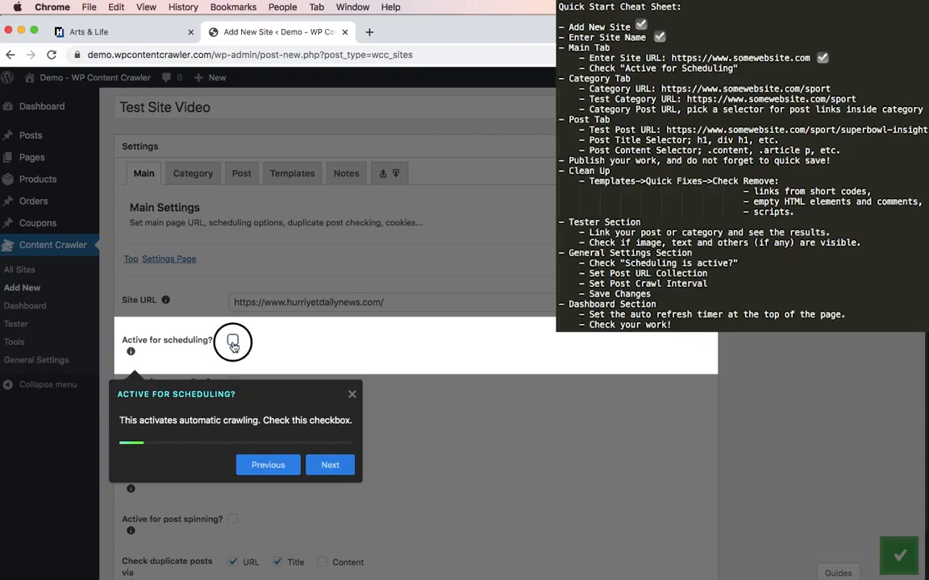
click(329, 464)
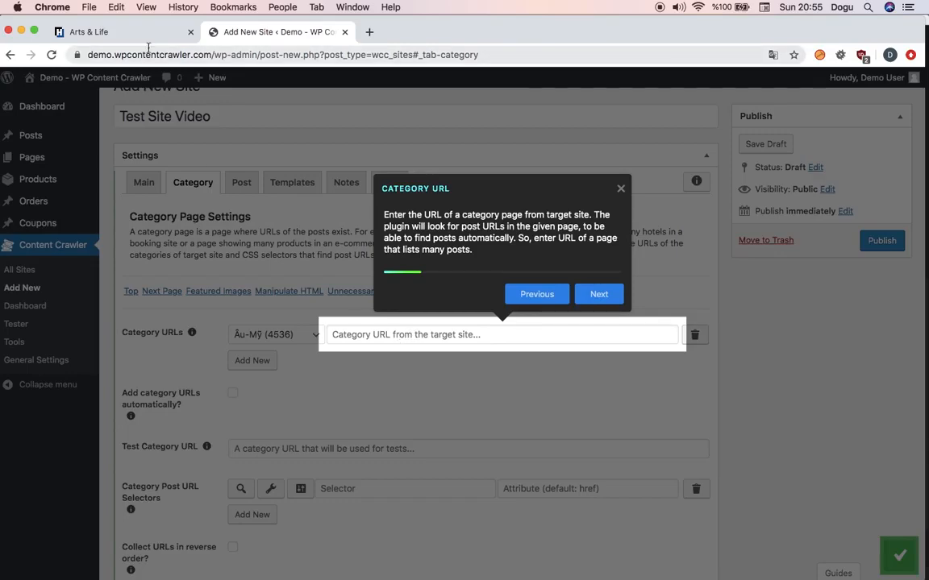
click(121, 32)
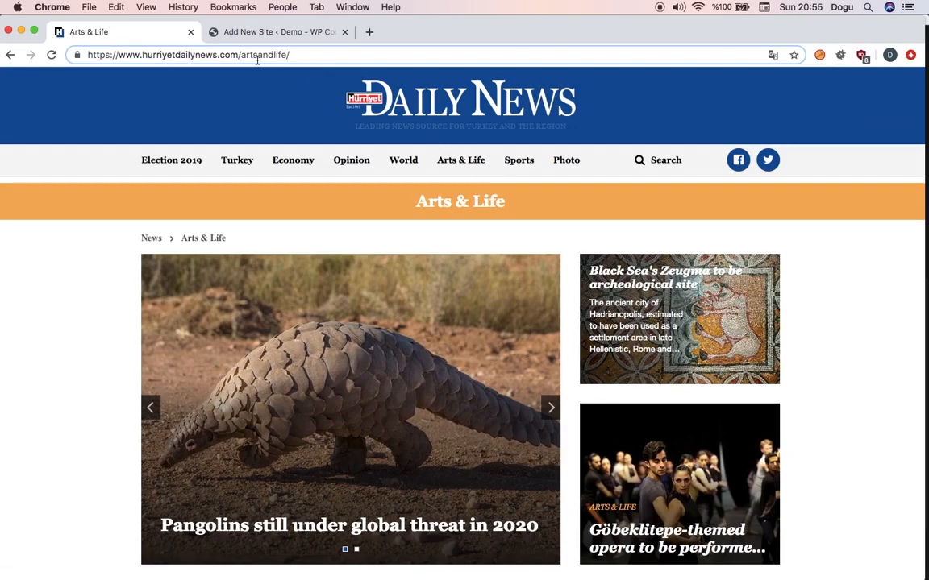
click(278, 32)
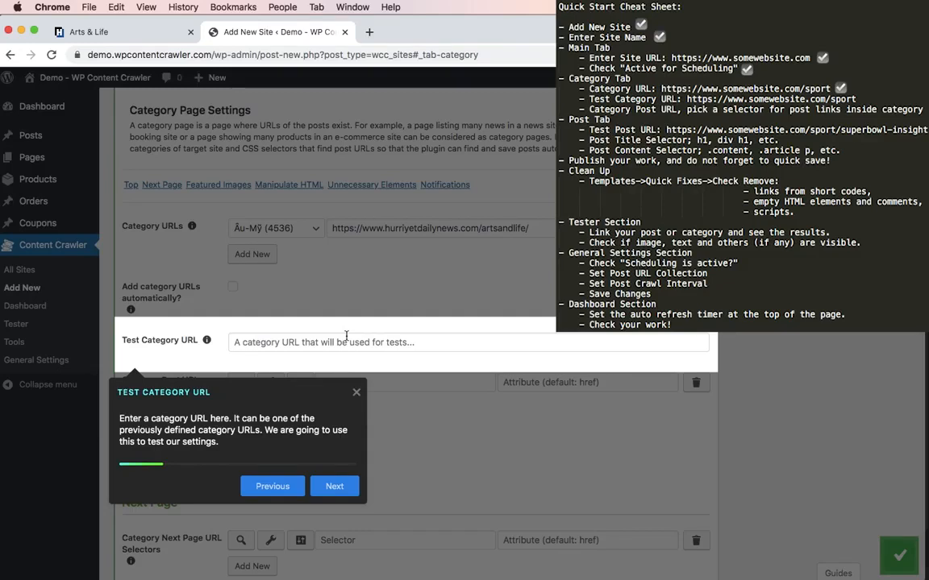
text(https://www.hurriyetdailynews.com/artsandlife/)
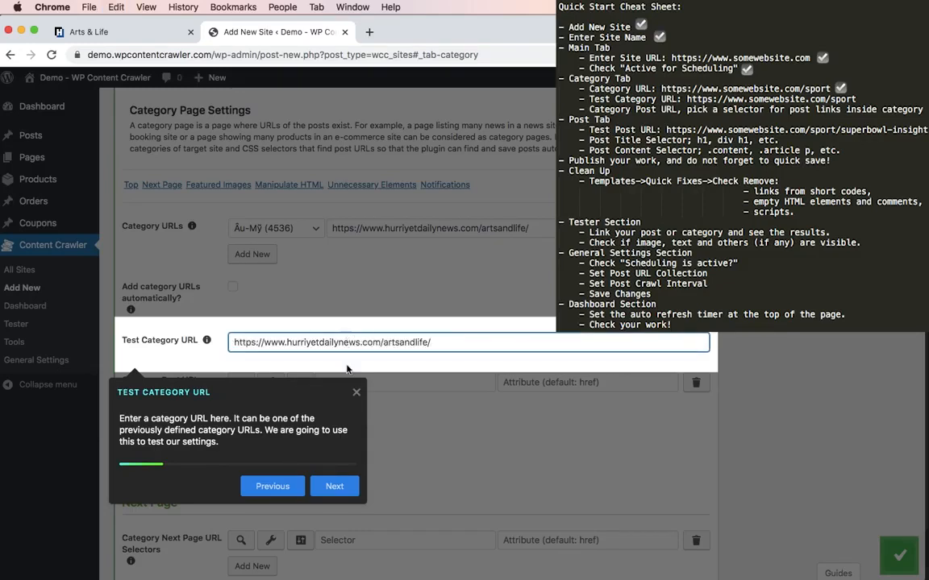
click(334, 486)
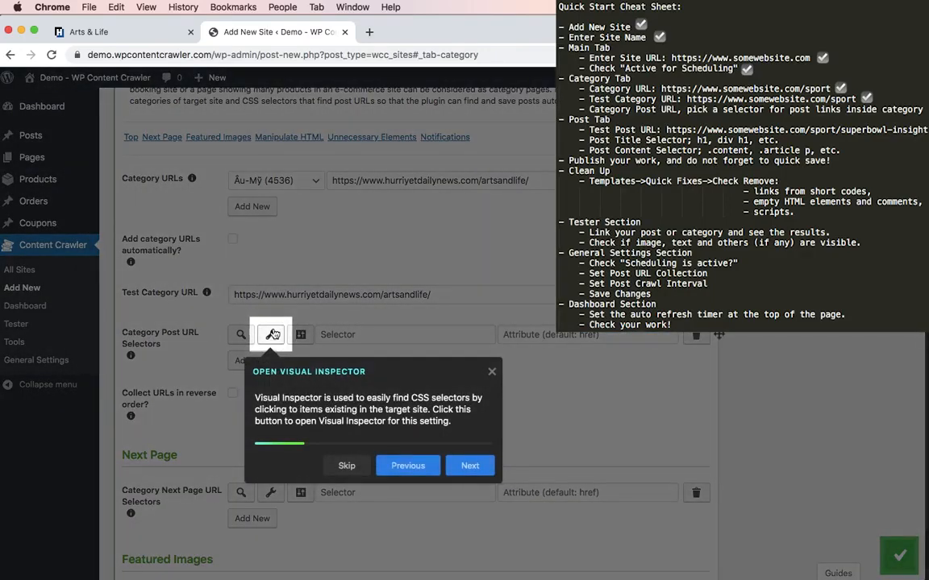
mouse_move(271, 333)
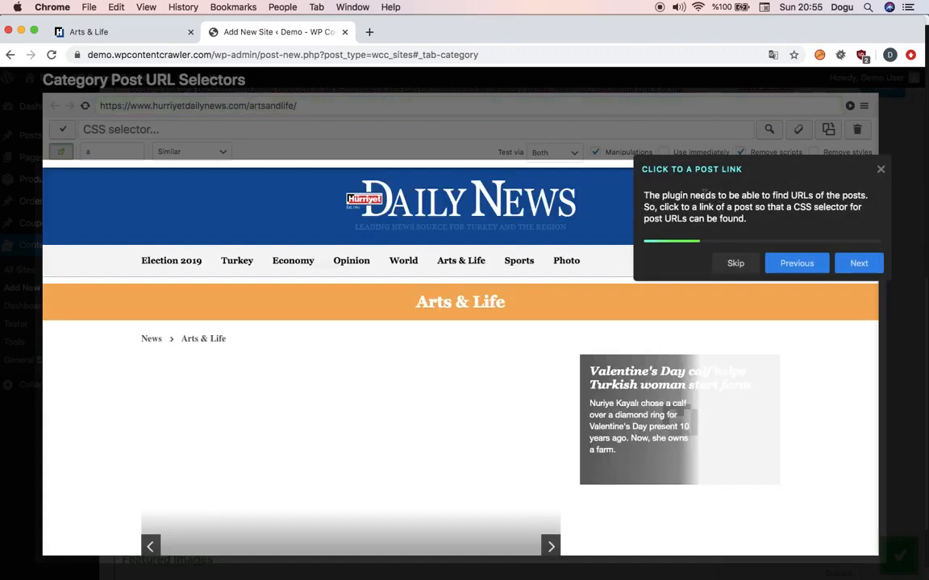
mouse_move(461, 261)
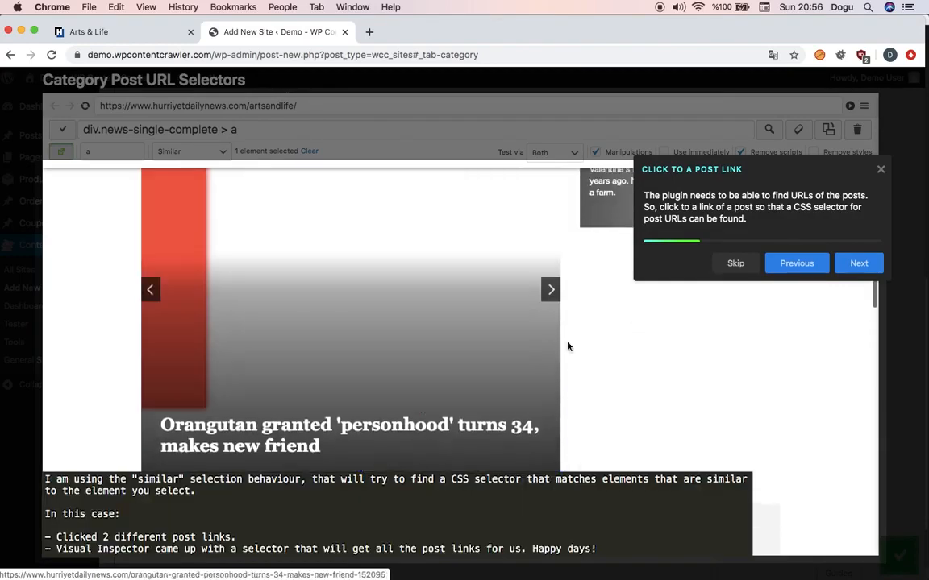
Select a second Arts & Life post link so the selector div > div > a matches all post links
click(459, 438)
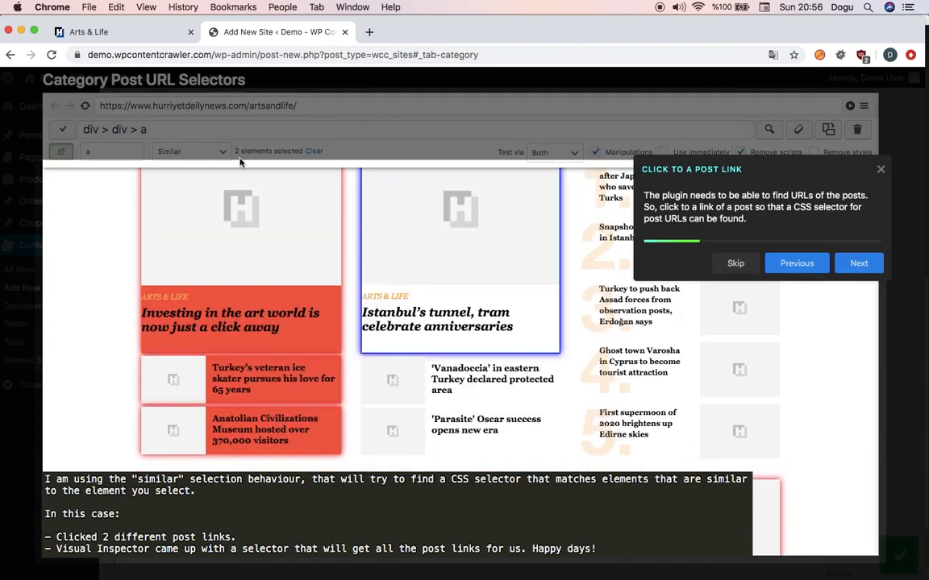
mouse_move(190, 153)
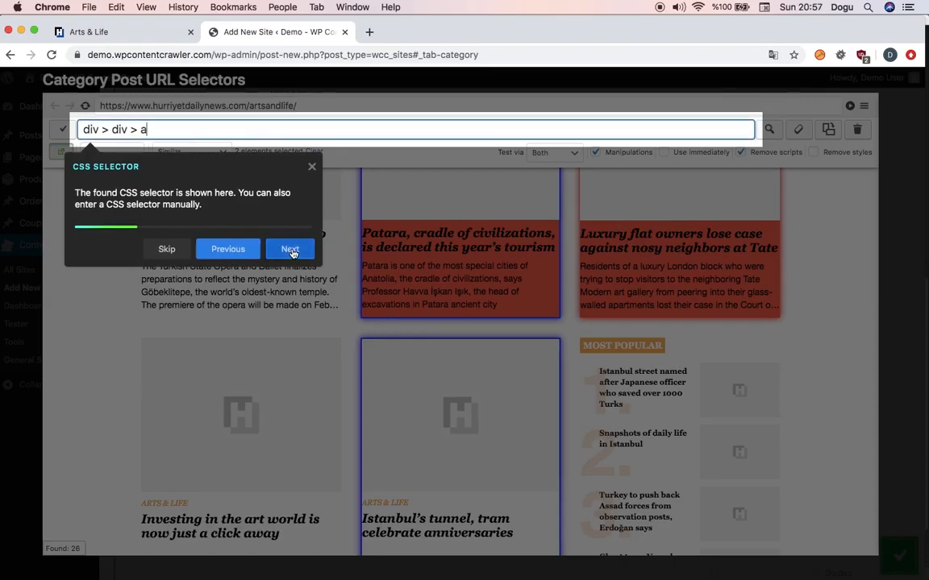
Use the found post URL selector, test it on the category page and verify a listed article opens
click(290, 248)
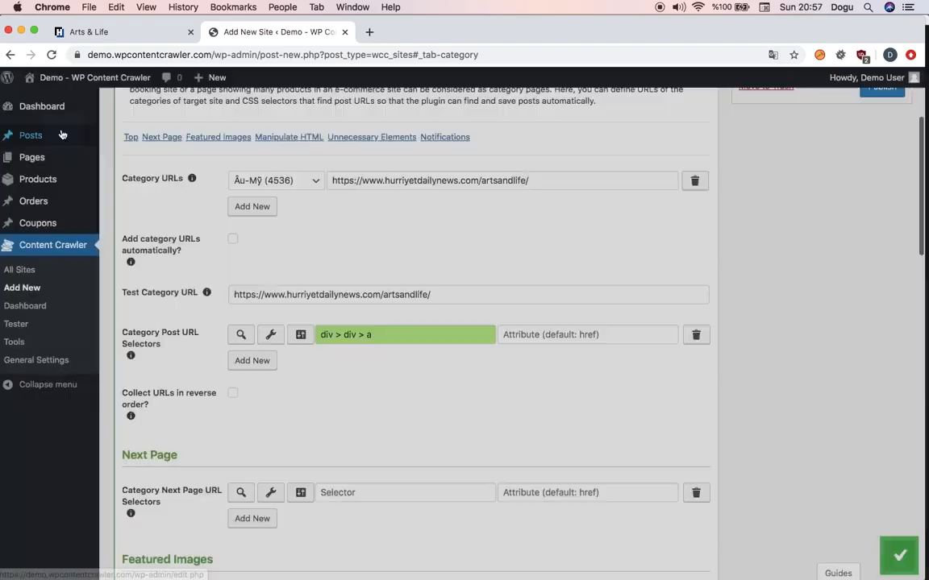
click(242, 333)
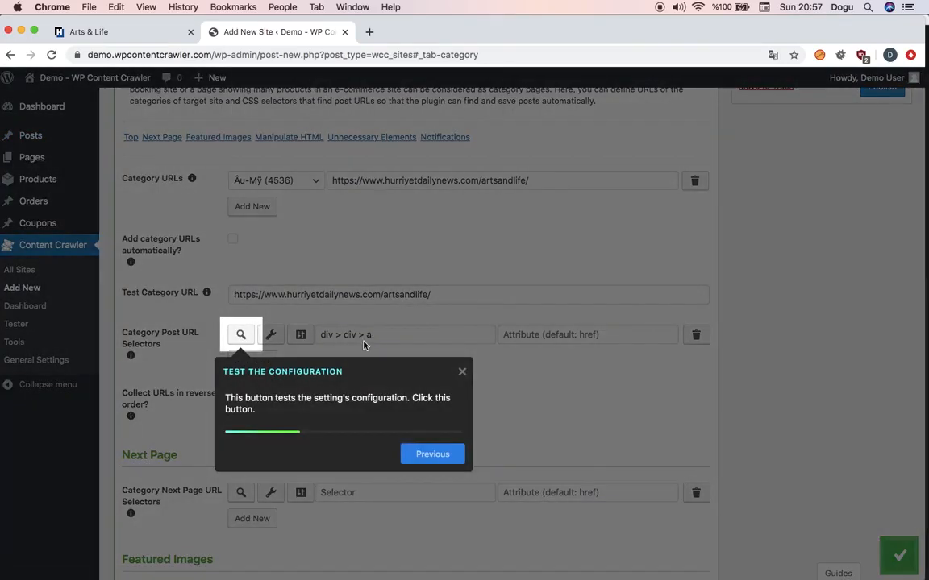
mouse_move(359, 378)
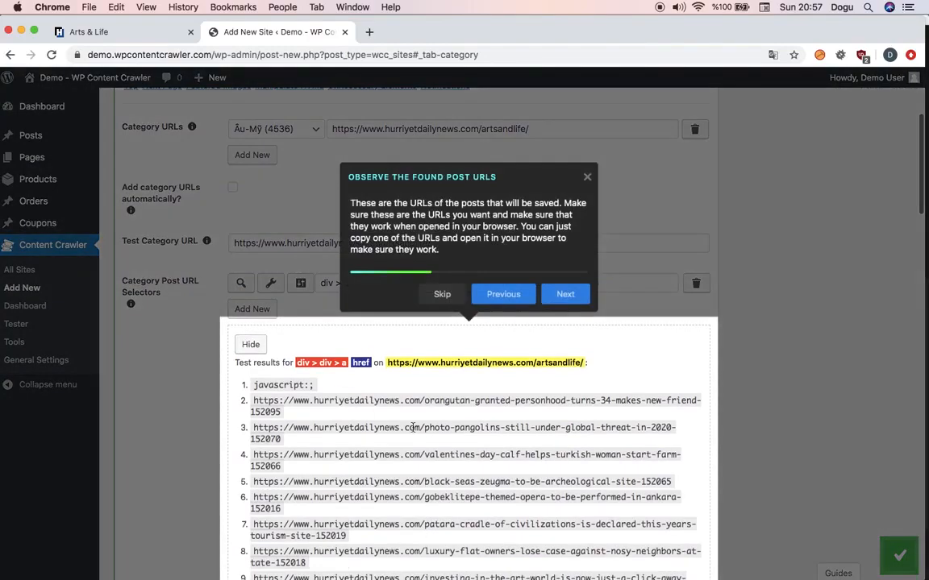
scroll(down, 3)
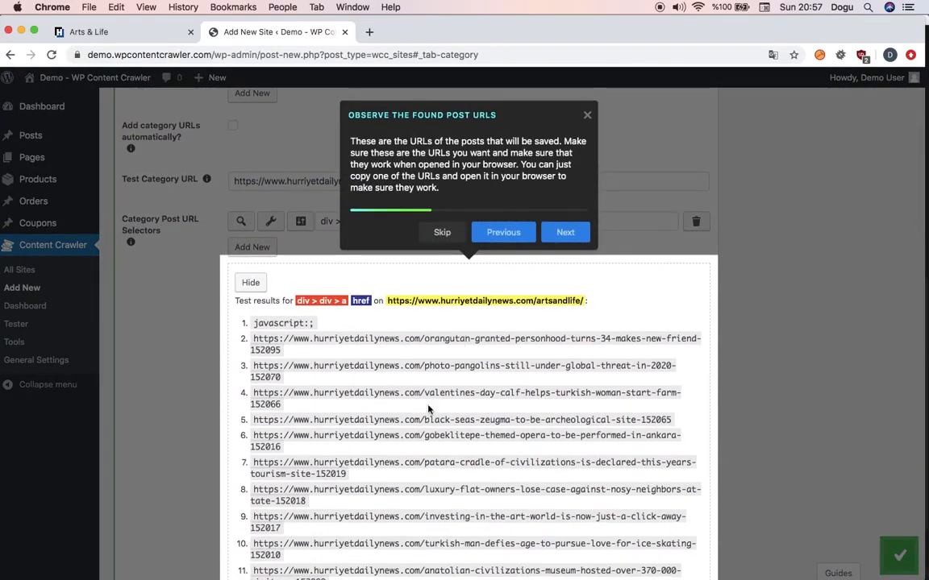
scroll(down, 3)
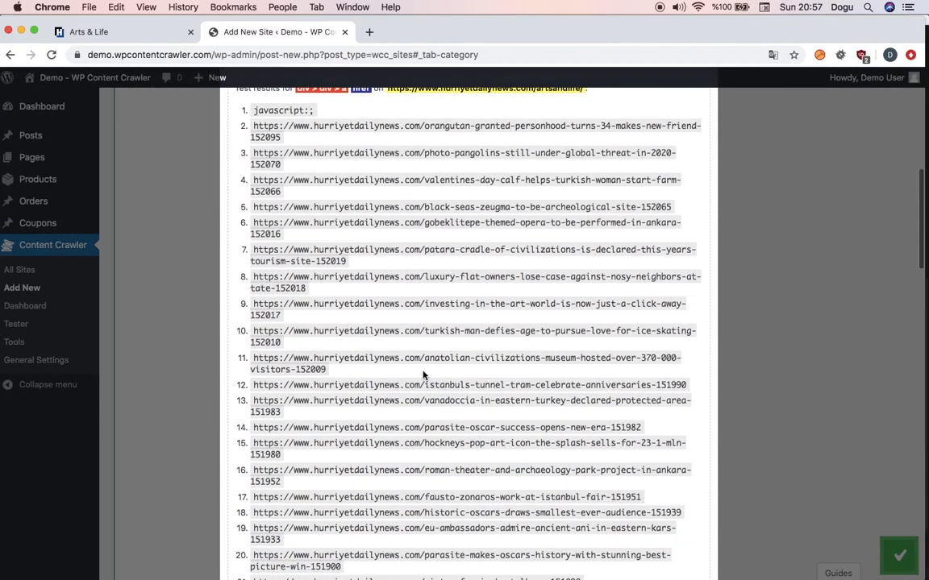
scroll(down, 3)
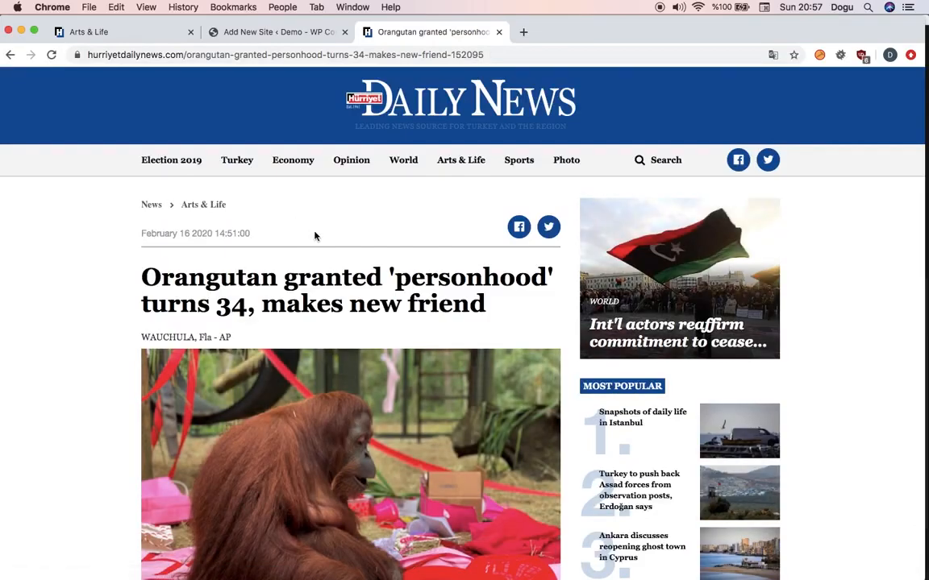
scroll(down, 3)
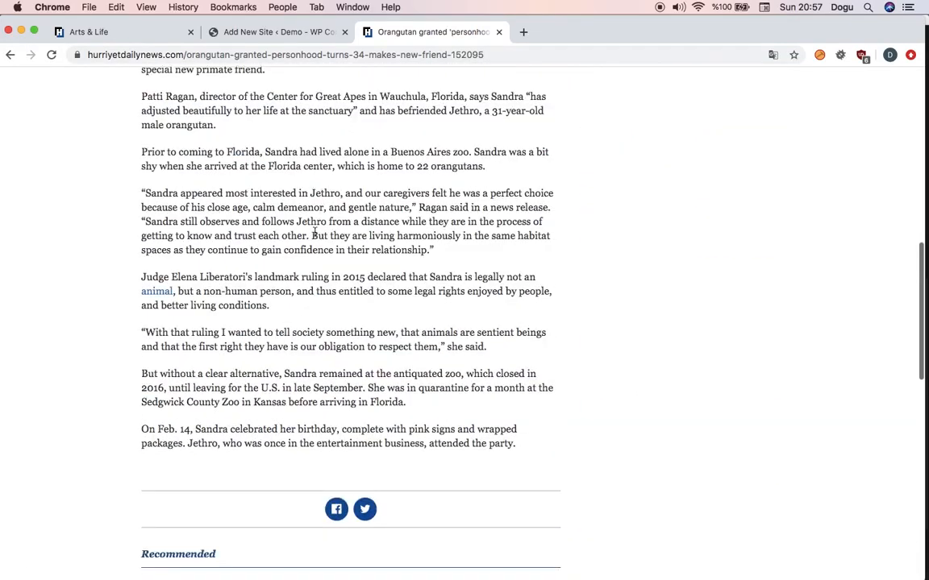
click(274, 32)
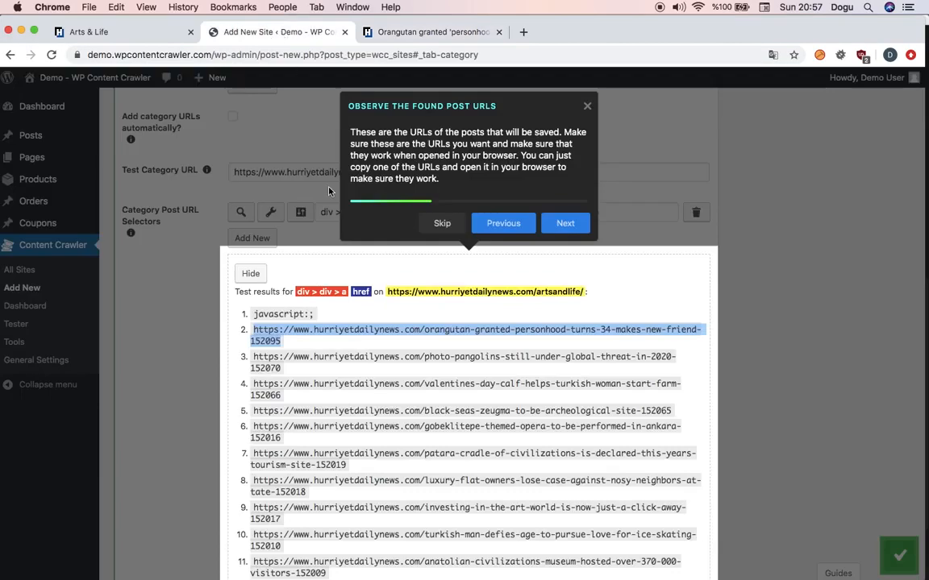
click(565, 223)
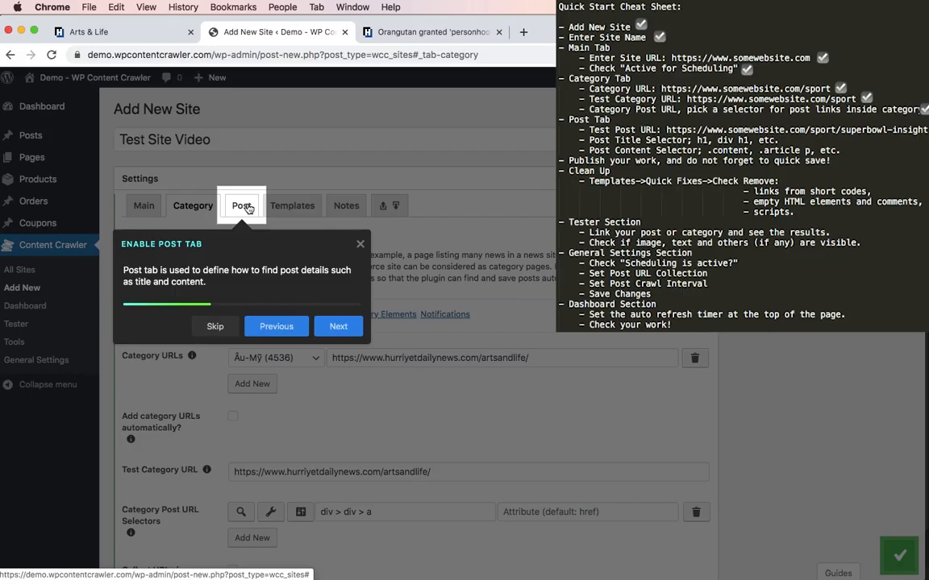
On the Post tab, set the Black Sea's Zeugma article URL as the Test Post URL
click(339, 326)
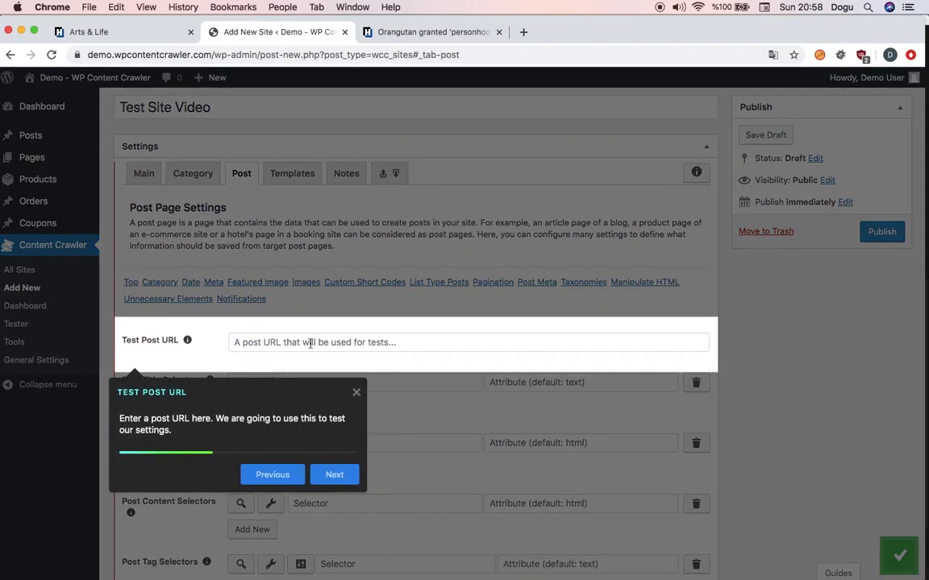
click(471, 342)
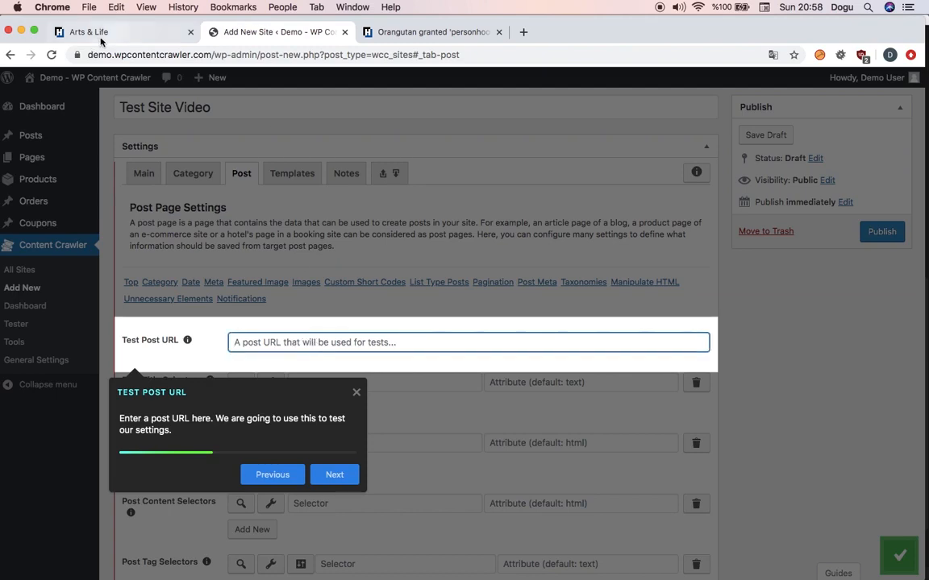
click(113, 32)
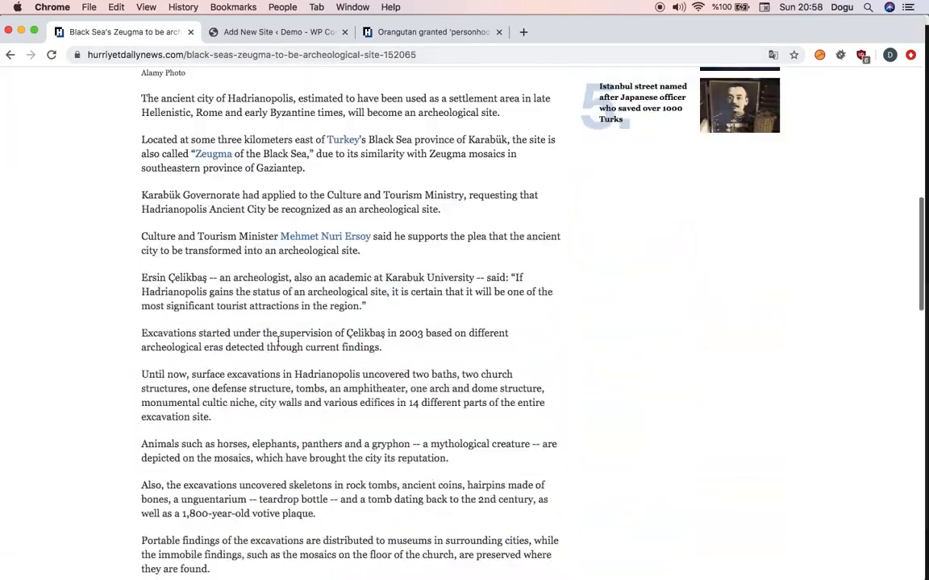
scroll(up, 3)
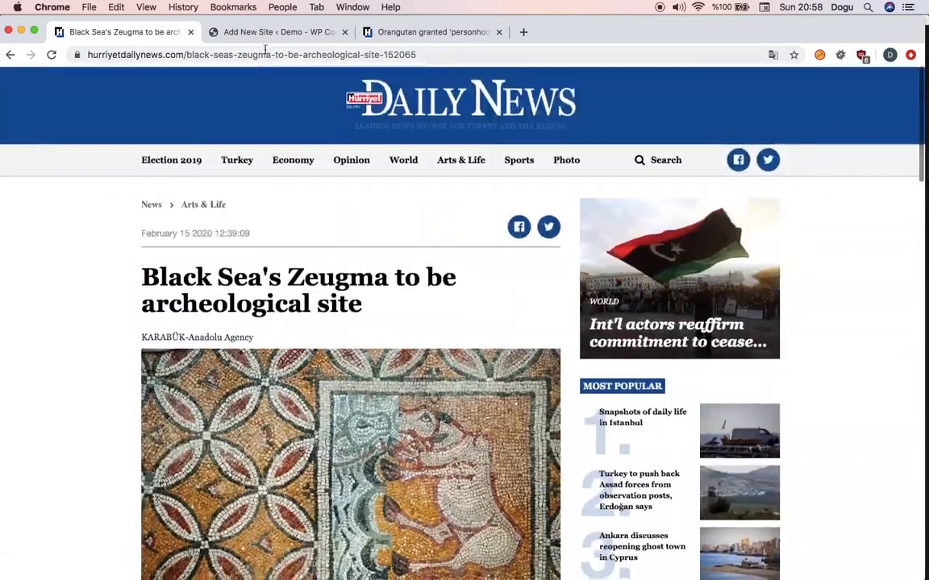
click(274, 33)
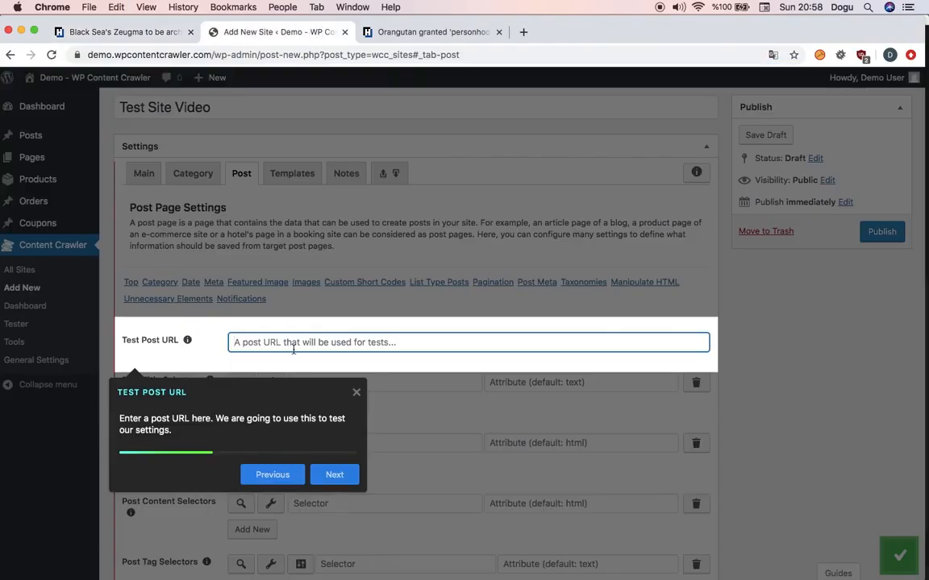
text(https://www.hurriyetdailynews.com/black-seas-zeugma-to-be-archeological-site-152065)
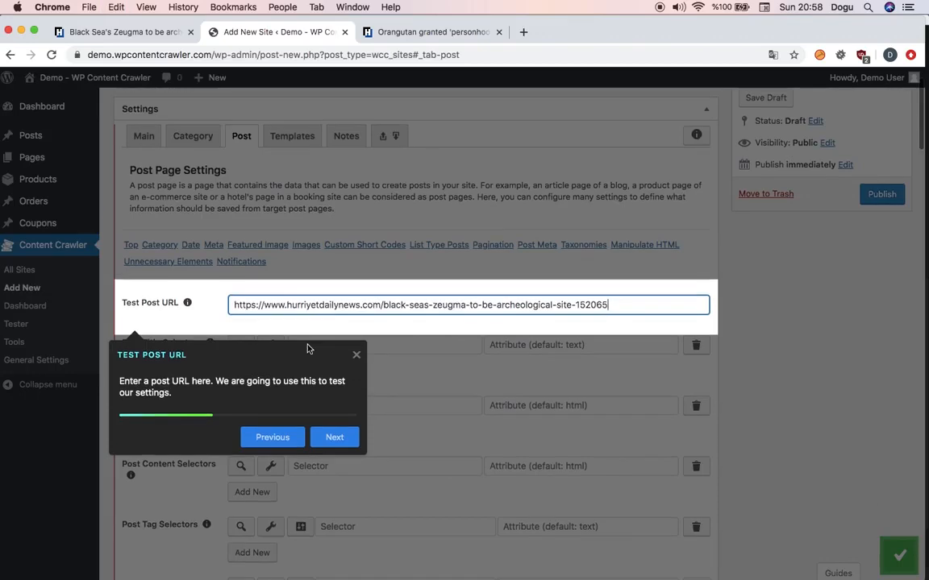
click(335, 437)
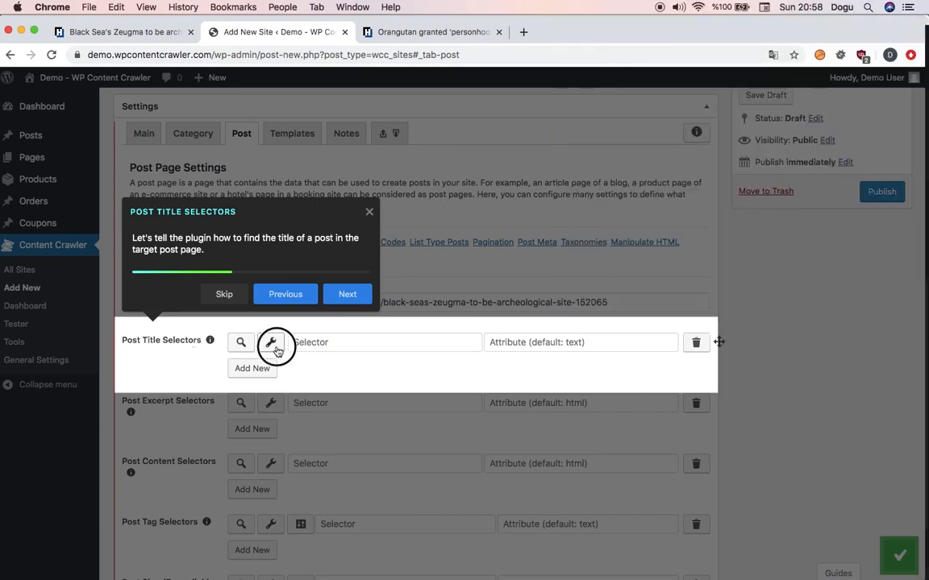
Pick the article headline as post title, use the h1 selector and test it returns the Zeugma headline
click(271, 342)
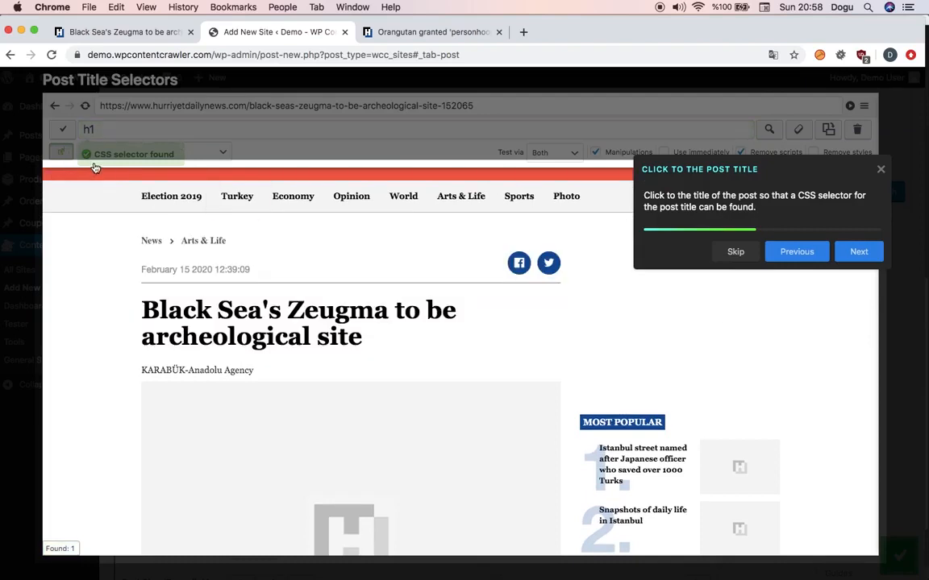
click(298, 323)
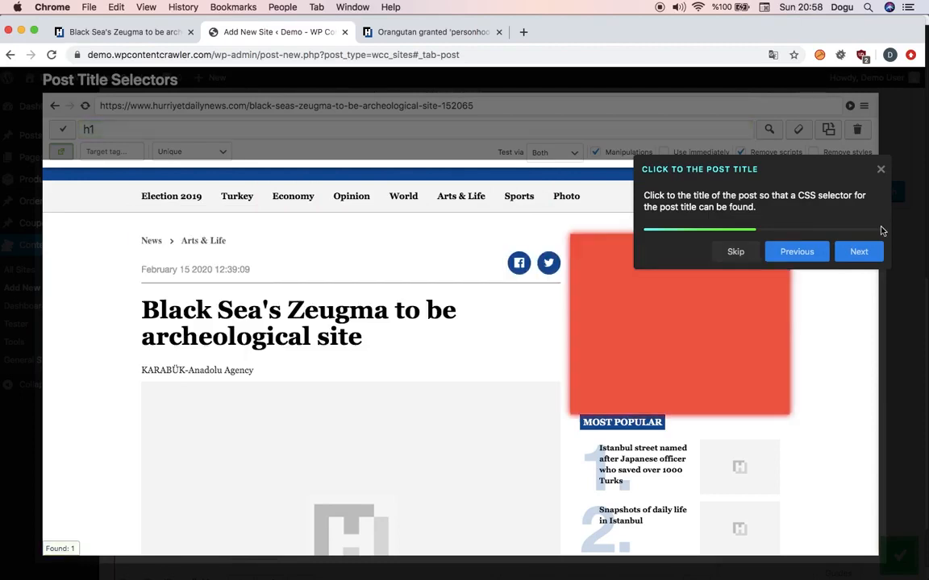
click(858, 252)
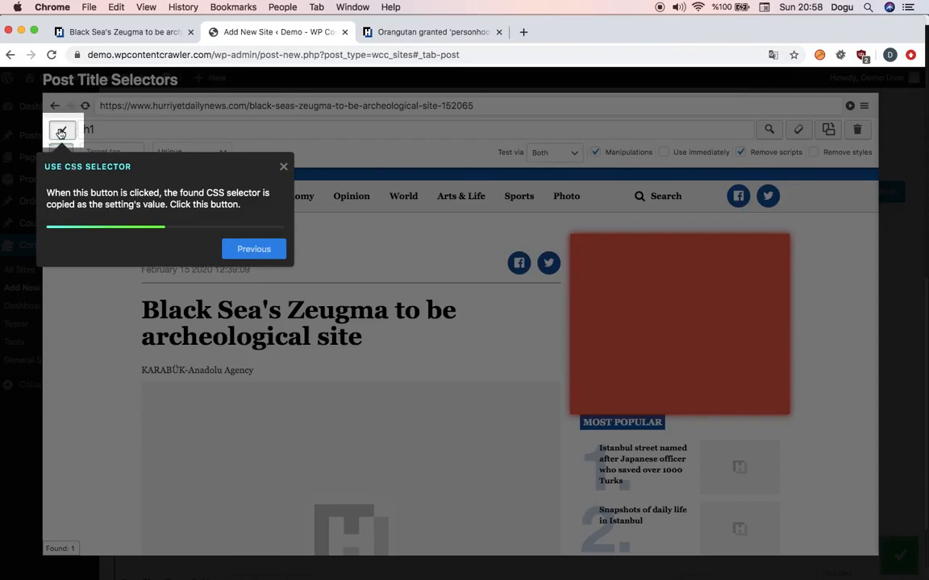
click(253, 248)
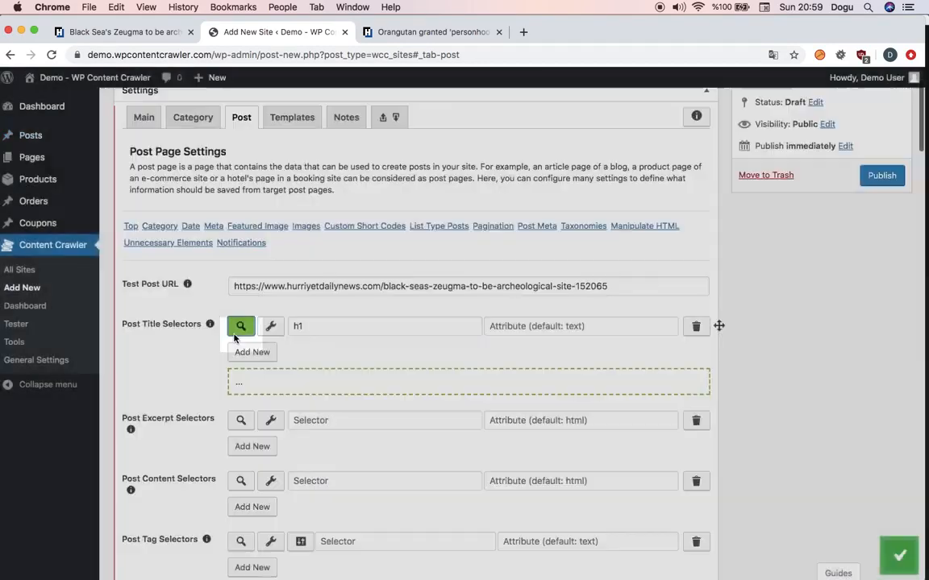
click(240, 325)
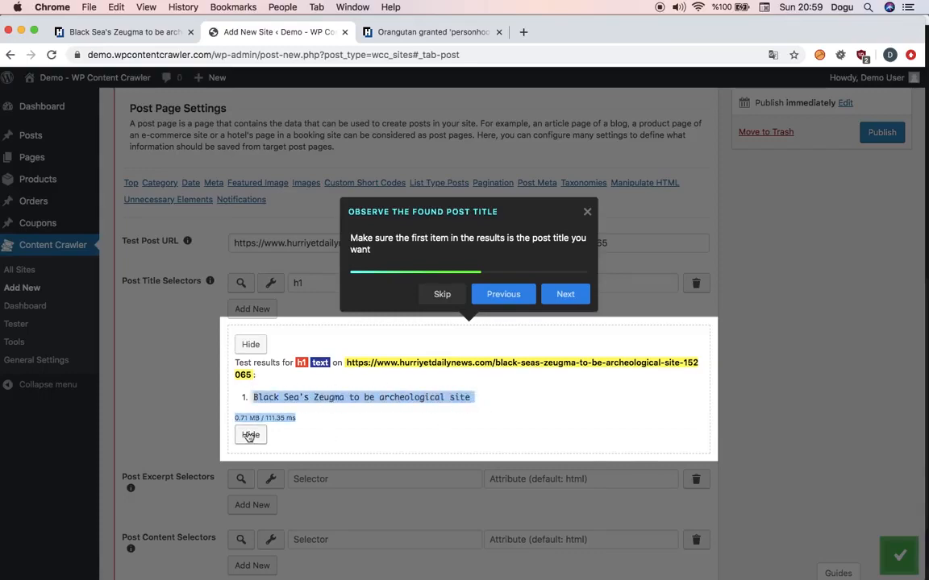
click(564, 294)
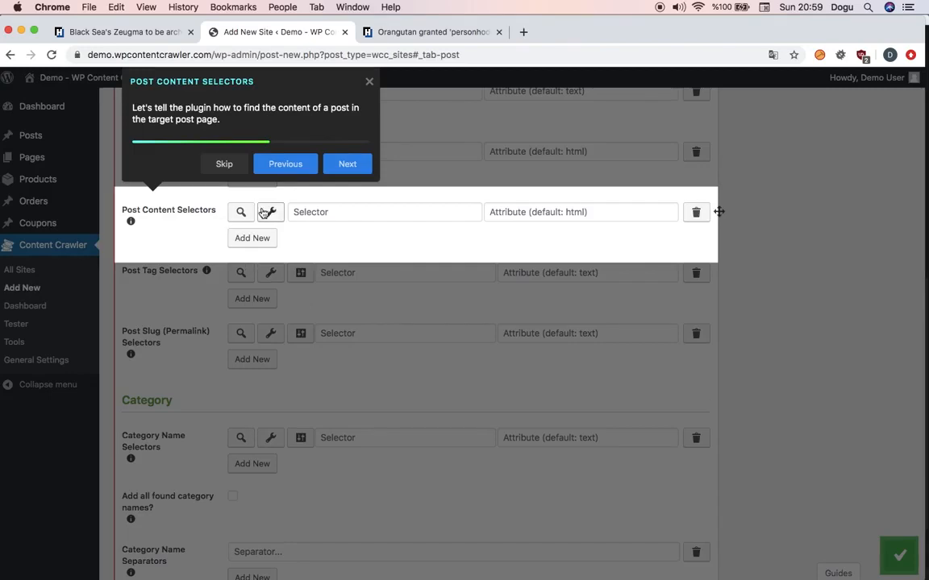
mouse_move(269, 213)
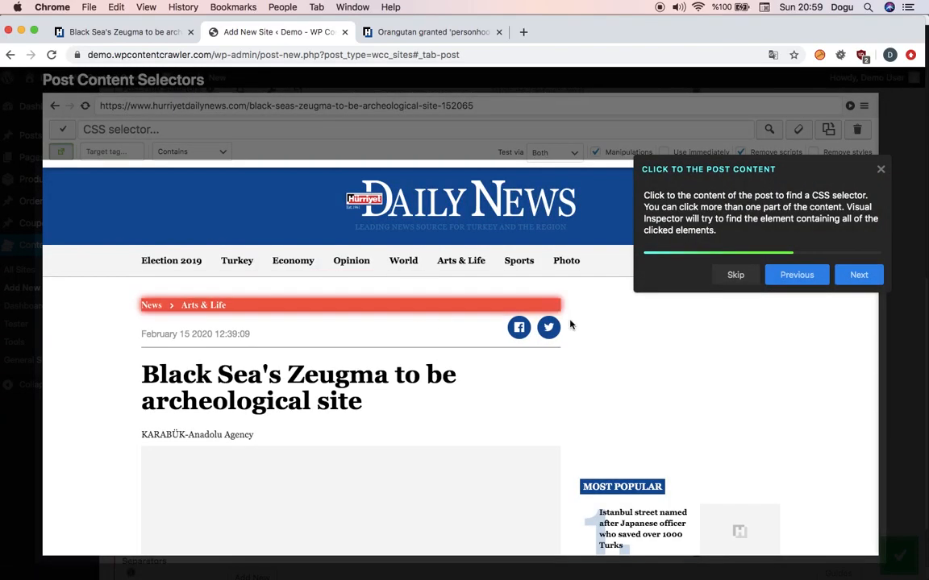
Pick the first article paragraph and use div.content > p as the Post Content Selector
scroll(down, 3)
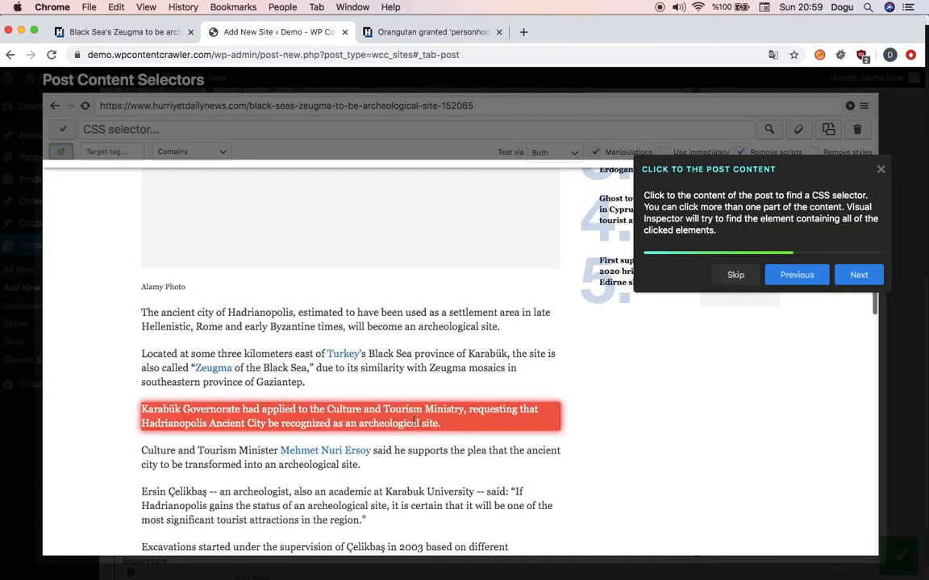
click(347, 319)
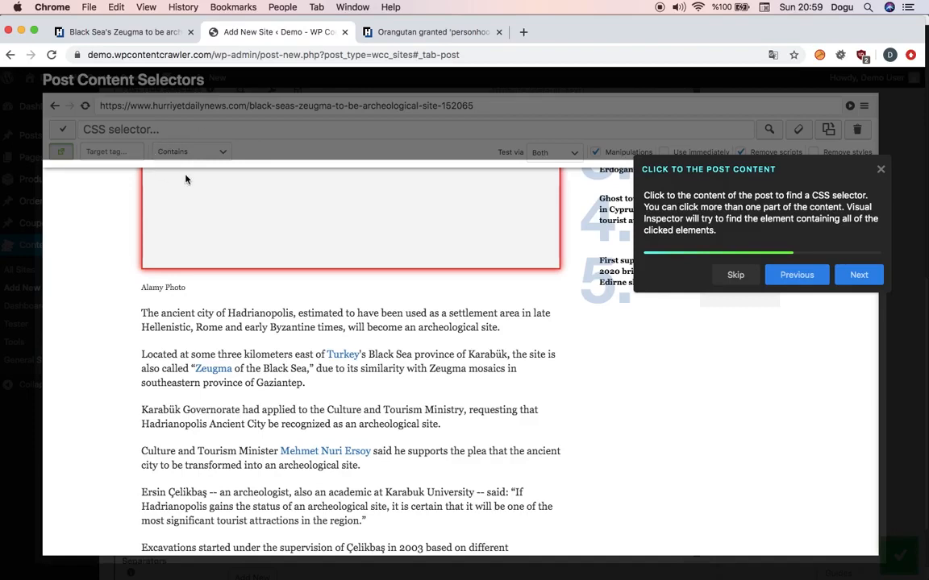
mouse_move(222, 164)
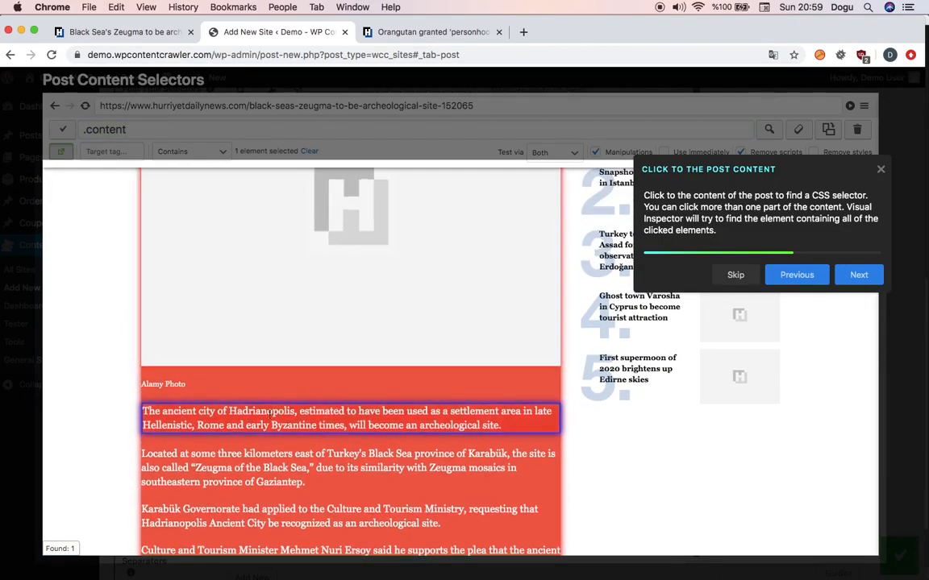
scroll(down, 3)
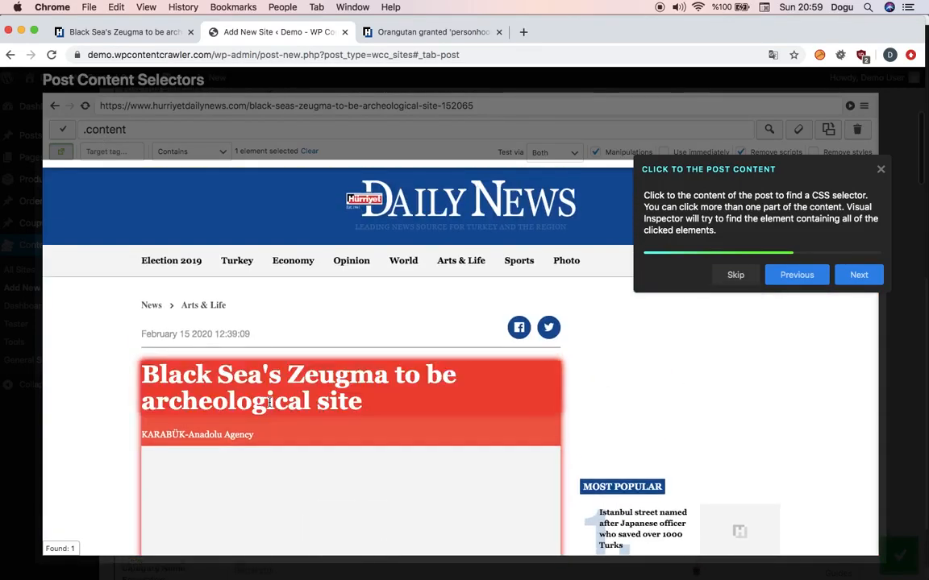
scroll(down, 3)
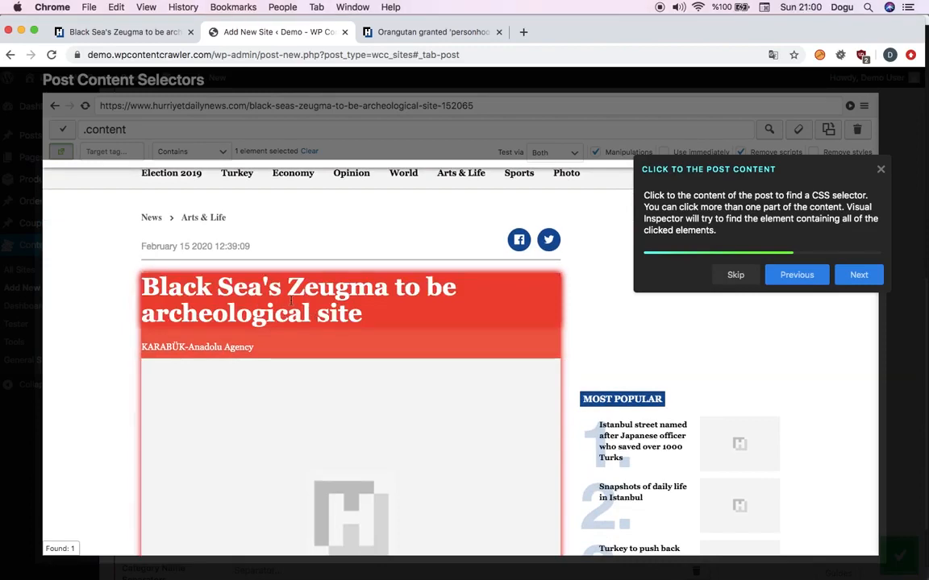
scroll(down, 3)
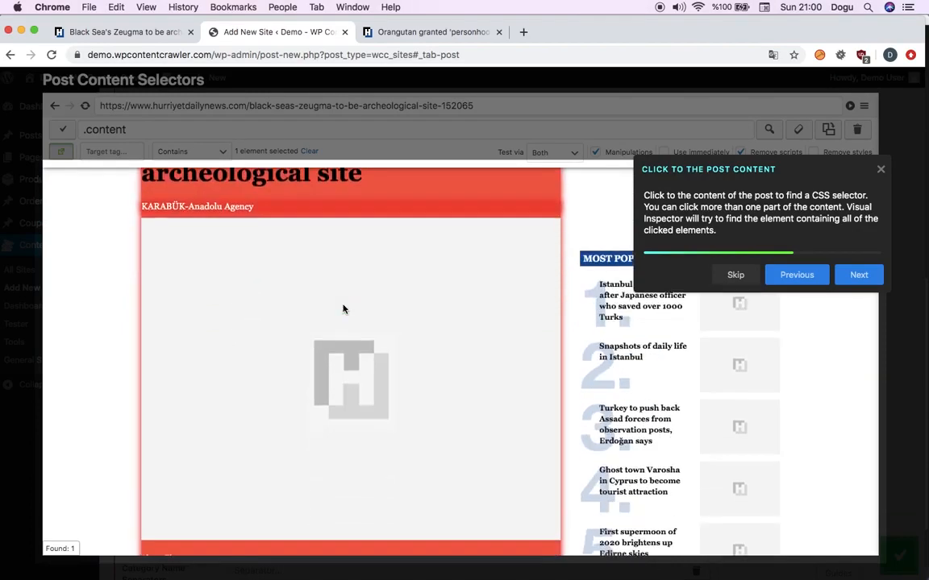
scroll(down, 3)
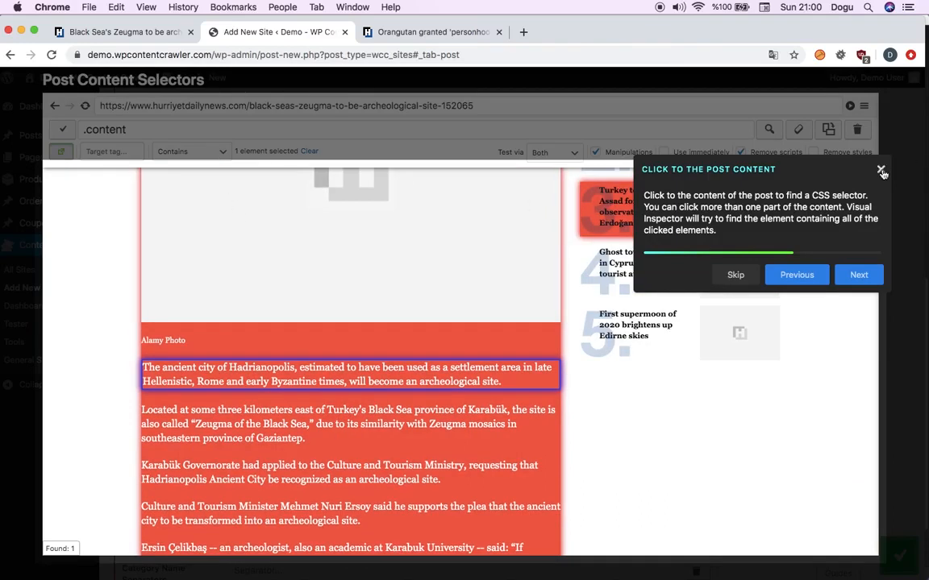
click(190, 152)
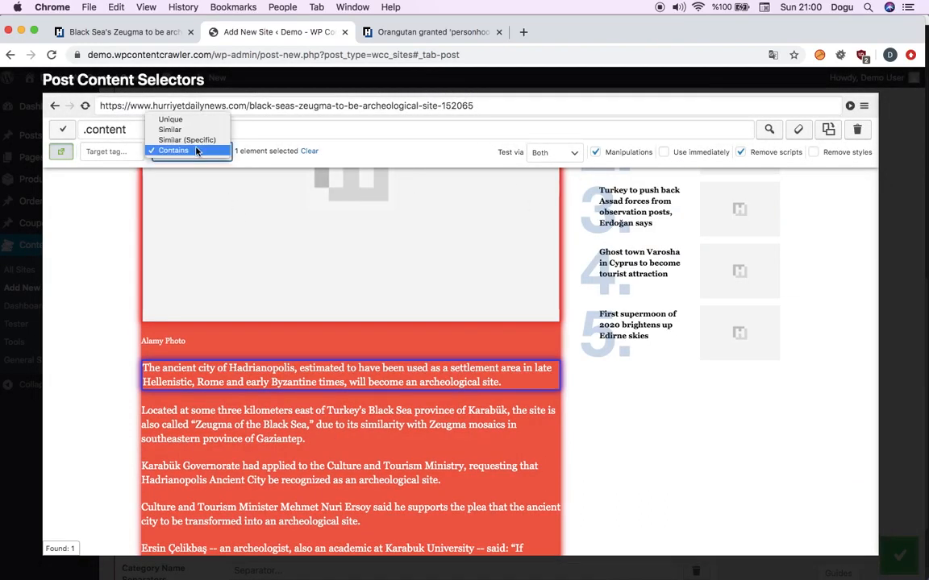
mouse_move(170, 129)
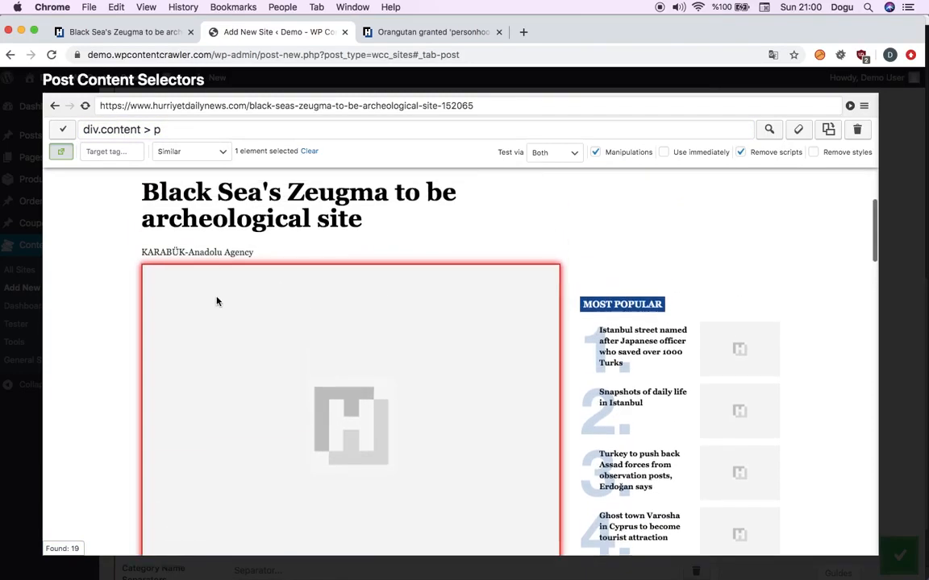
click(61, 153)
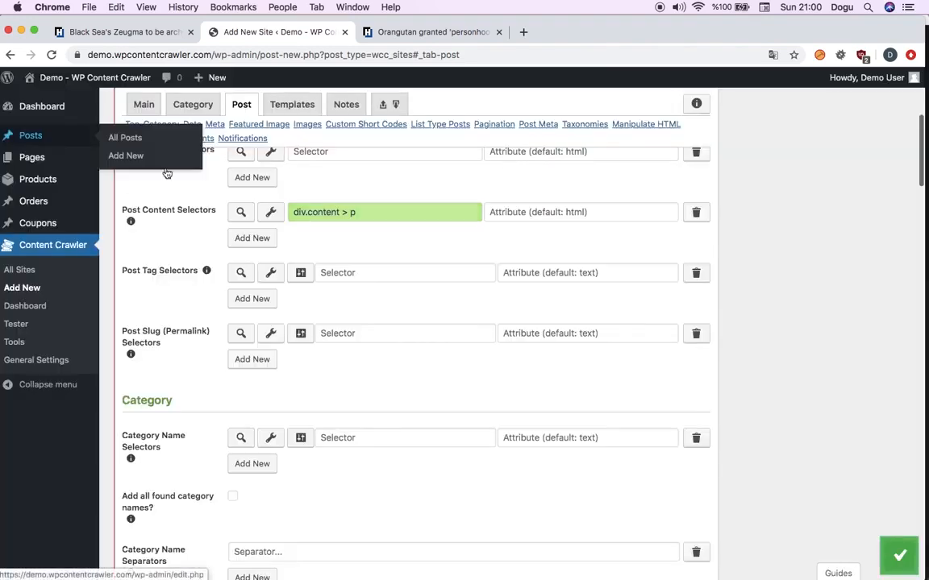
mouse_move(310, 196)
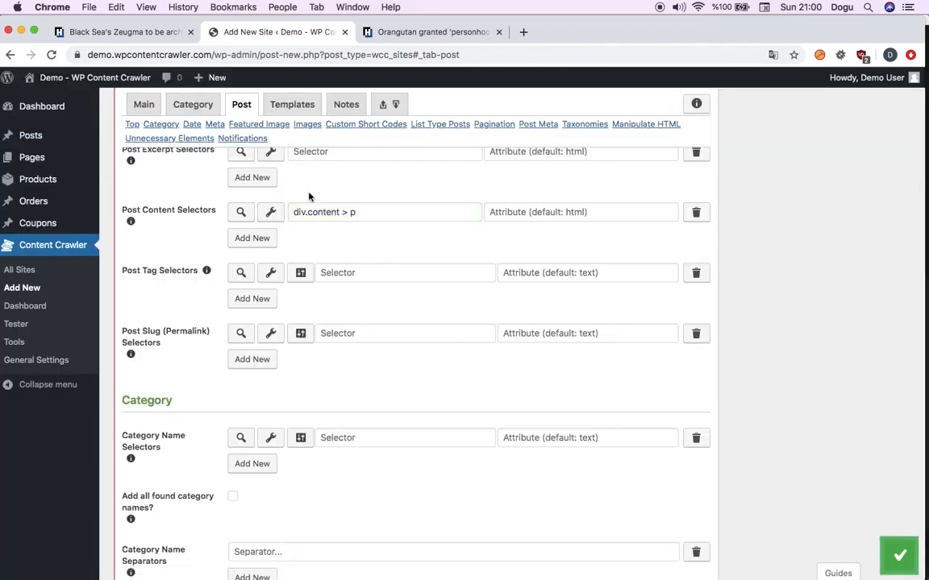
In the Visual Inspector, enter .content img as a selector and test it on the post
click(251, 238)
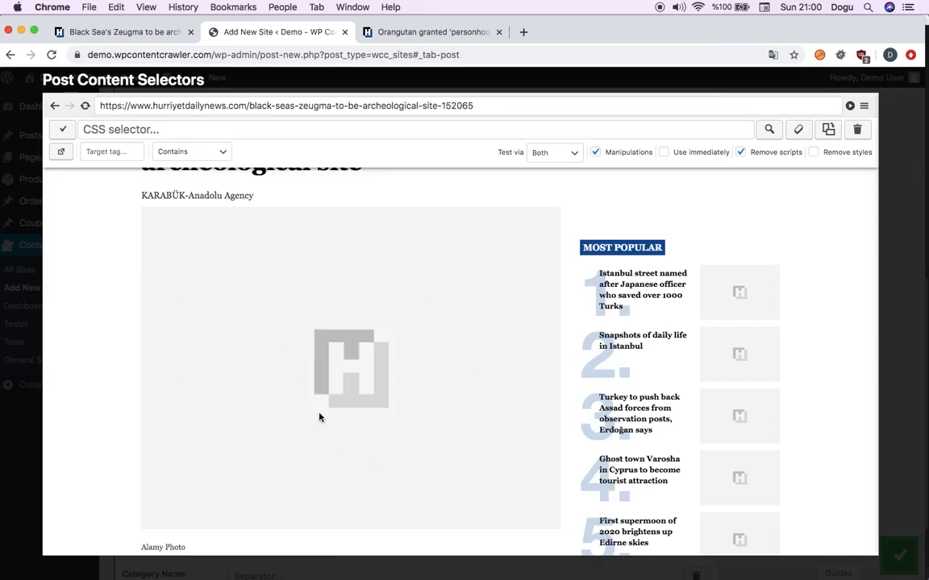
mouse_move(292, 319)
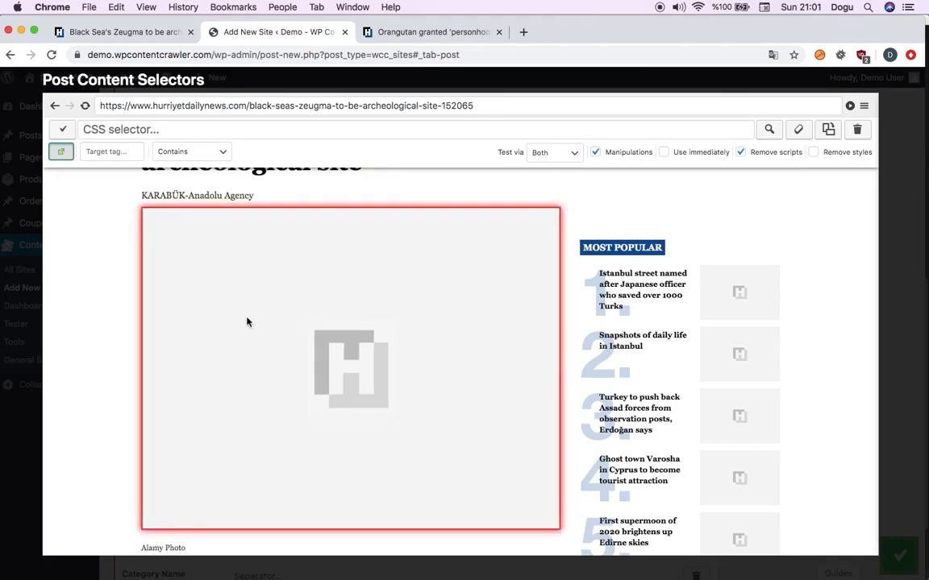
mouse_move(237, 322)
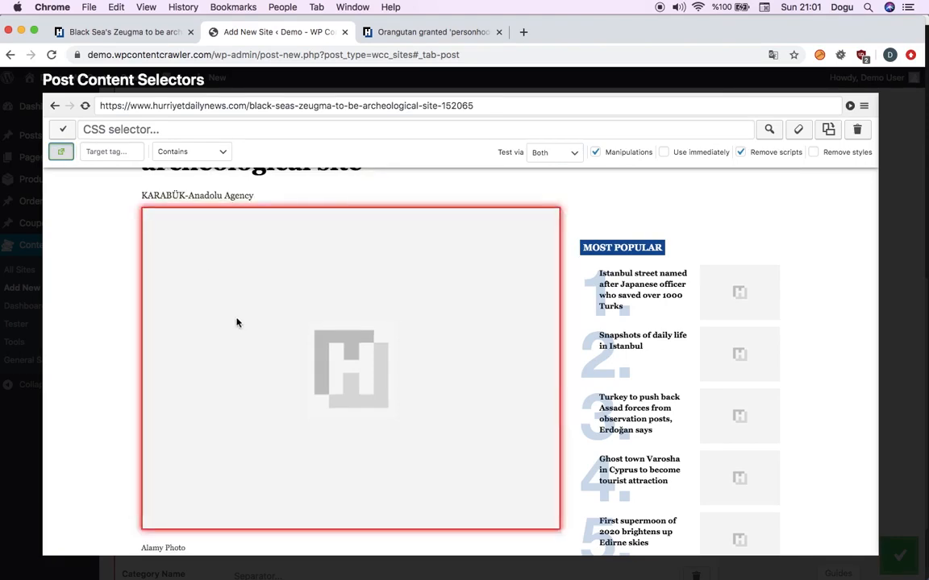
text(.content img)
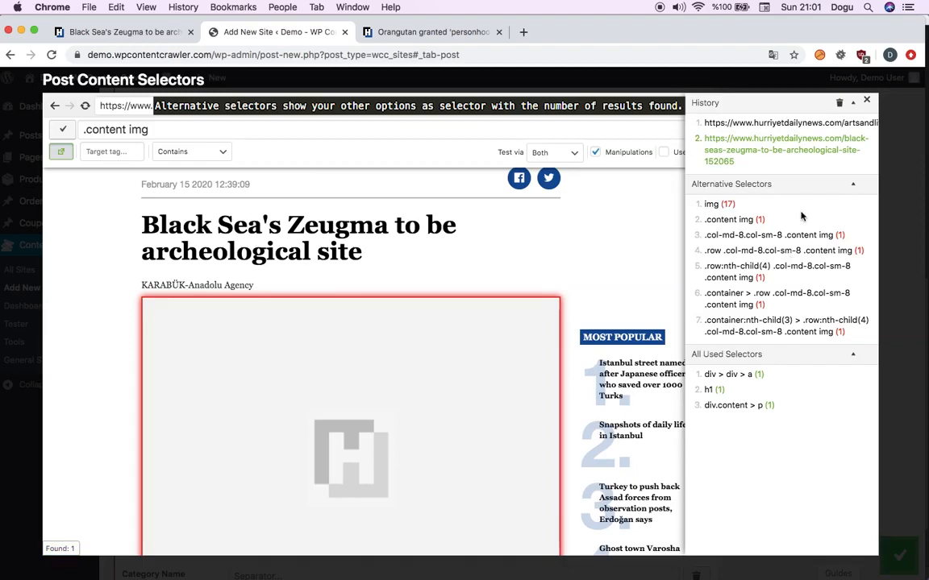
mouse_move(729, 219)
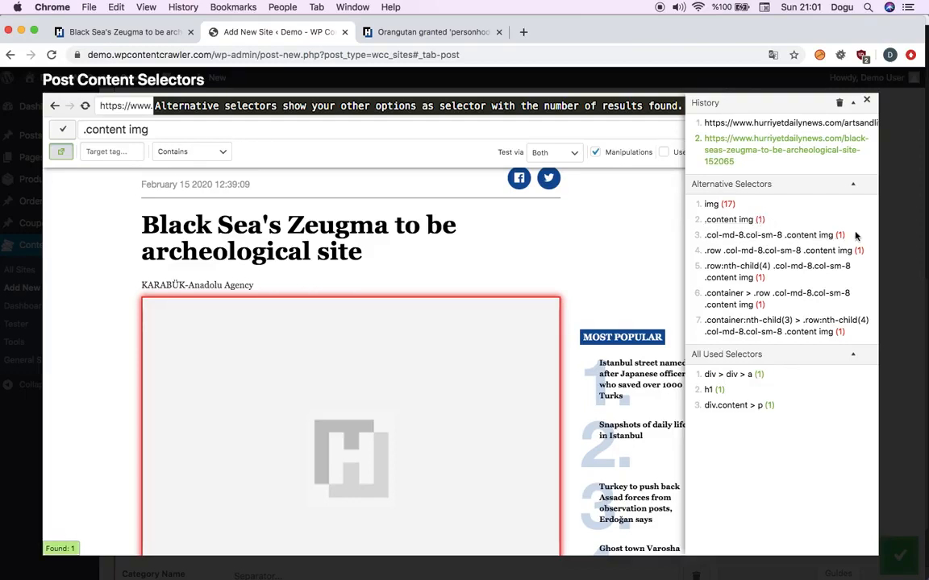
click(711, 203)
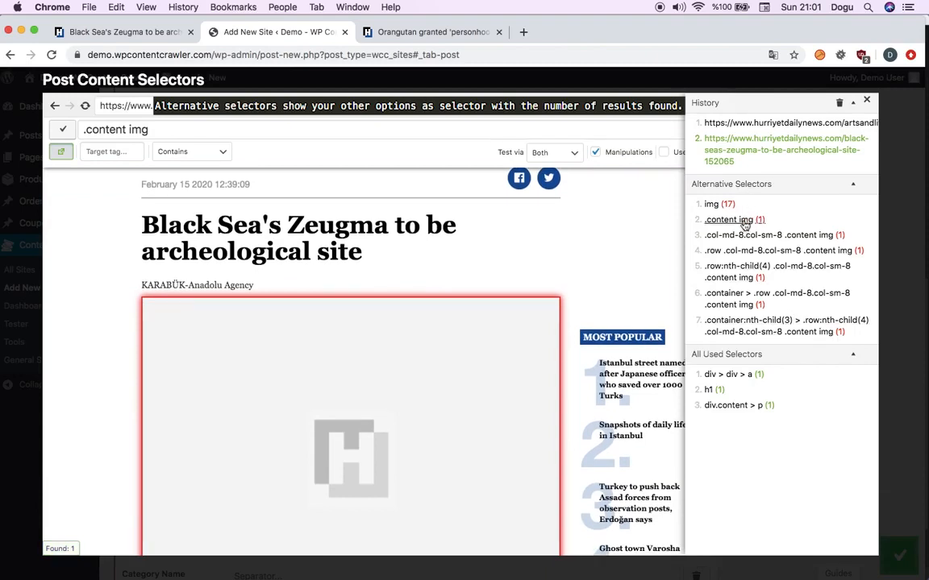
click(729, 219)
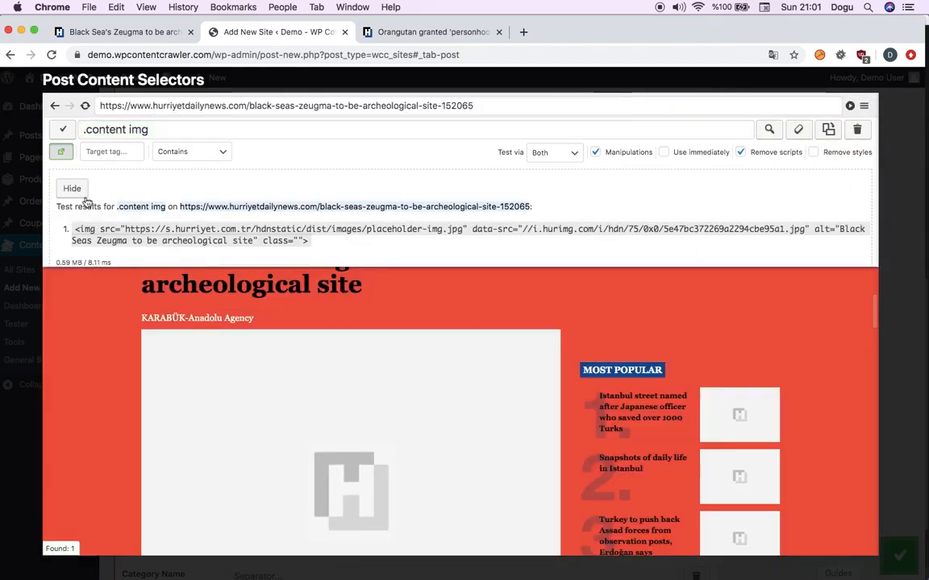
click(768, 128)
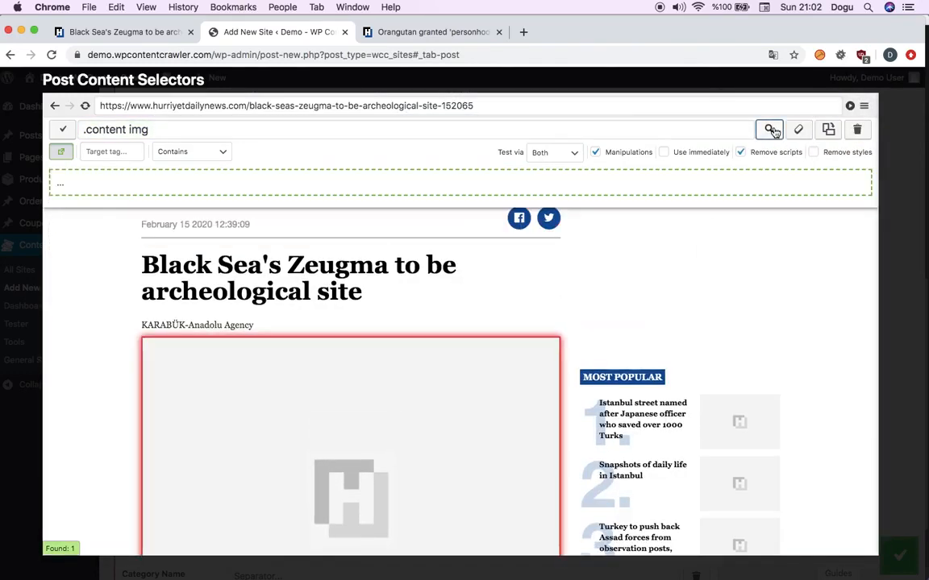
Use .content img as a post content selector and move it above div.content > p
click(768, 129)
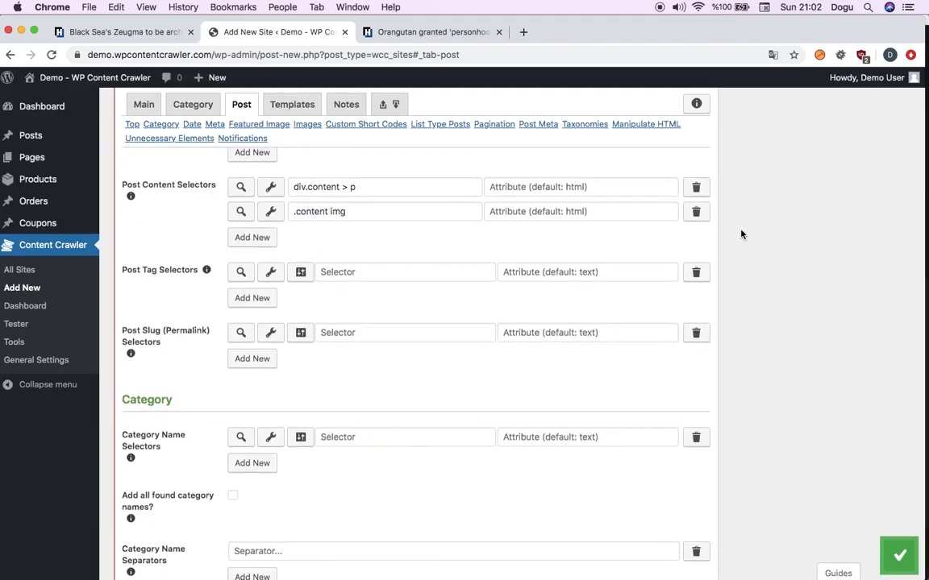
click(696, 187)
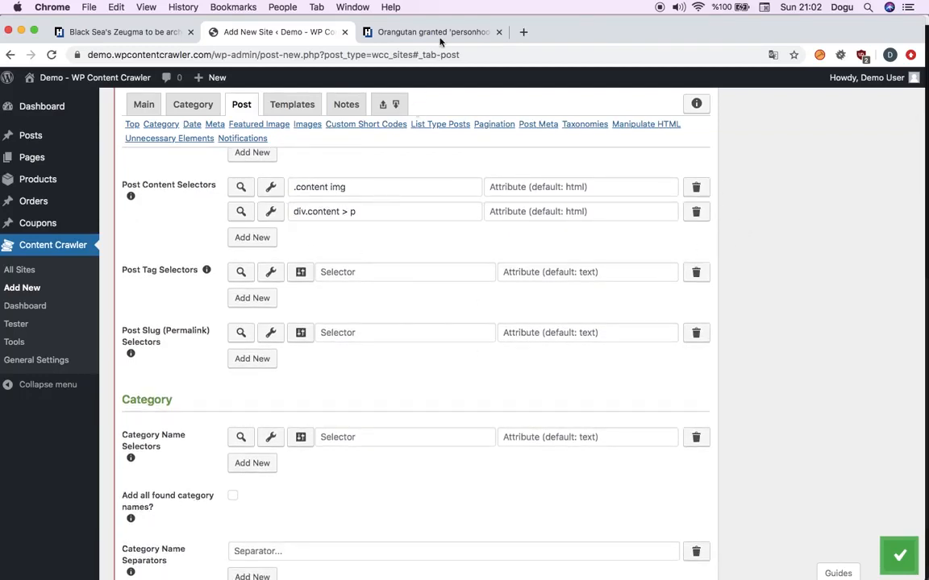
click(121, 32)
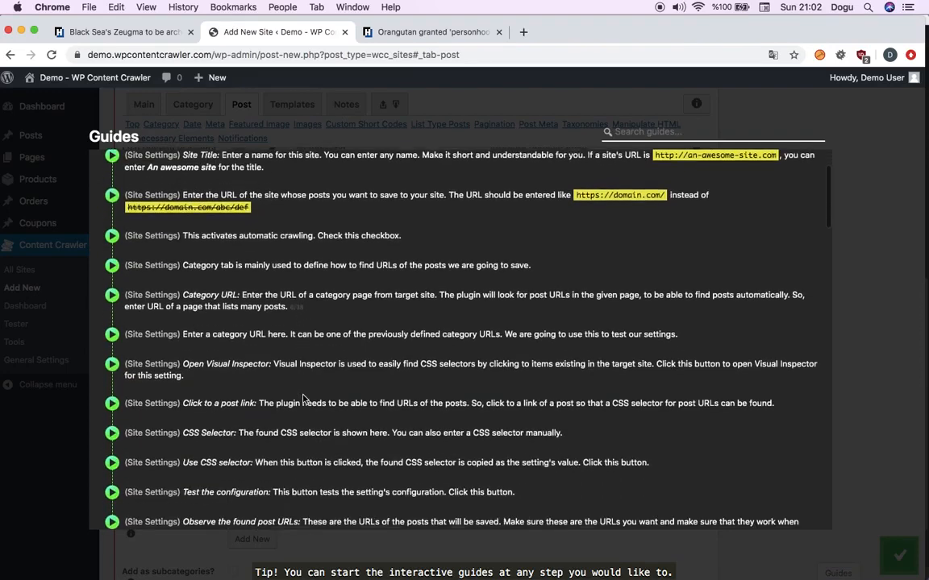
Test the .content img post content selector and advance the guide to its next step
scroll(down, 3)
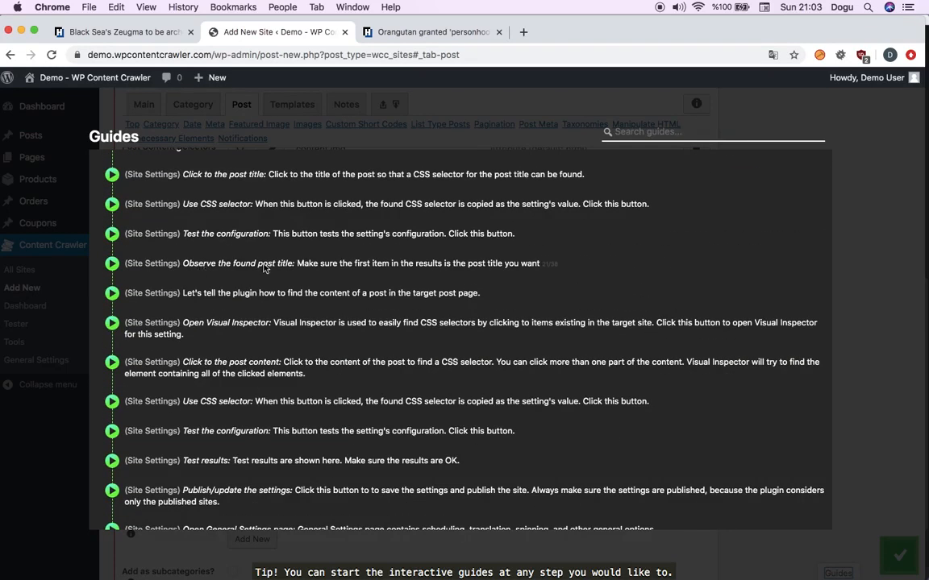
scroll(down, 3)
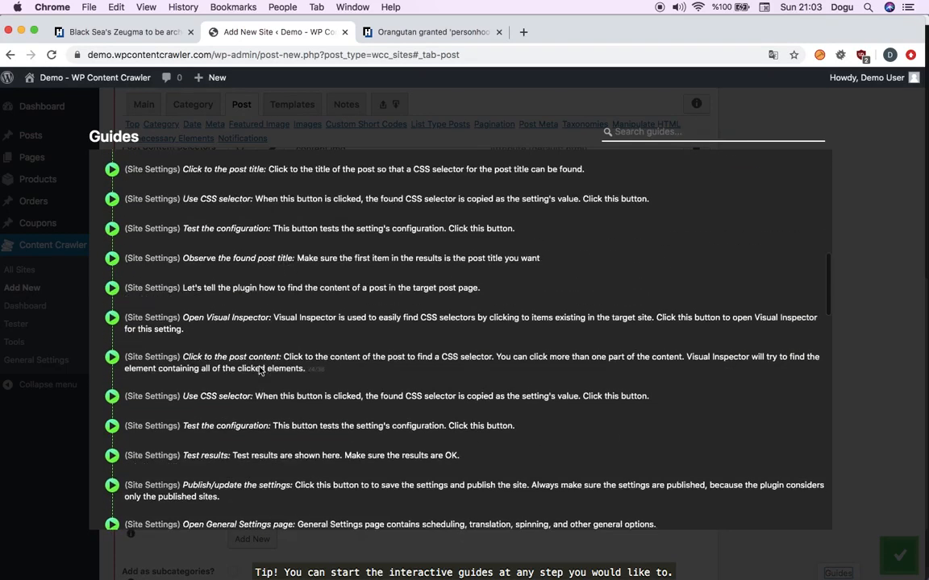
scroll(down, 3)
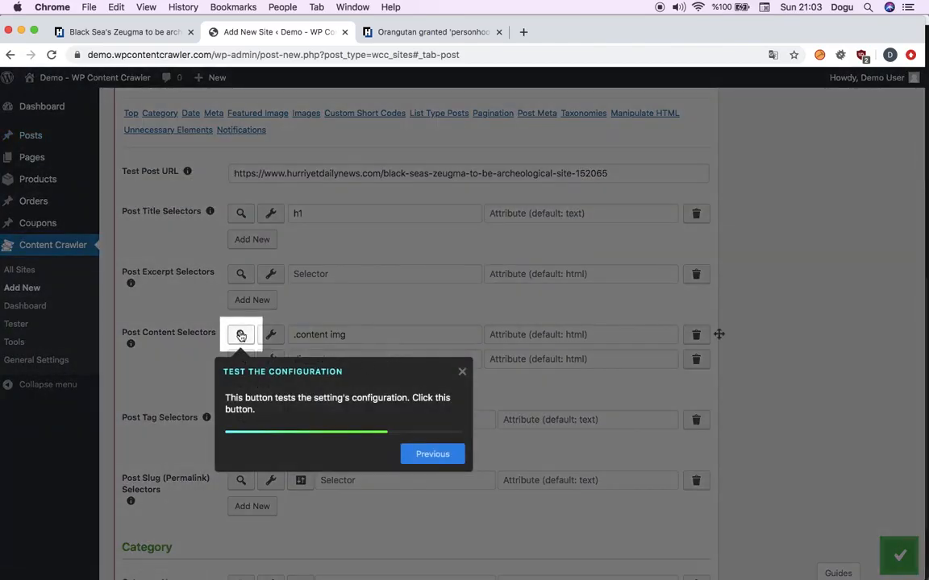
click(241, 334)
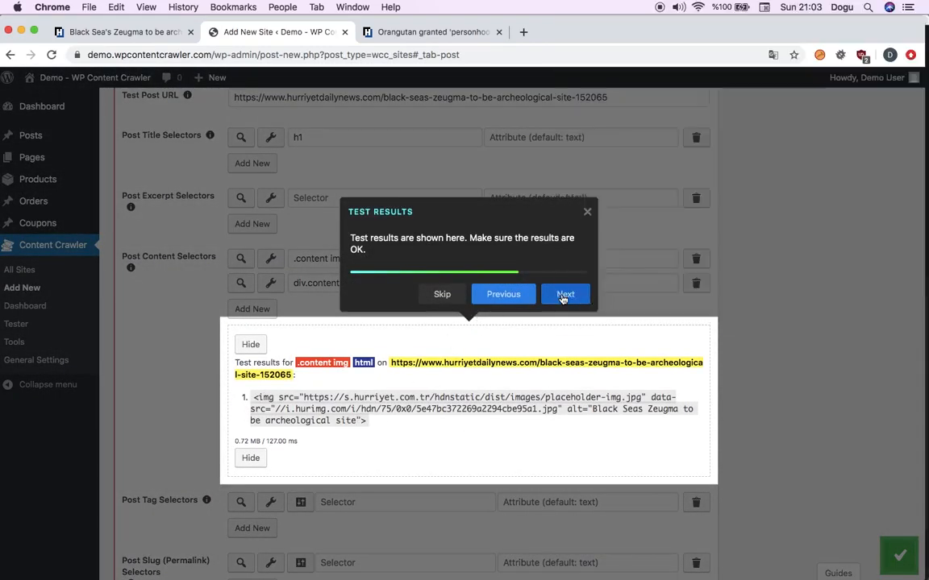
click(564, 293)
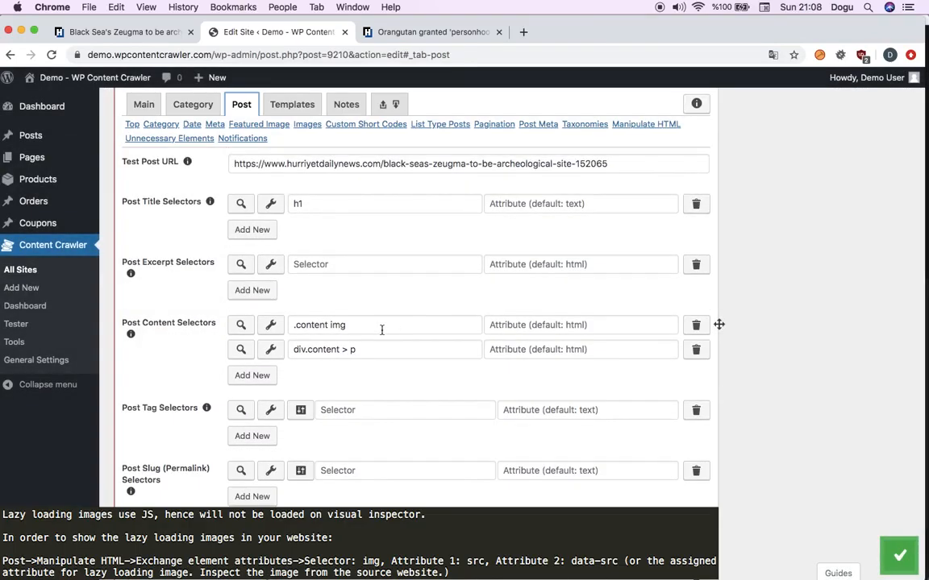
mouse_move(432, 229)
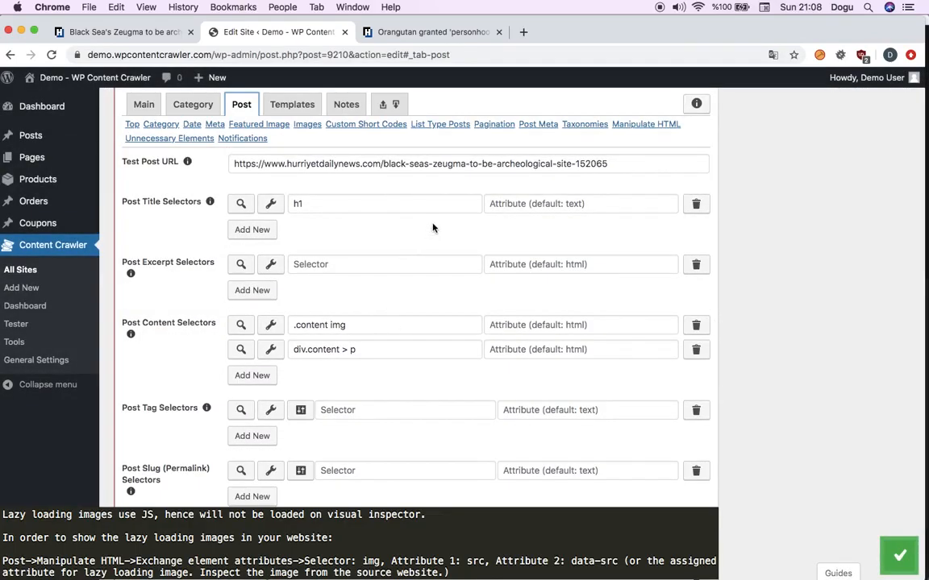
mouse_move(169, 139)
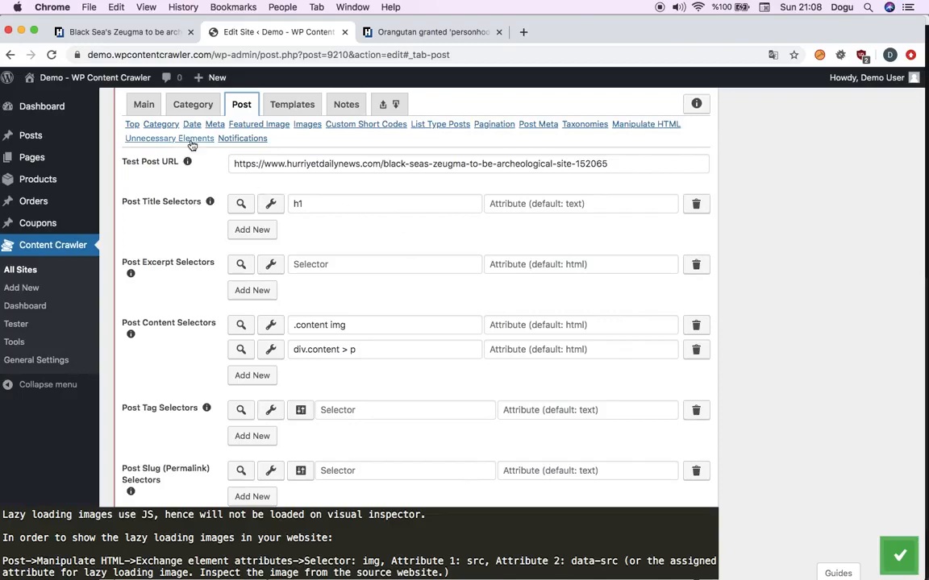
In Manipulate HTML, set Exchange element attributes to img, src, data-src
click(644, 124)
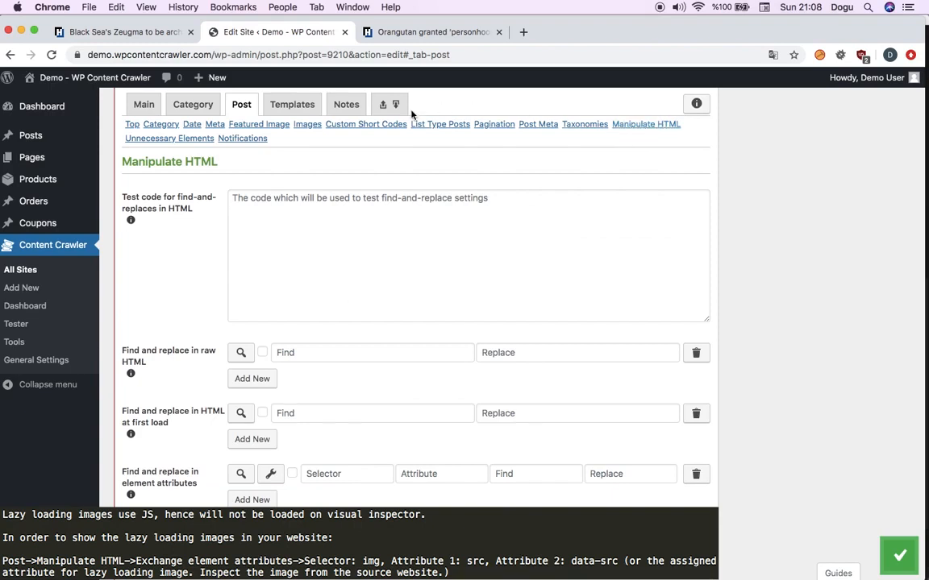
scroll(down, 3)
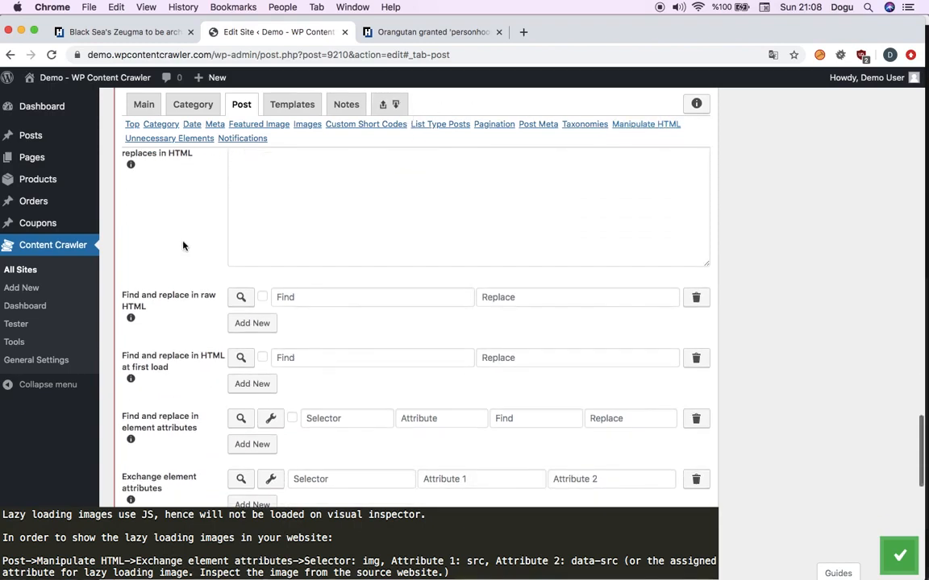
scroll(down, 3)
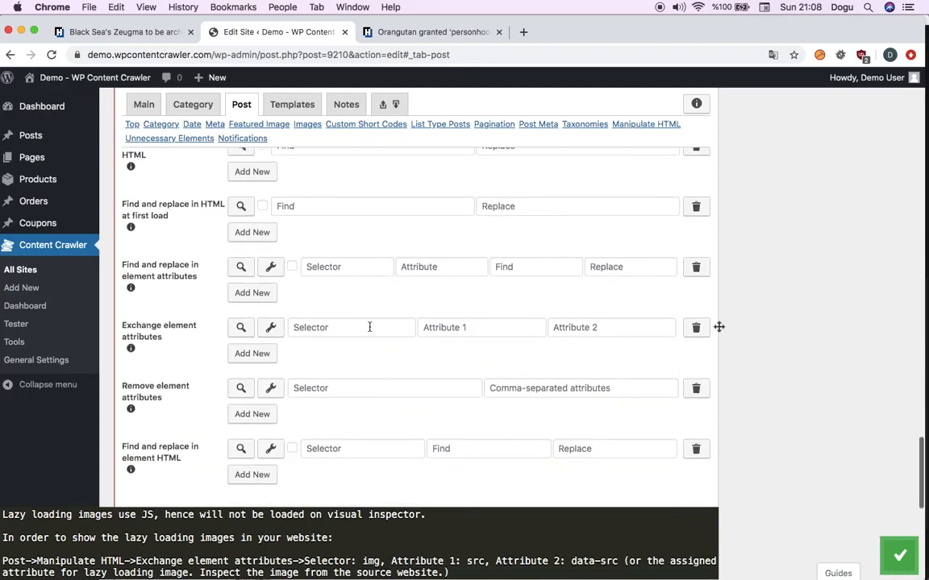
click(351, 327)
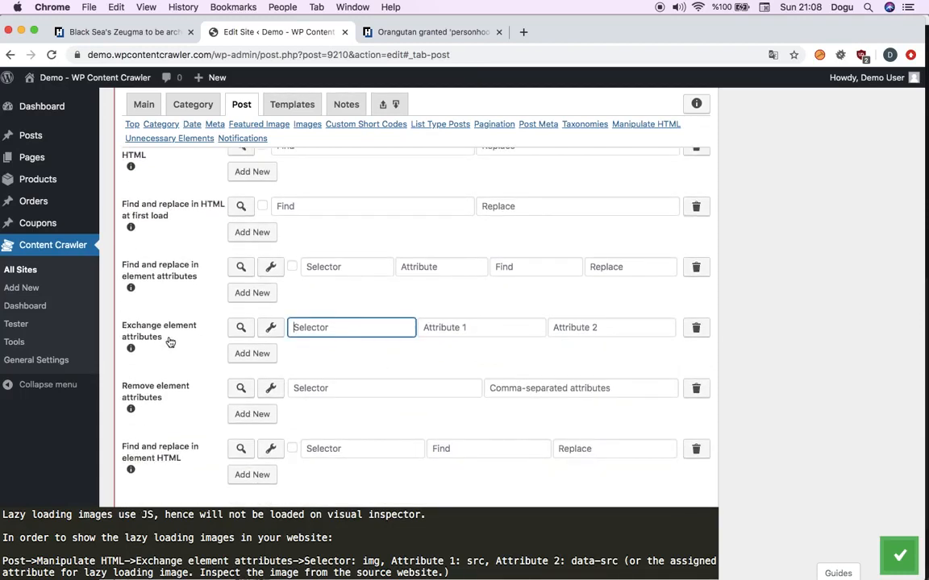
mouse_move(156, 345)
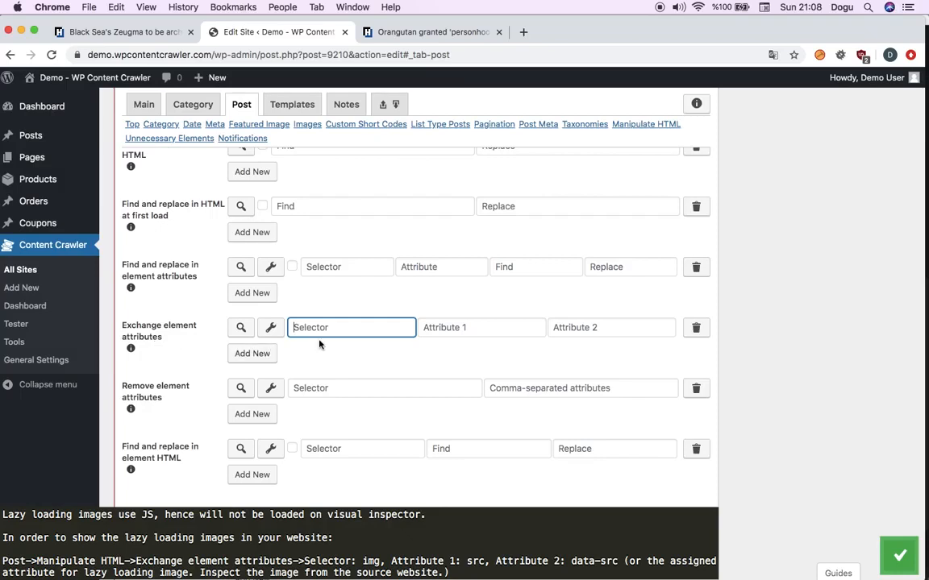
text(img)
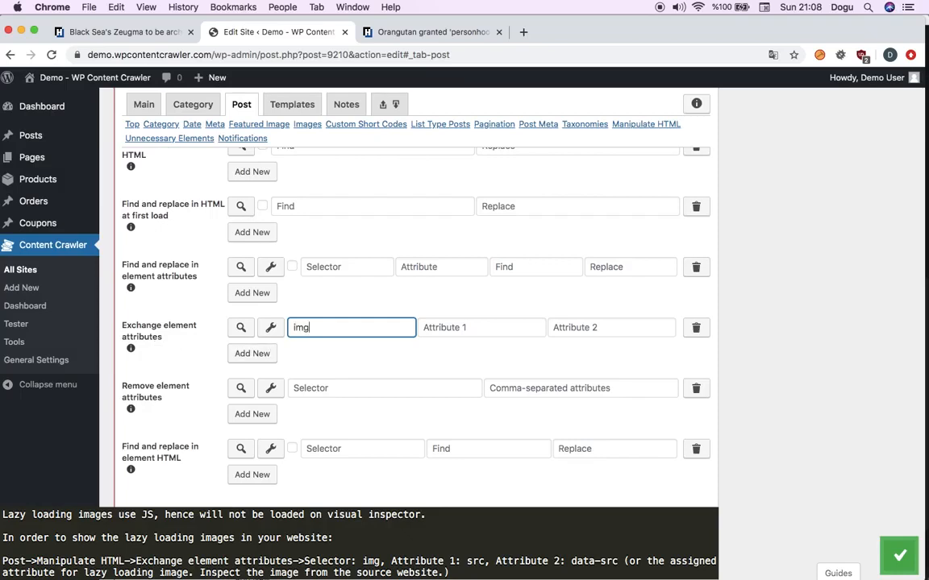
click(481, 327)
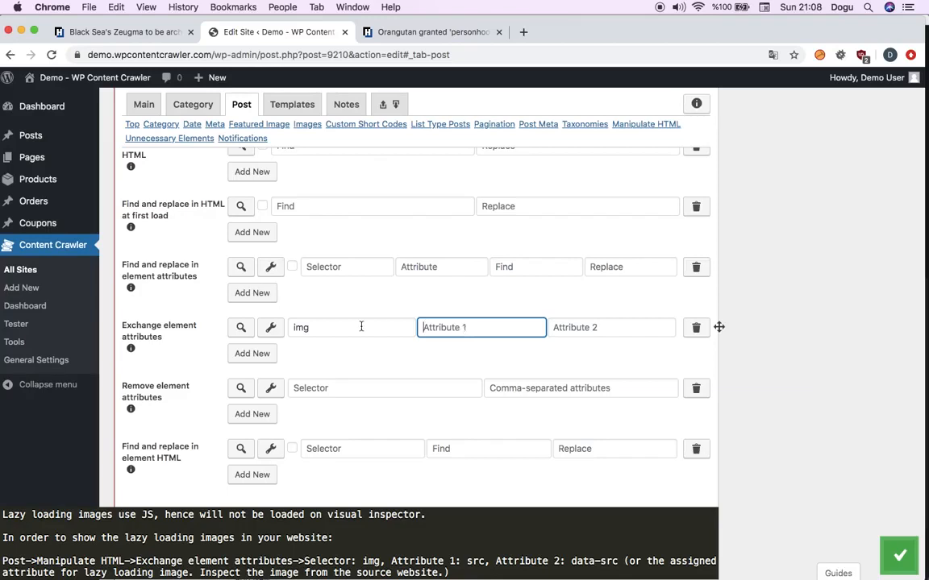
text(s)
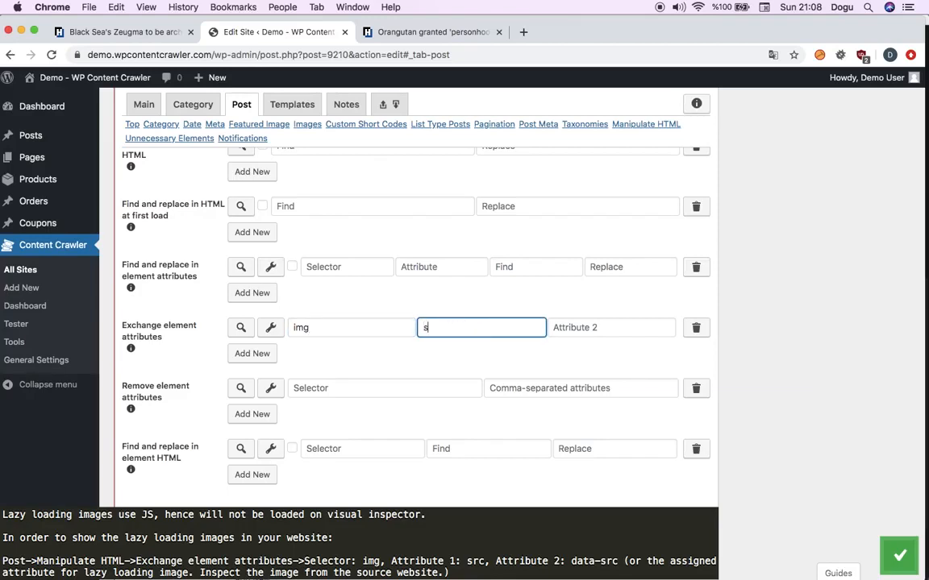
text(rc)
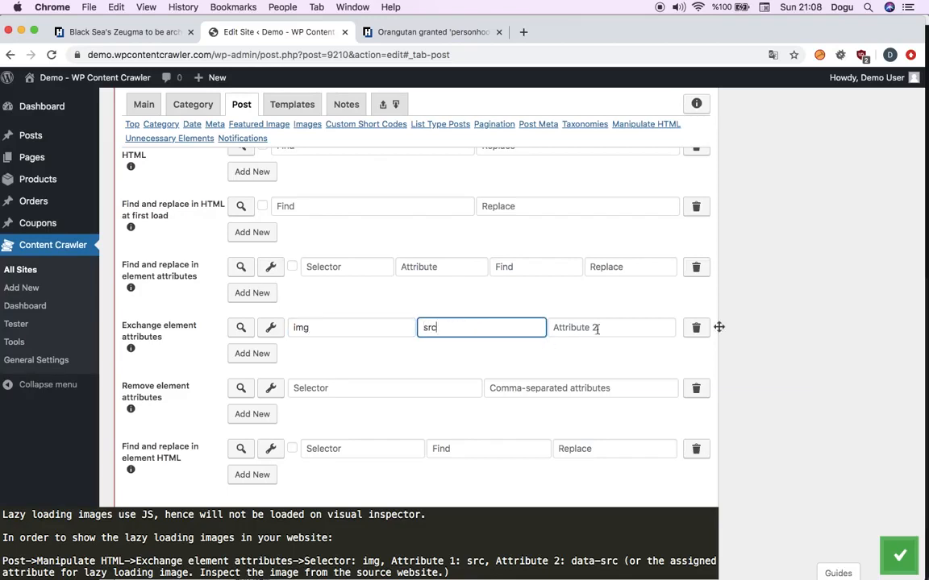
text(data-s)
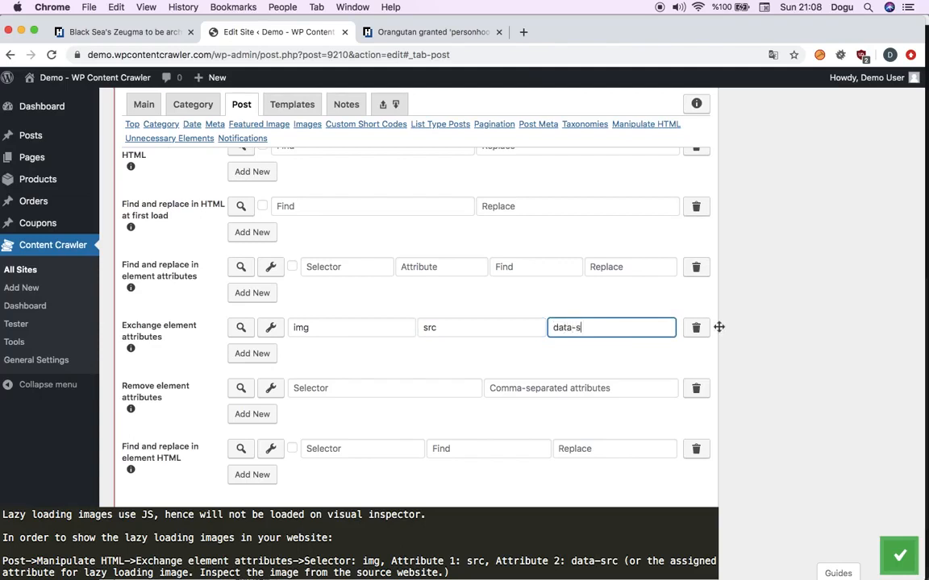
text(rc)
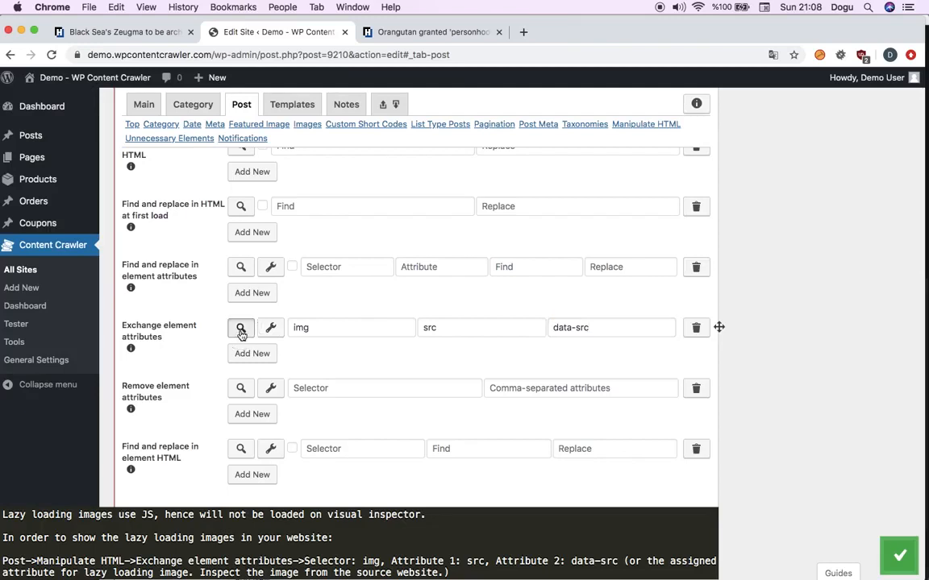
Test the img src/data-src exchange on the sample article, then go to the site tester
click(240, 327)
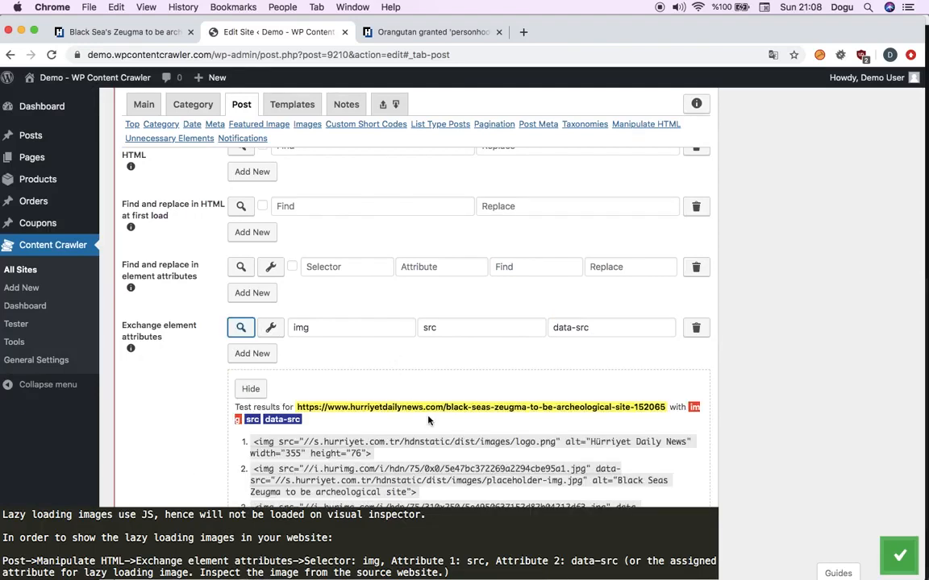
mouse_move(474, 403)
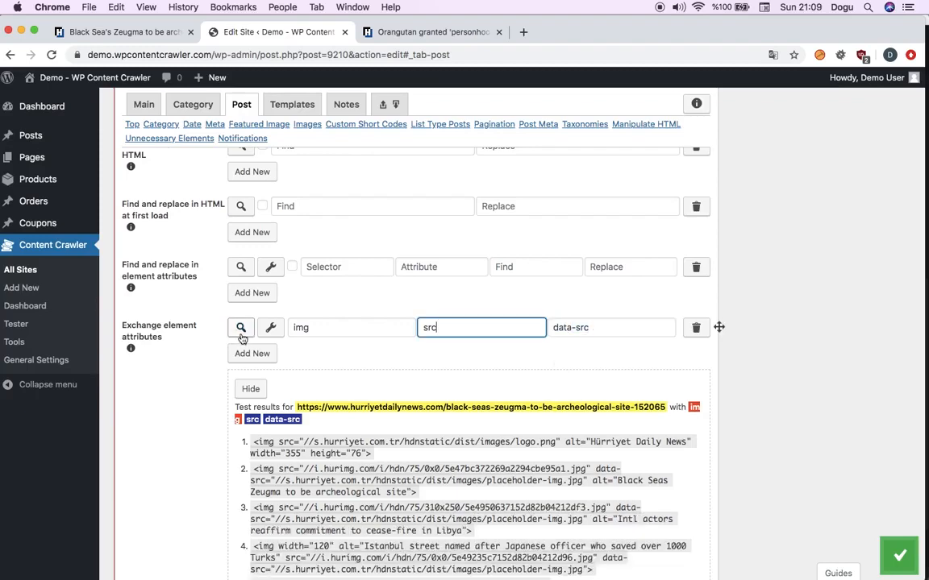
click(241, 327)
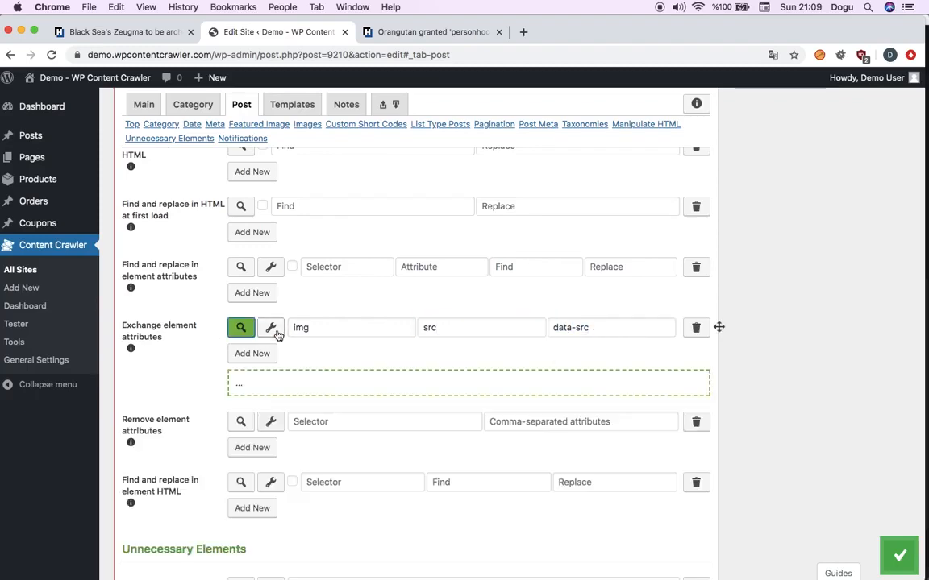
click(242, 328)
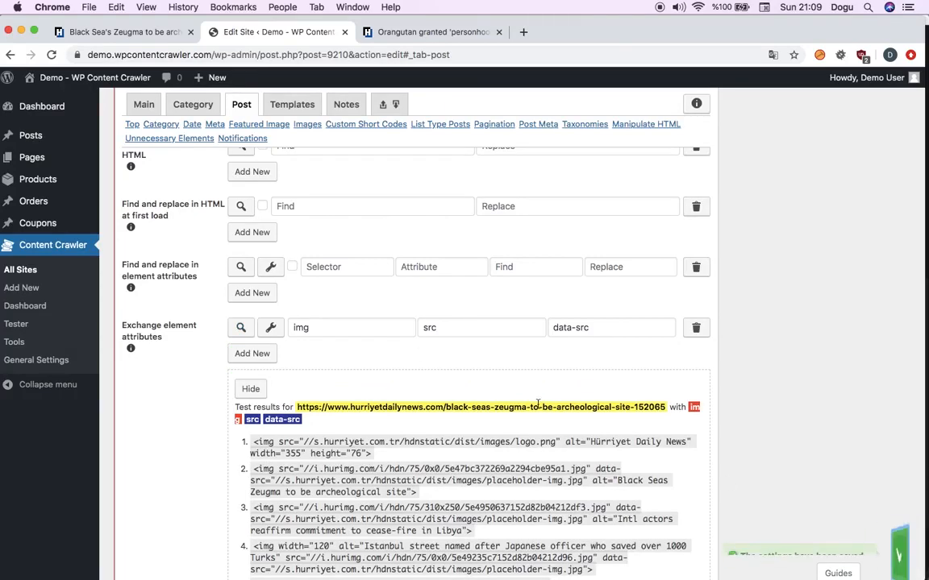
click(16, 324)
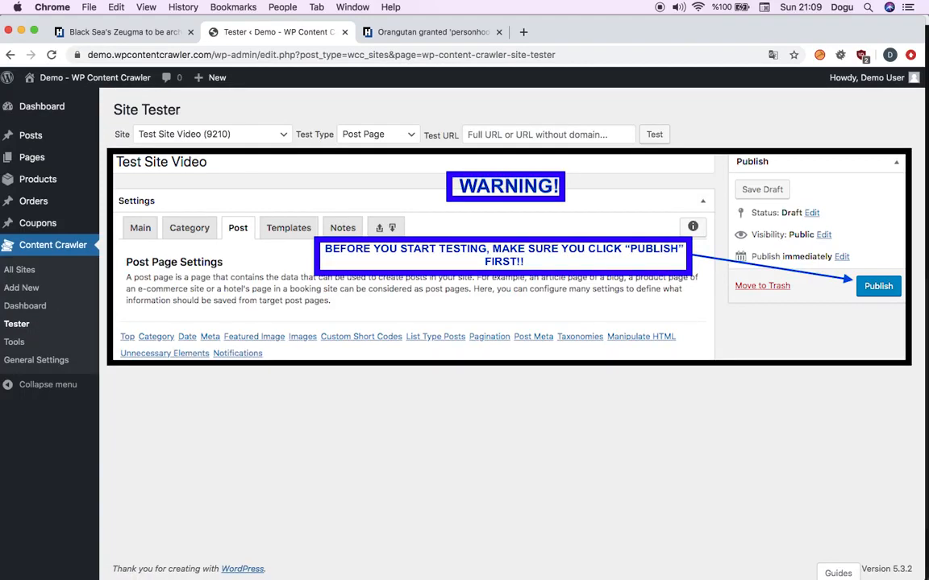
mouse_move(150, 144)
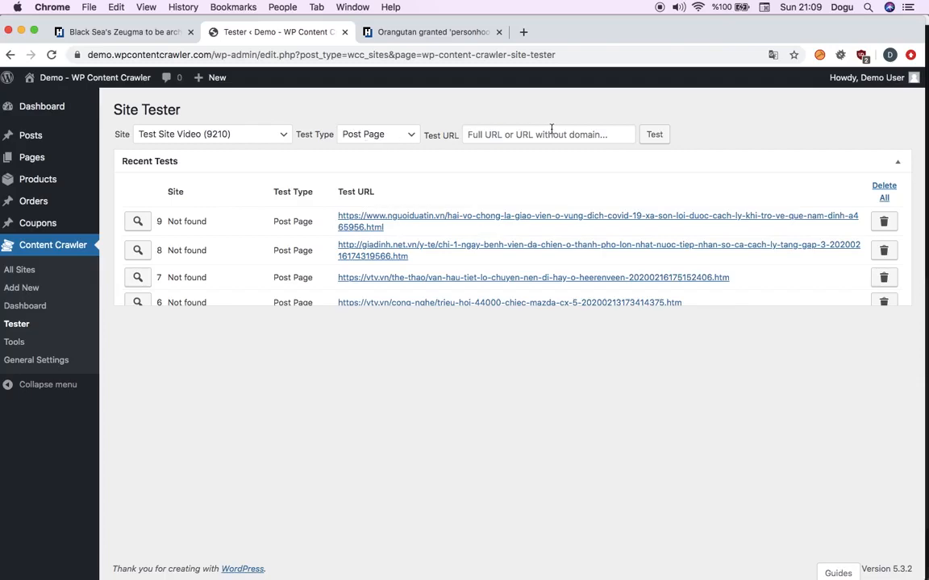
Run a test crawl of the Zeugma article URL and review the rendered result
click(121, 32)
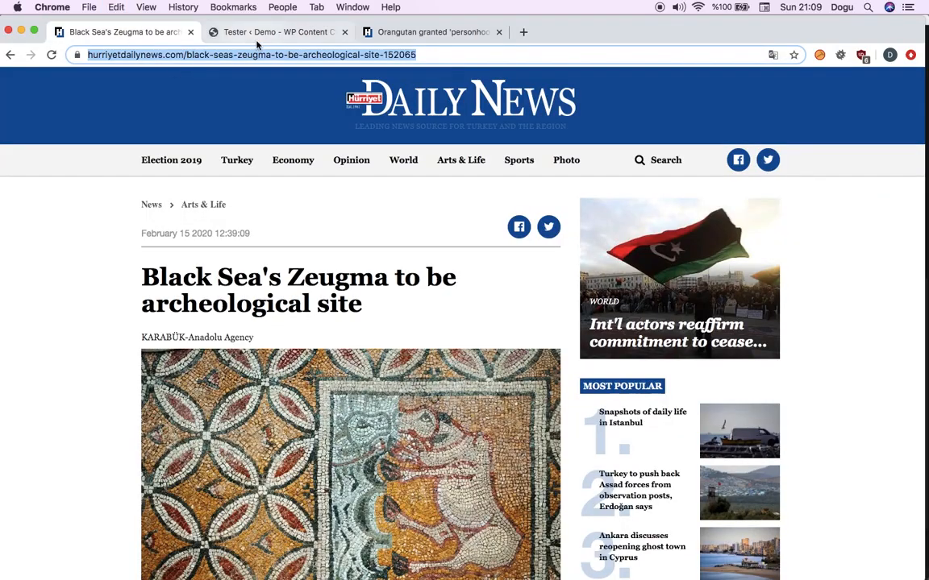
click(274, 33)
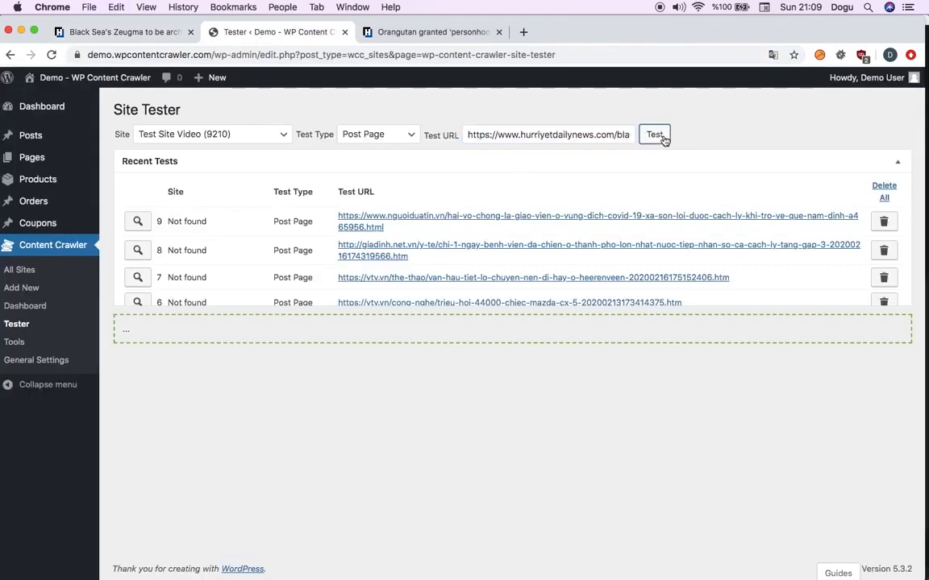
click(655, 135)
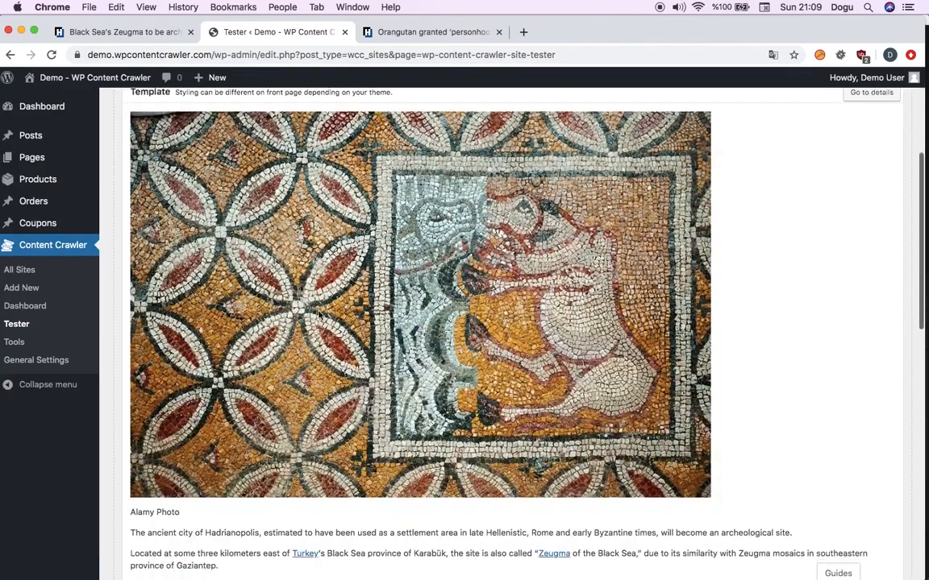
scroll(down, 3)
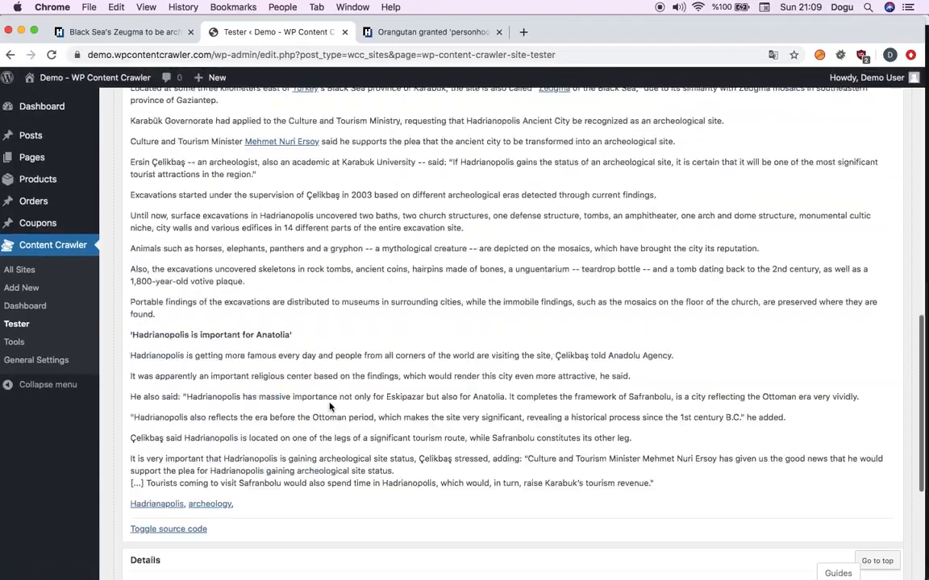
scroll(up, 3)
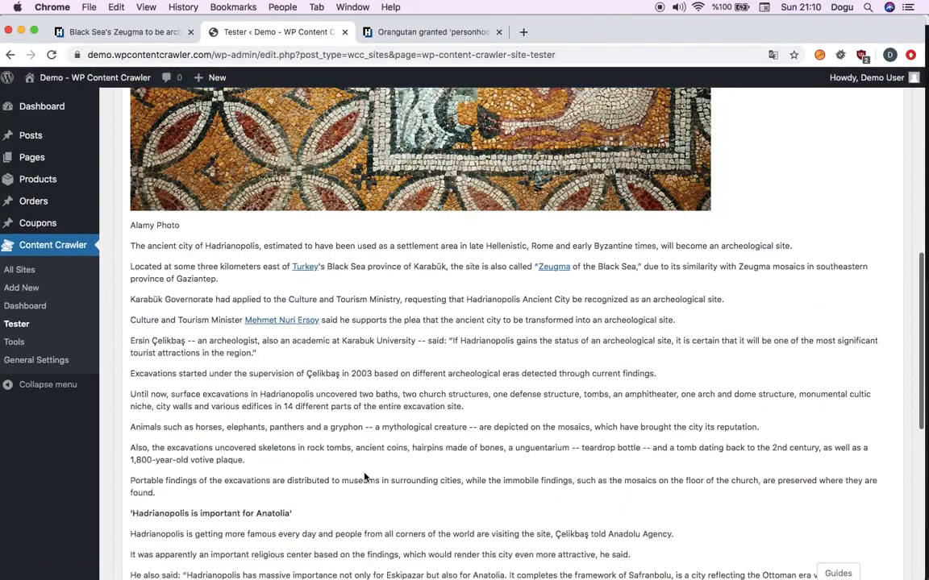
mouse_move(280, 319)
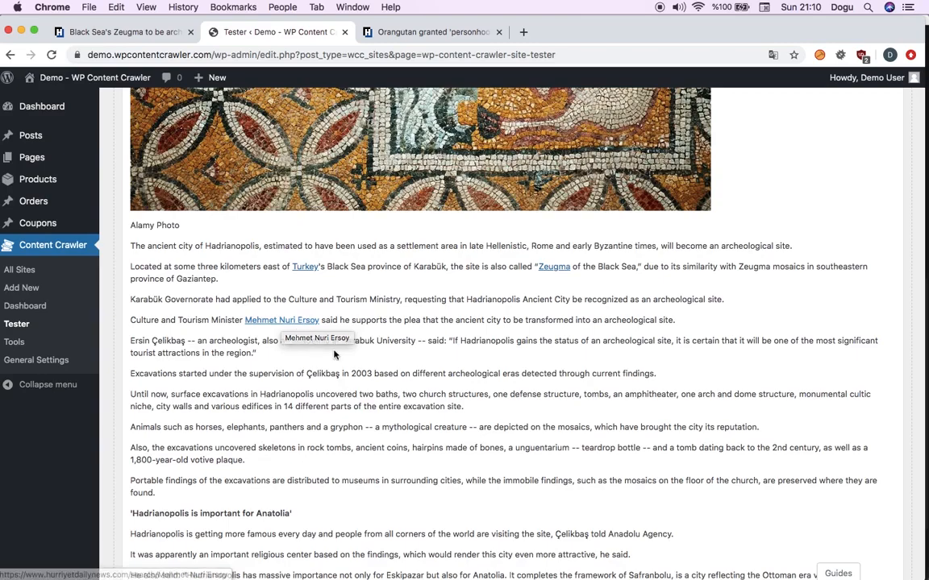
scroll(down, 3)
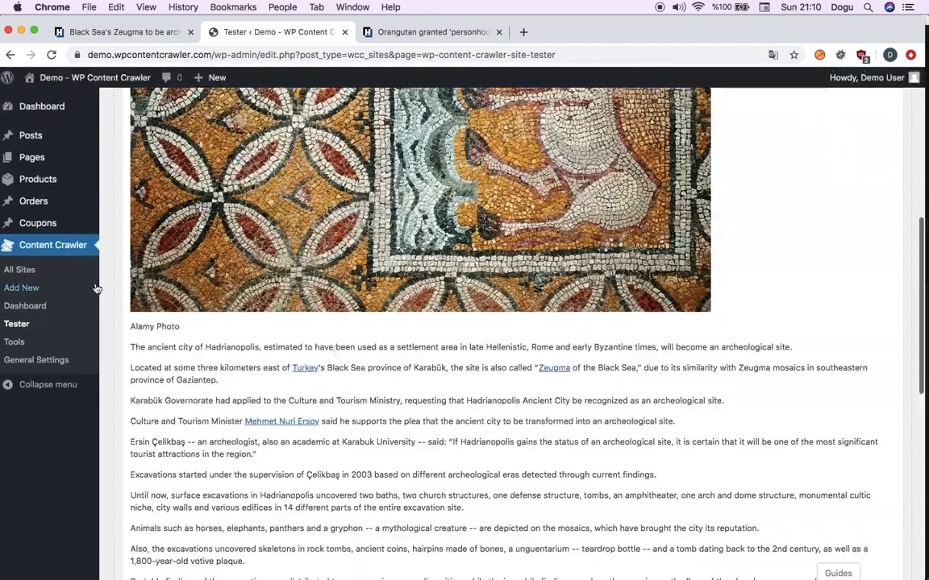
From All Sites, open the Test Site Video settings for editing
click(19, 269)
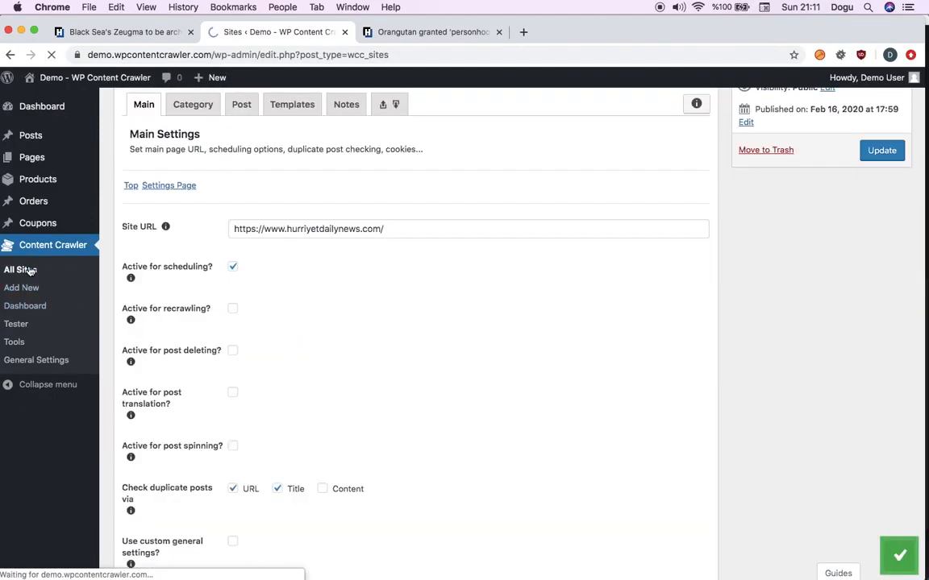
click(19, 269)
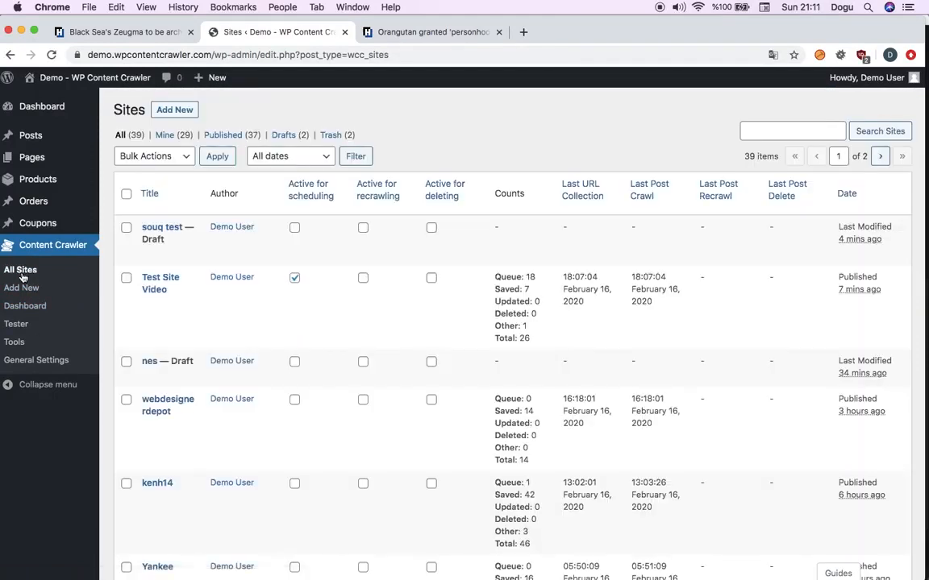
click(161, 284)
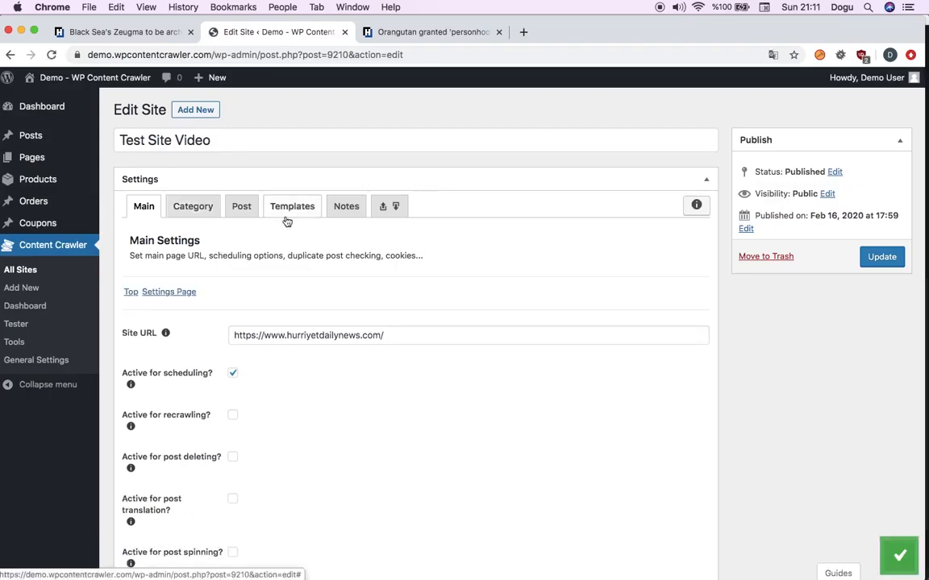
Under Templates Quick Fixes, enable removing short-code links and empty HTML elements
click(292, 207)
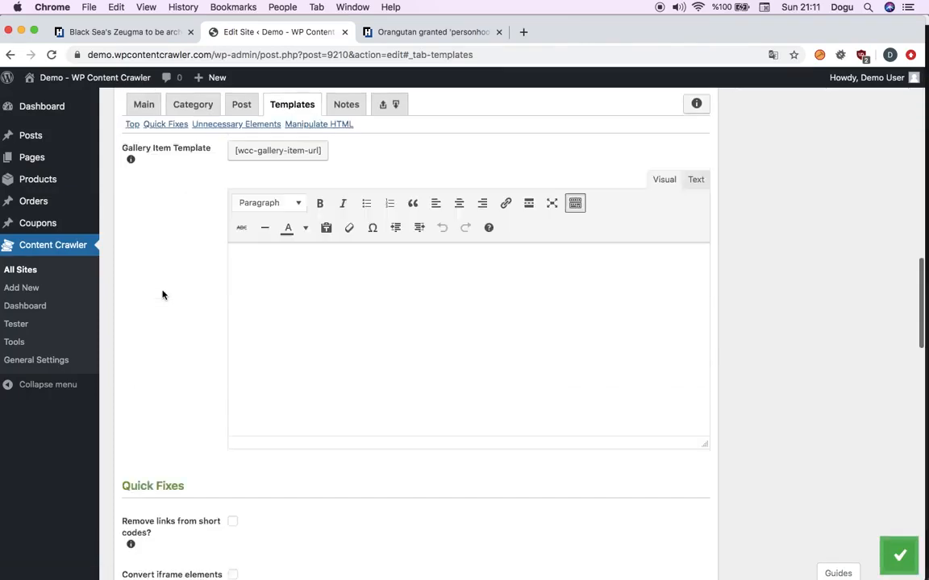
scroll(down, 3)
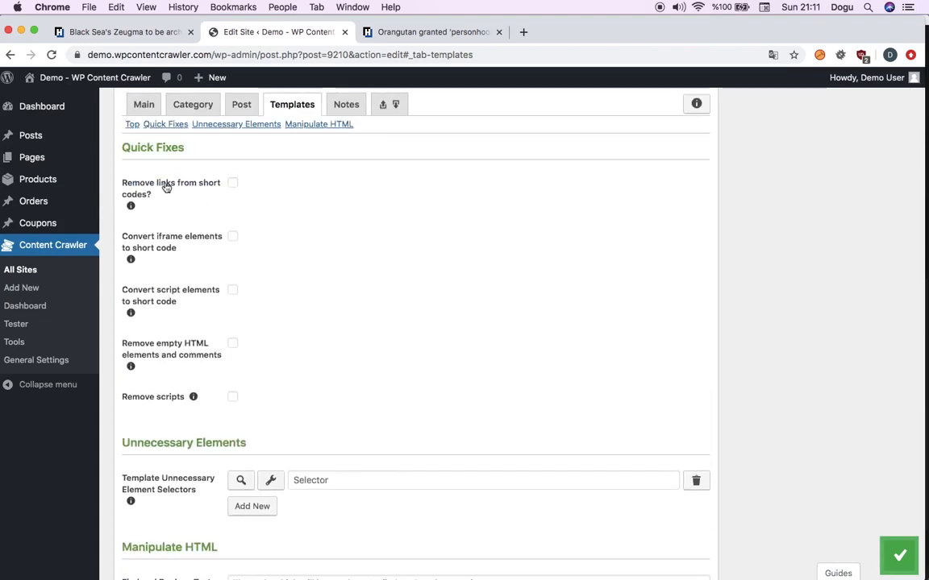
click(232, 184)
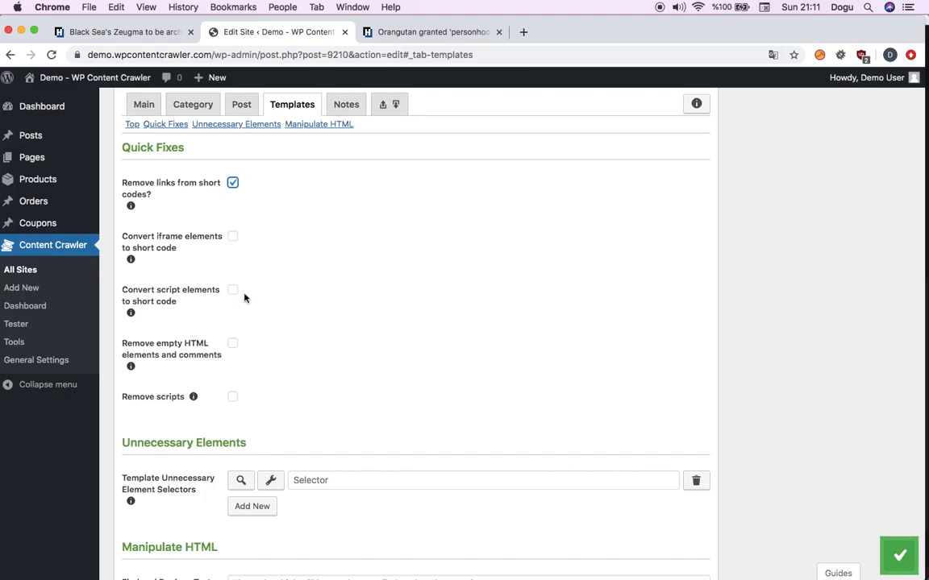
mouse_move(225, 406)
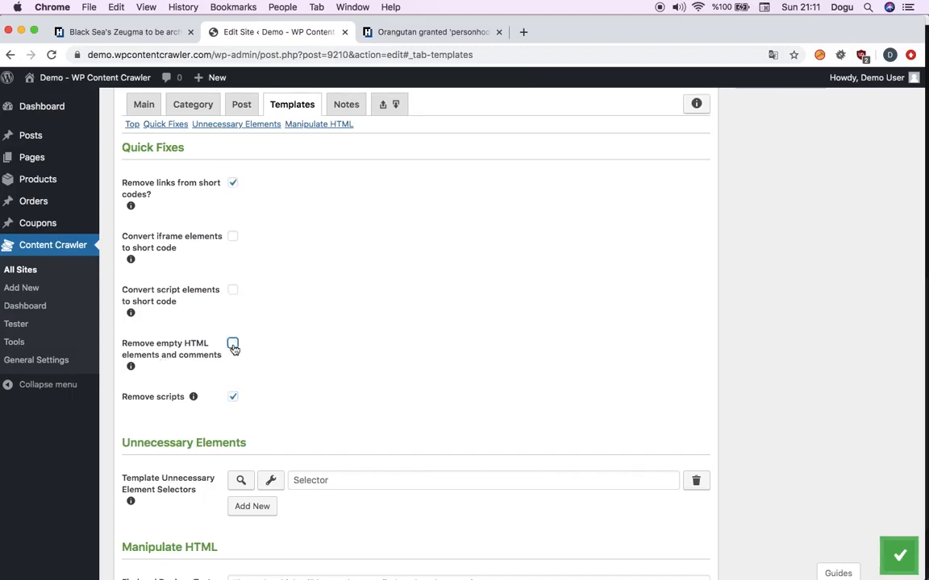
click(232, 344)
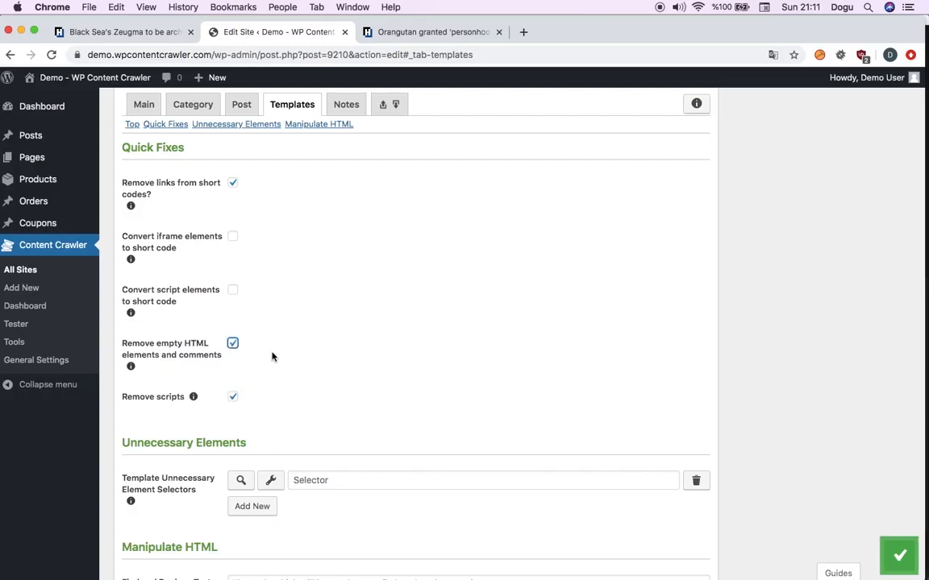
mouse_move(305, 305)
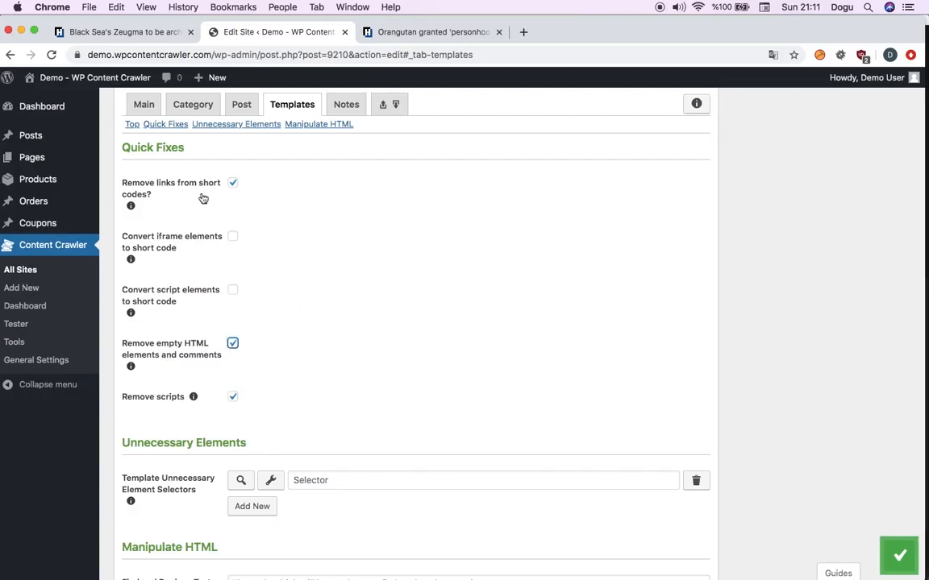
mouse_move(181, 358)
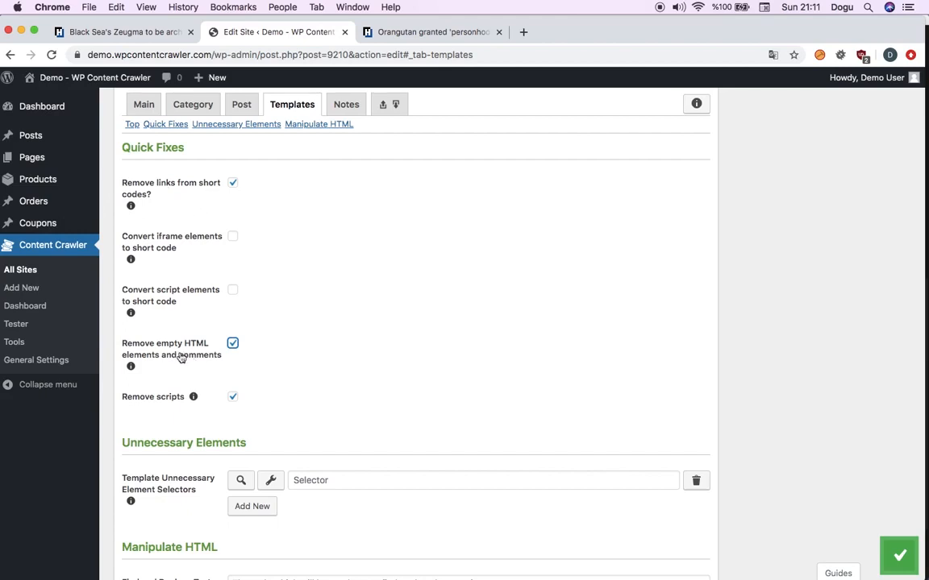
mouse_move(171, 405)
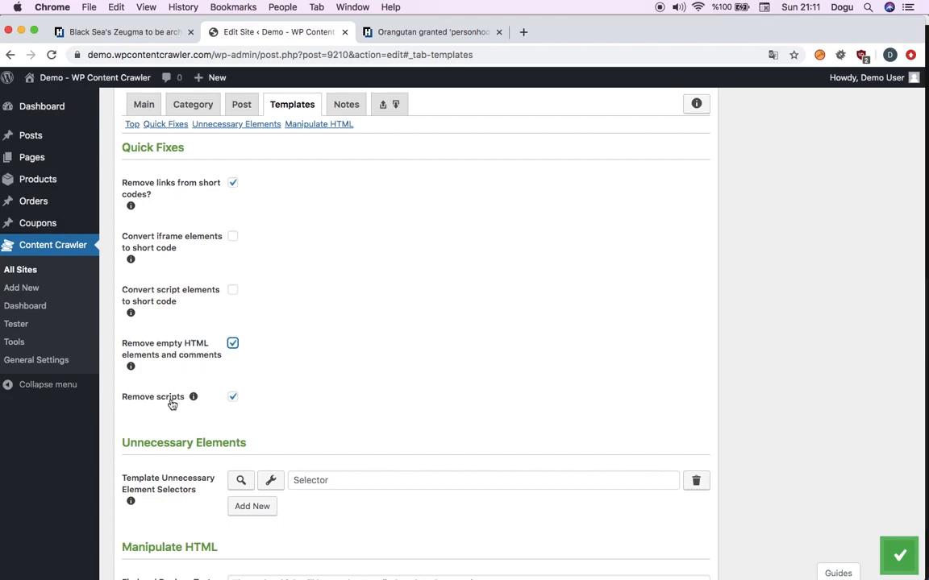
mouse_move(181, 403)
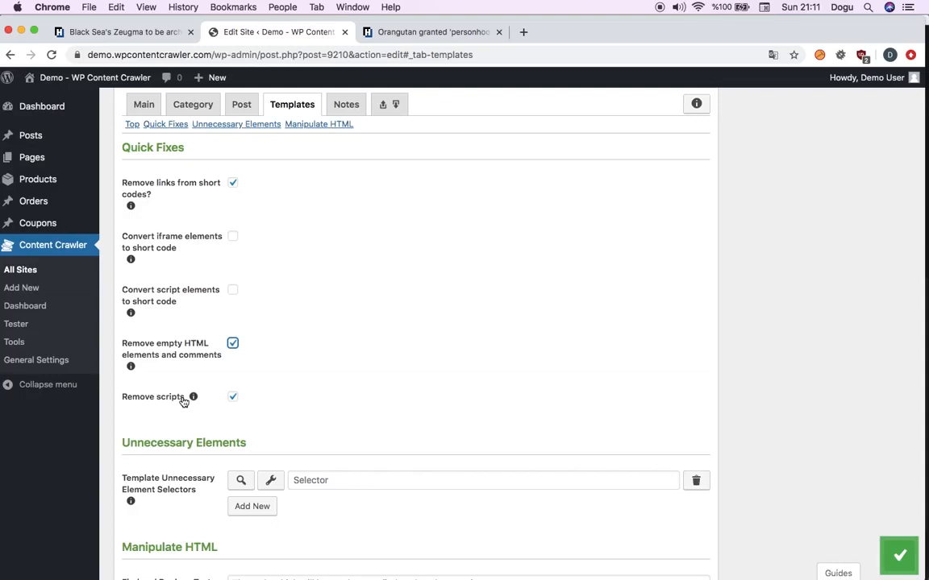
mouse_move(374, 408)
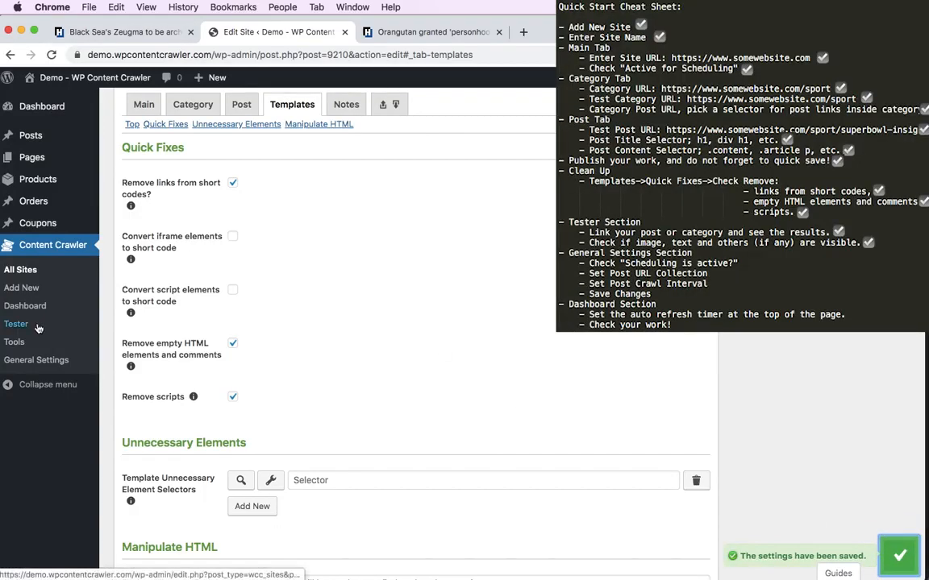
Test the hurriyetdailynews Zeugma article URL in the site tester and view the template preview
click(17, 322)
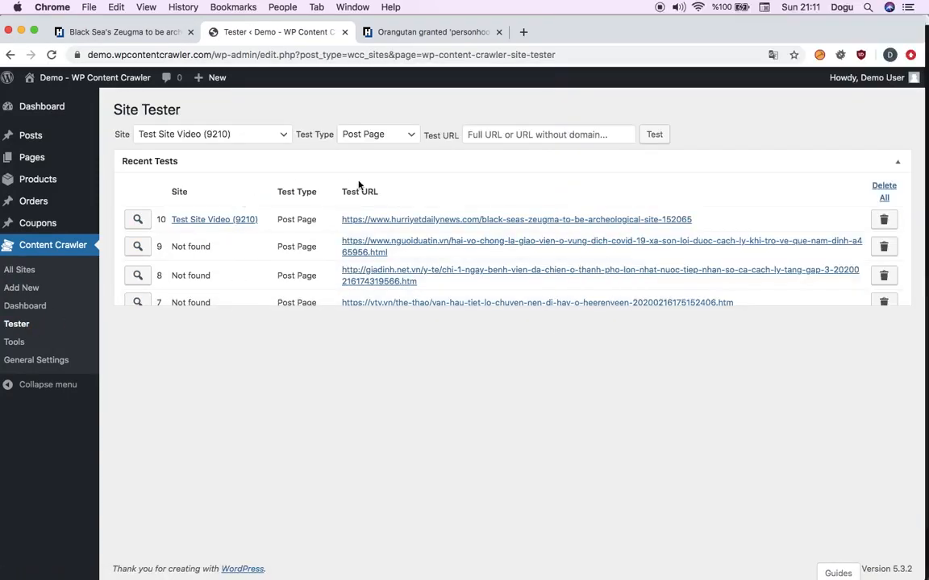
text(https://www.hurriyetdailynews.com/black-seas-zeugma-to-be-archeological-site-152065)
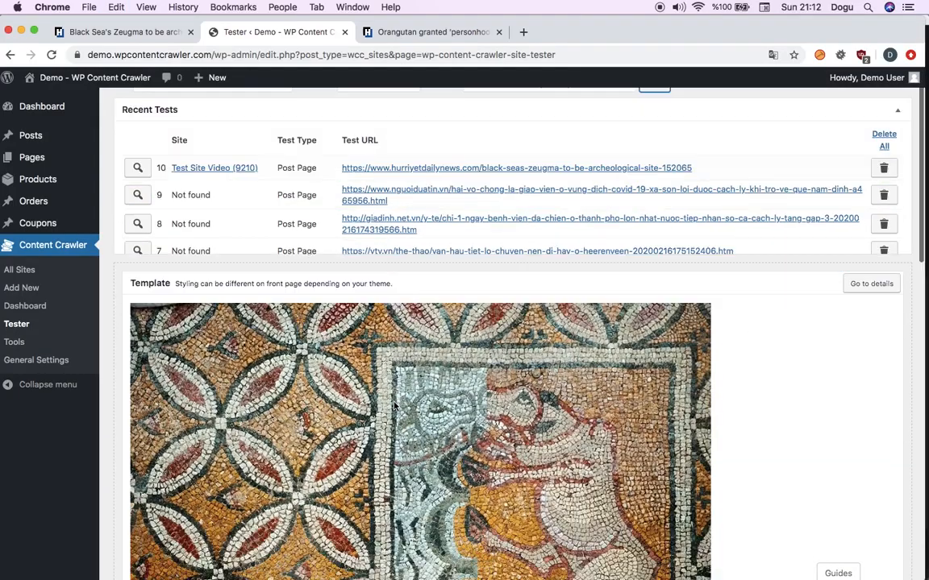
scroll(down, 3)
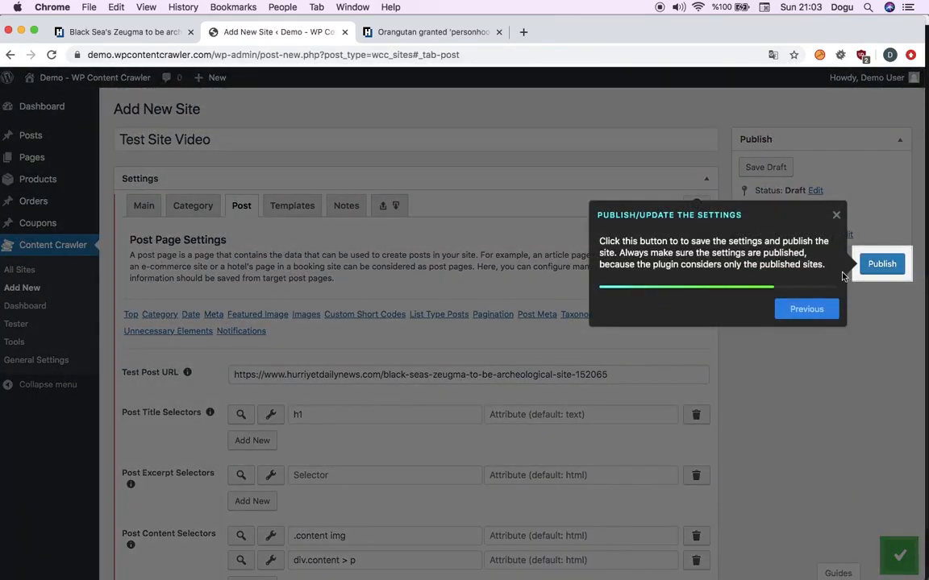
mouse_move(880, 264)
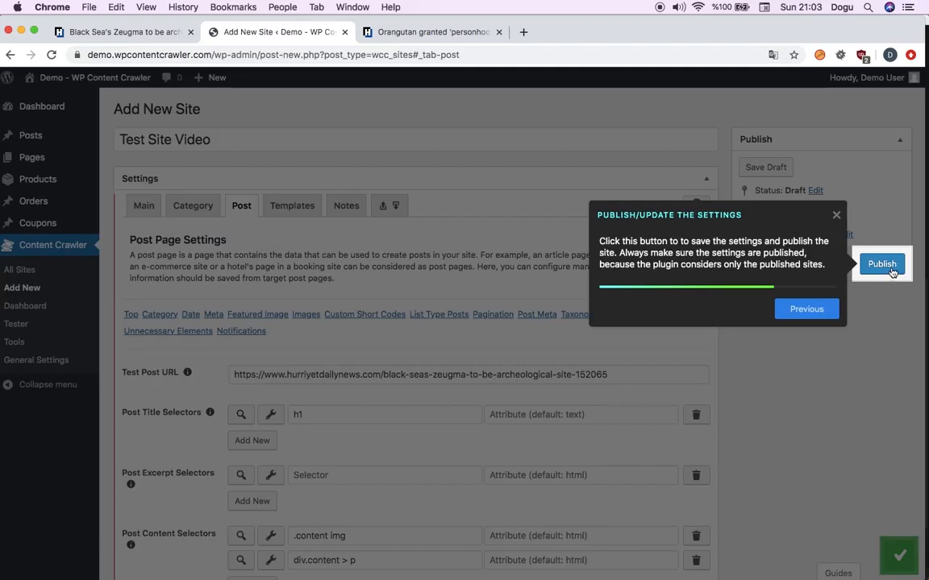
Publish the Test Site Video site settings
click(880, 265)
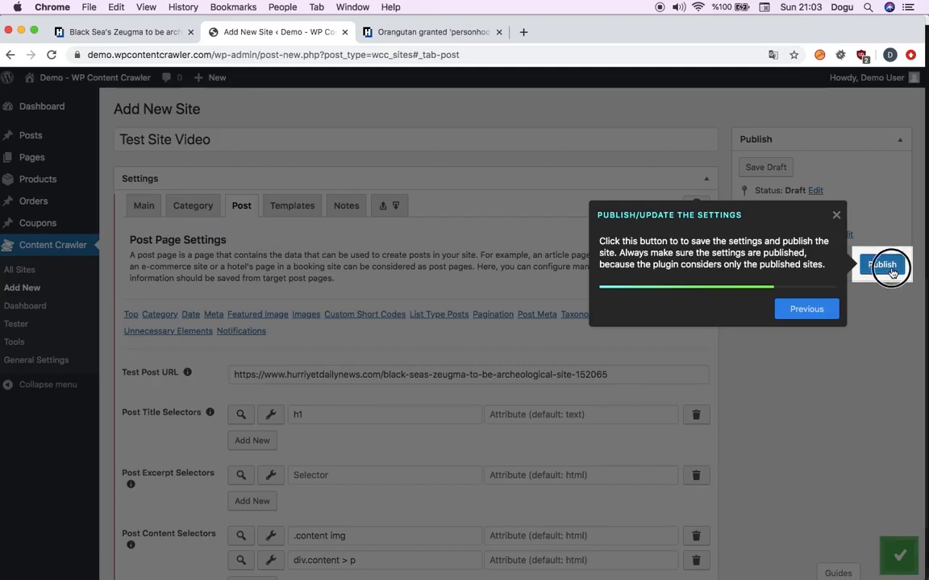
click(881, 265)
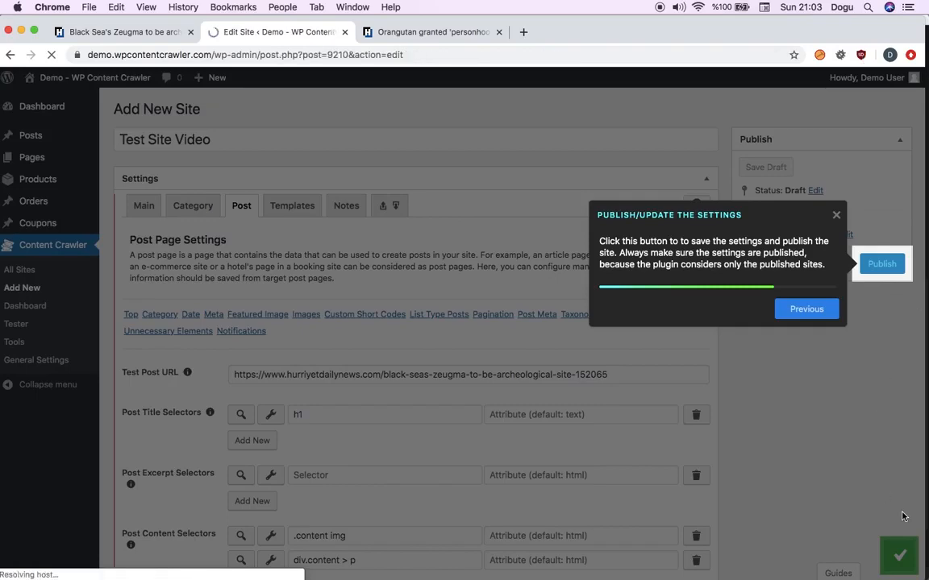
click(880, 264)
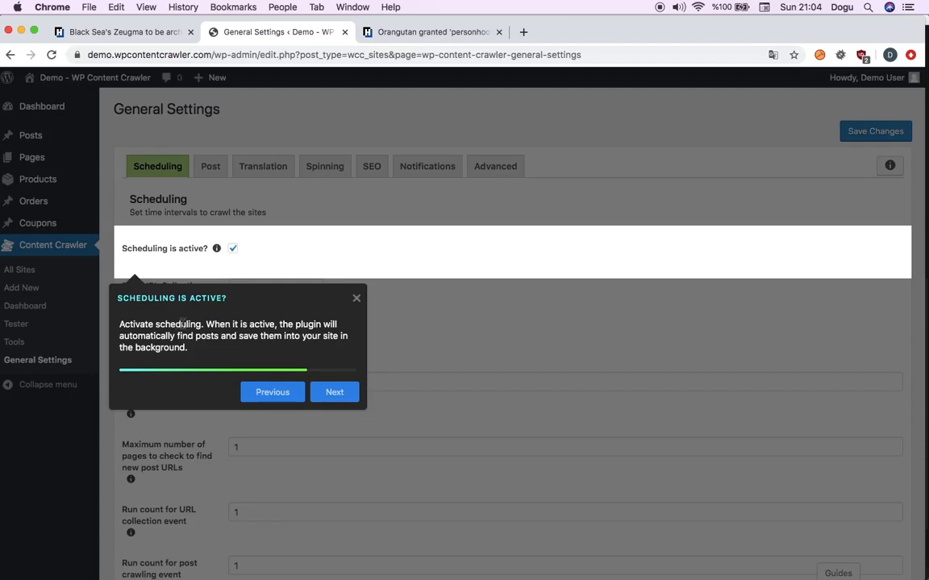
Keep the Post URL Collection Interval at Every minute in Scheduling
click(232, 248)
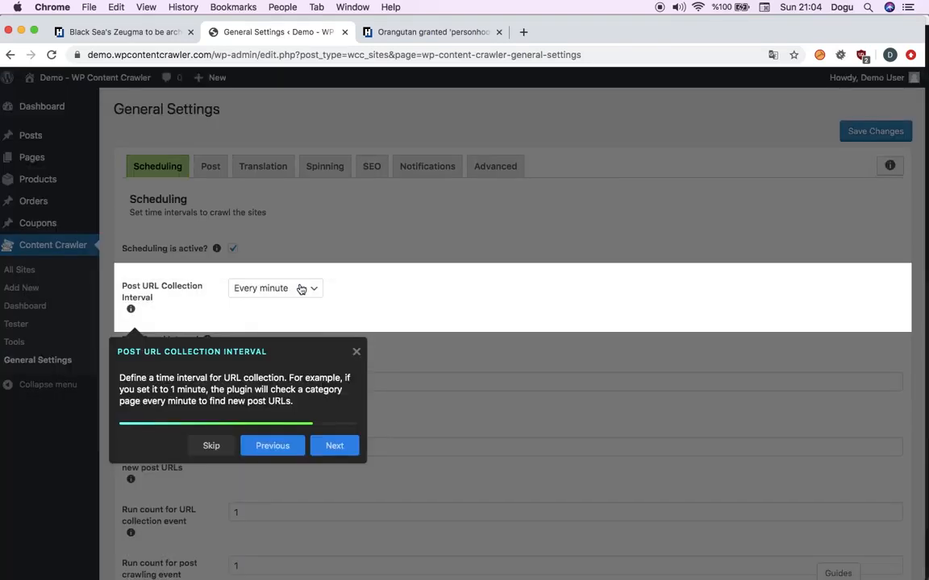
mouse_move(184, 290)
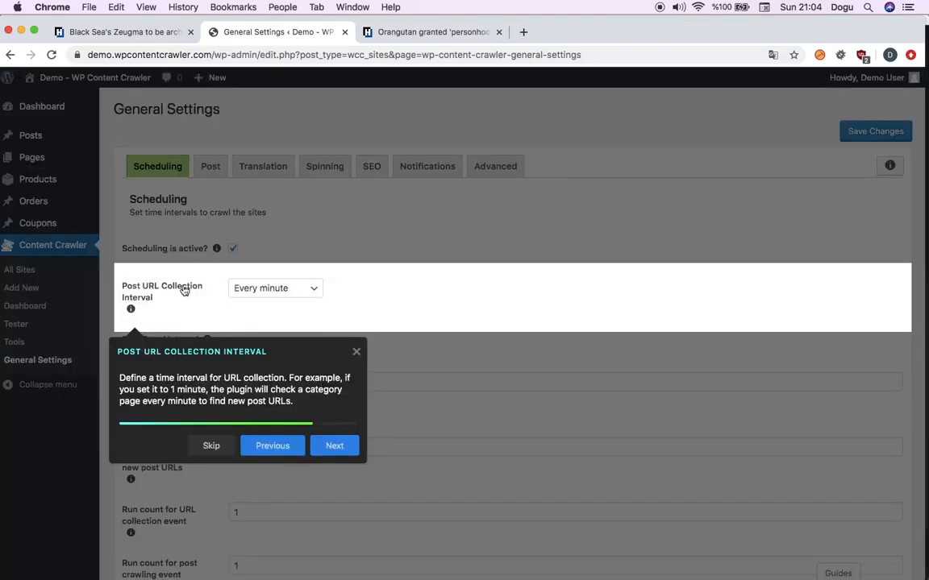
mouse_move(297, 299)
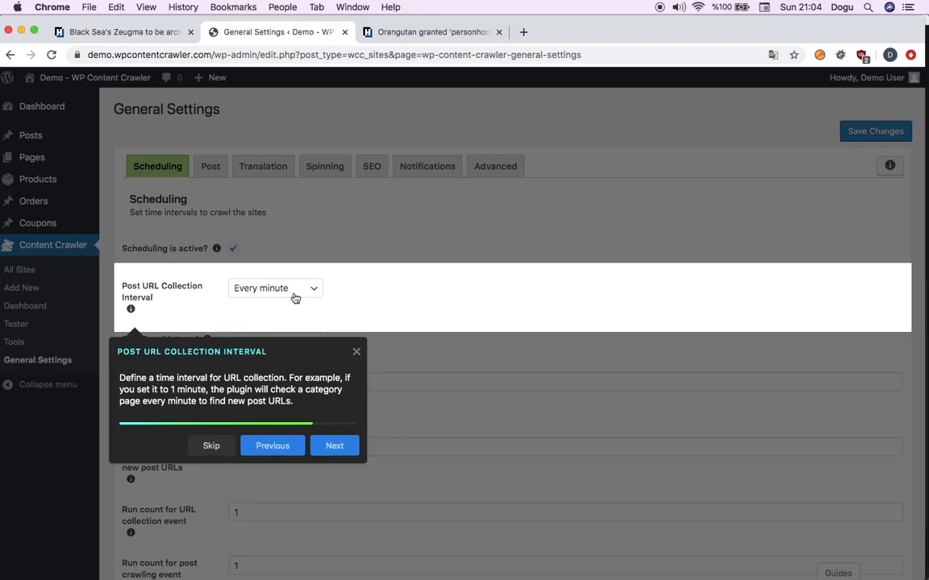
click(274, 287)
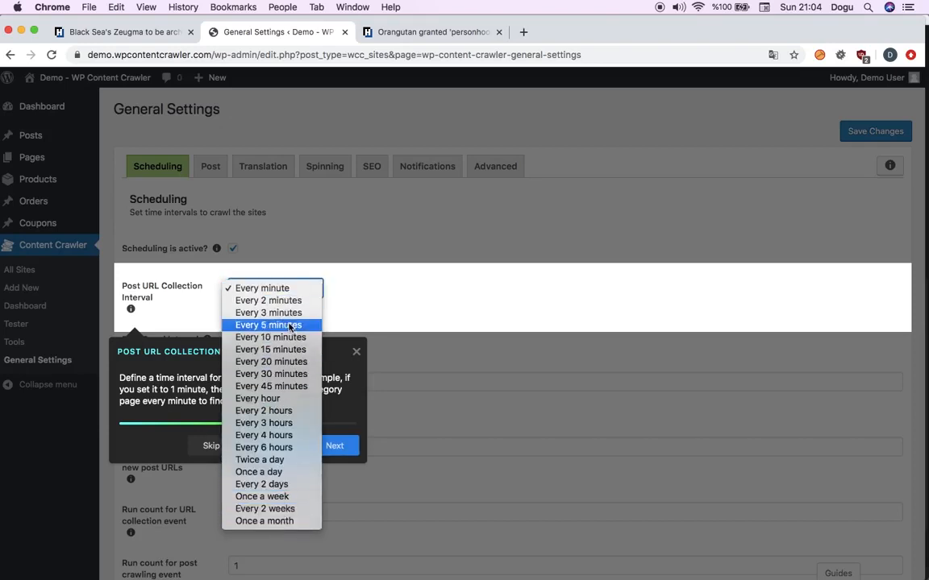
click(261, 287)
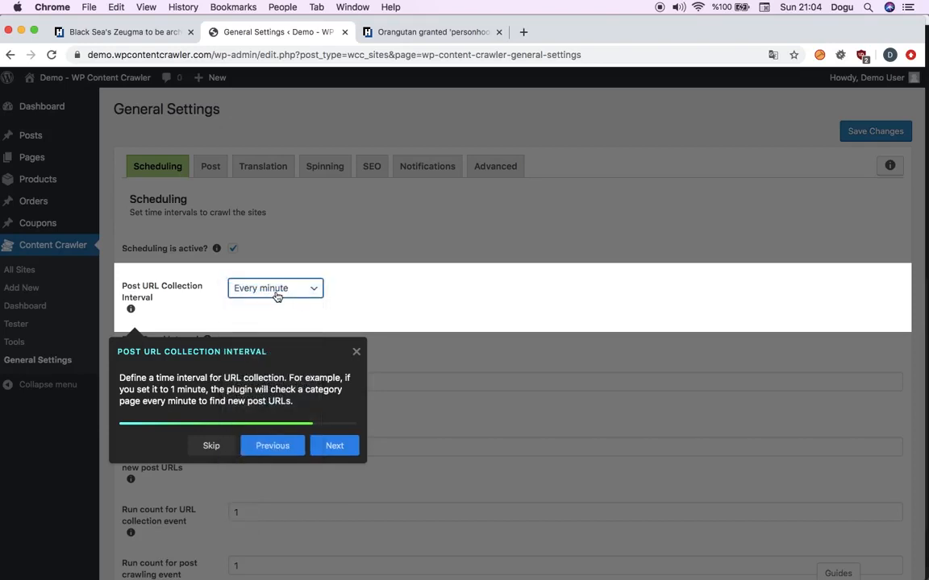
mouse_move(354, 303)
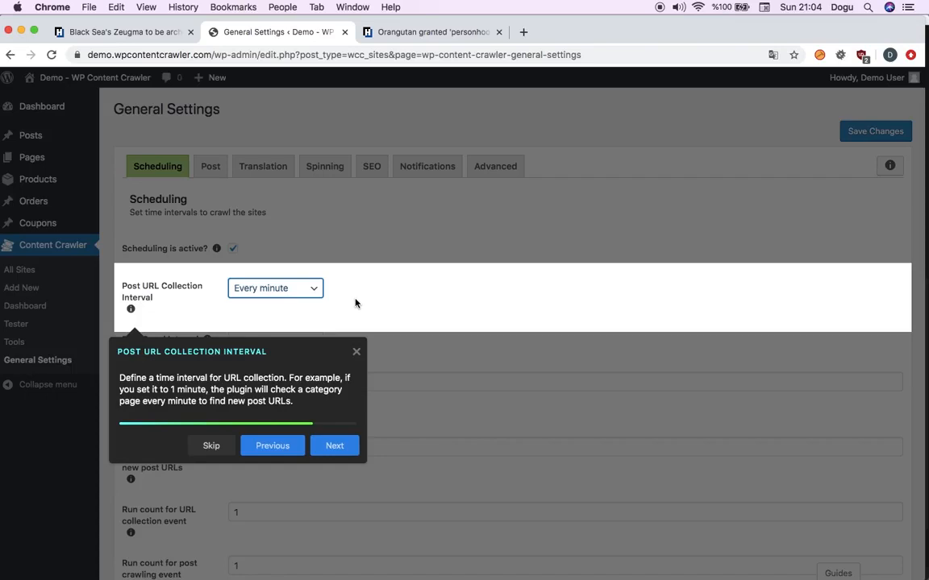
mouse_move(390, 314)
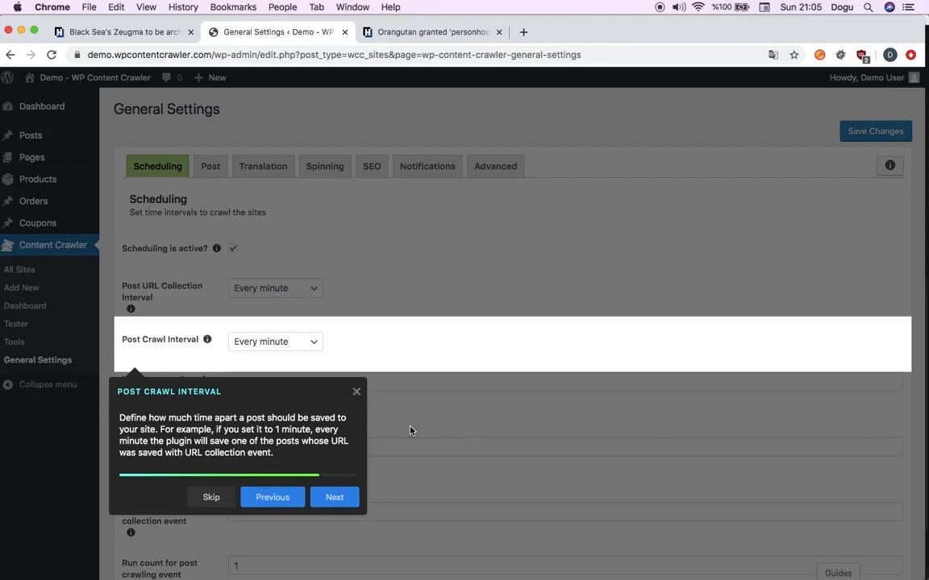
mouse_move(132, 326)
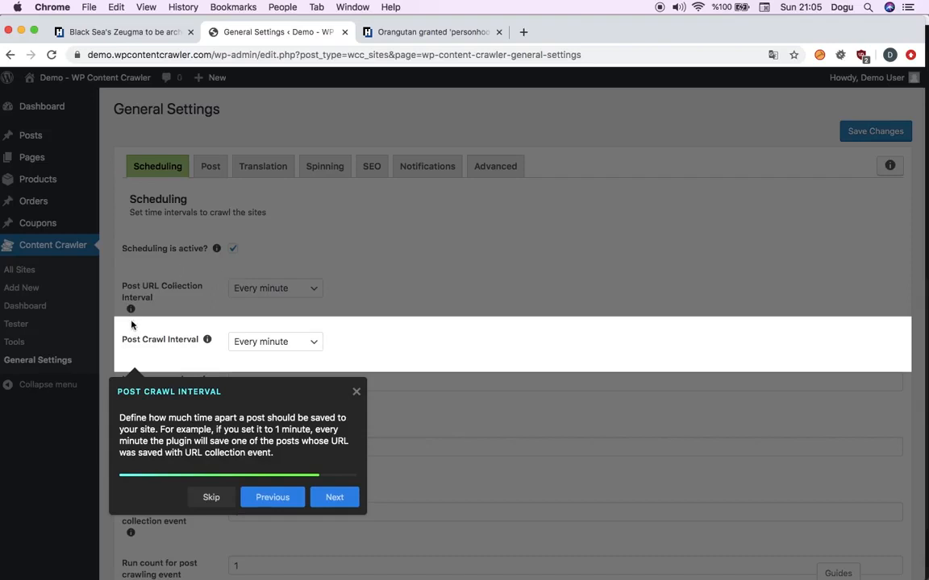
mouse_move(307, 355)
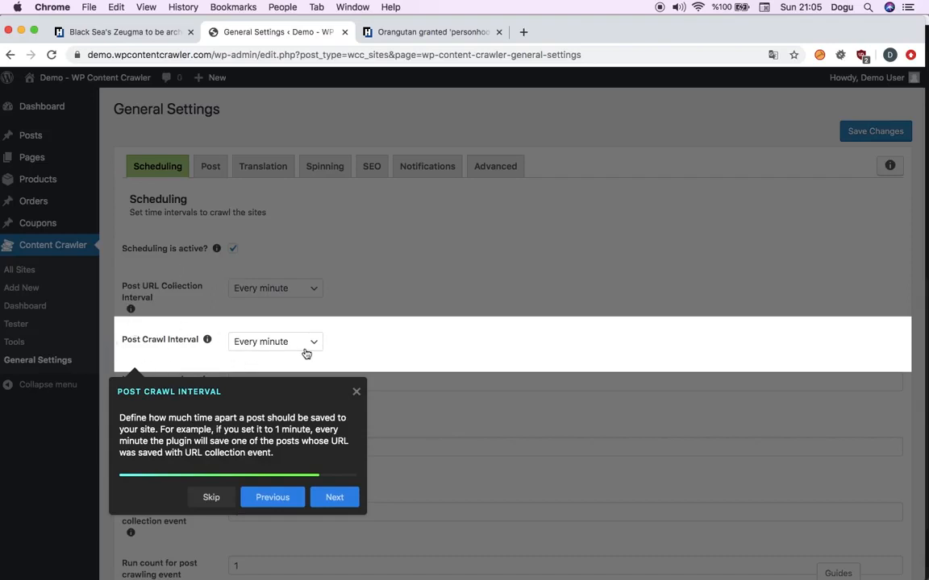
mouse_move(282, 357)
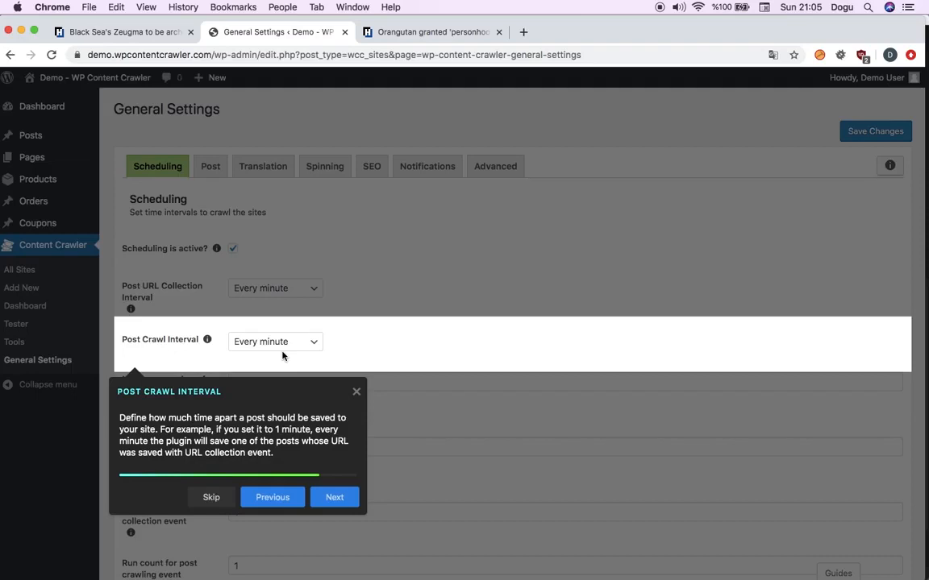
mouse_move(363, 486)
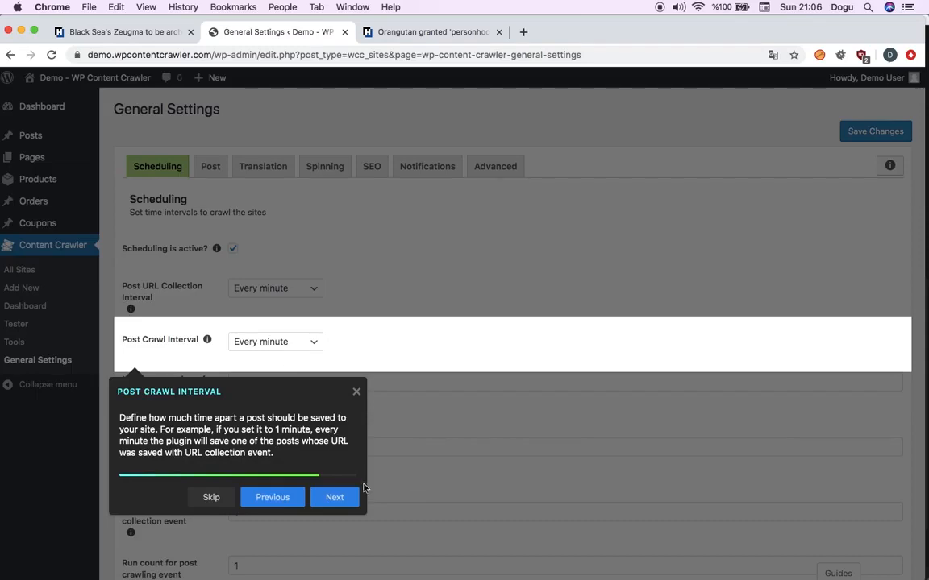
Save the General Settings scheduling changes
click(334, 497)
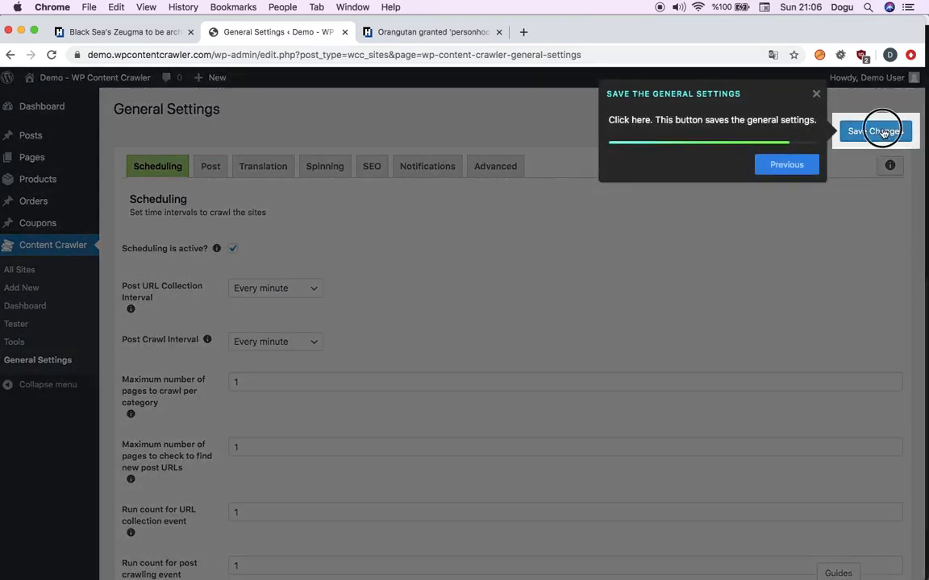
click(874, 131)
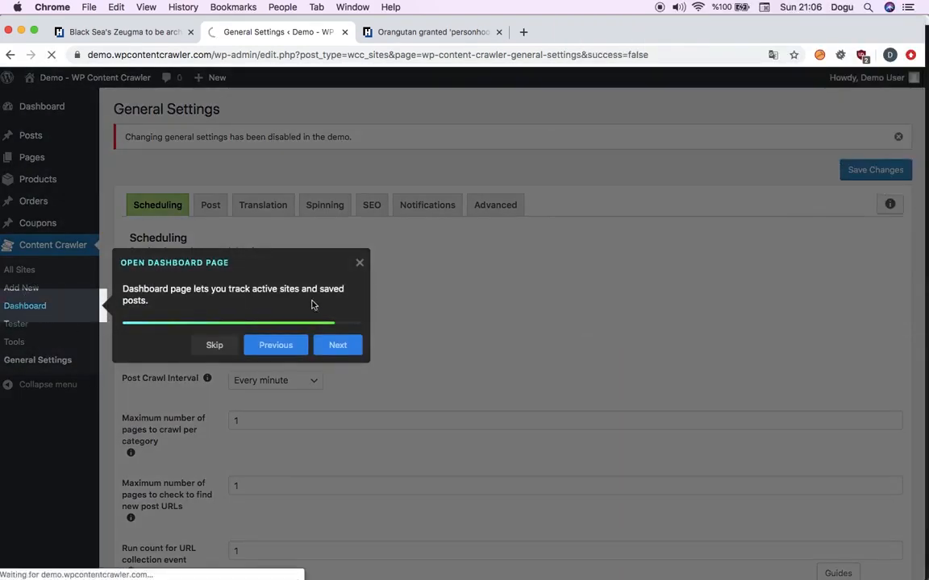
View the Dashboard with Test Site Video active and complete the guided walkthrough
click(337, 345)
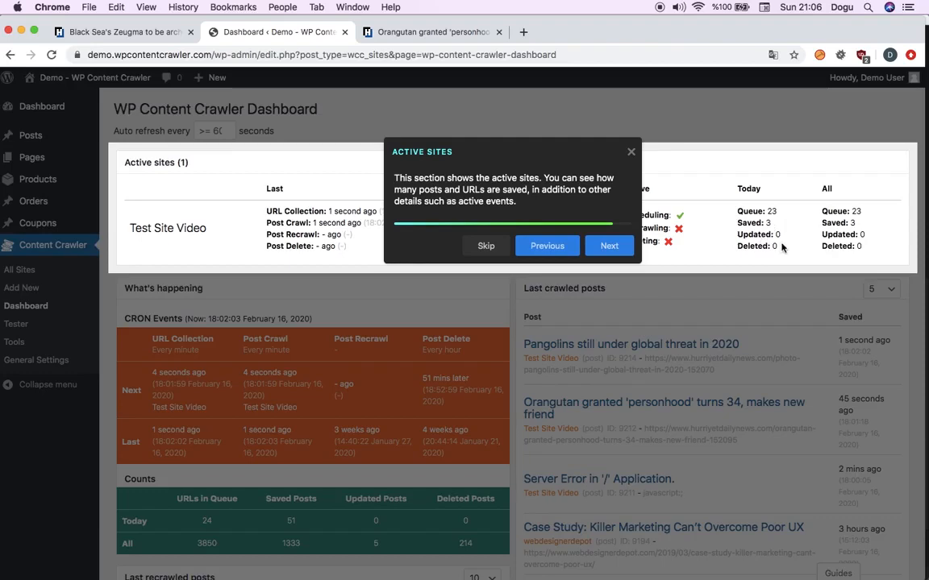
click(609, 245)
text(5)
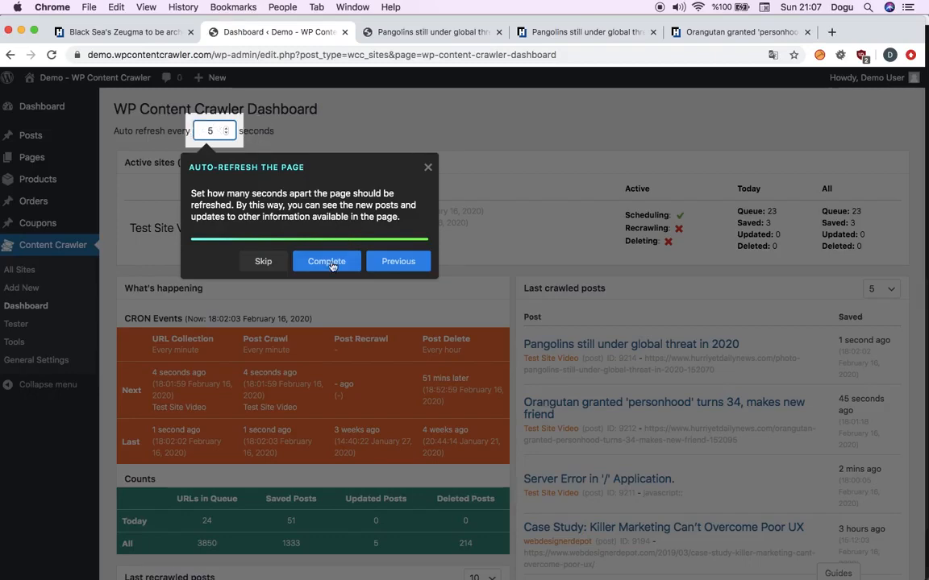
click(326, 261)
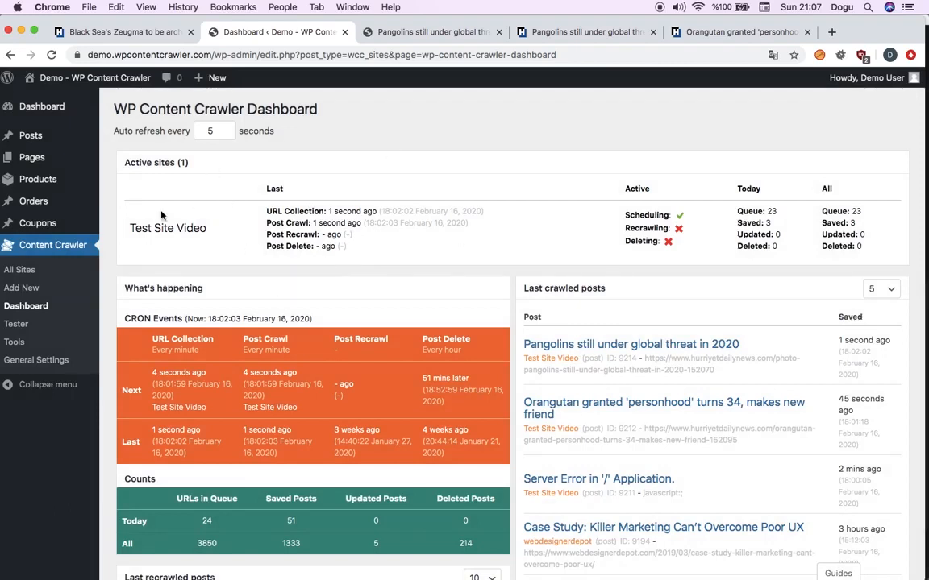
mouse_move(515, 261)
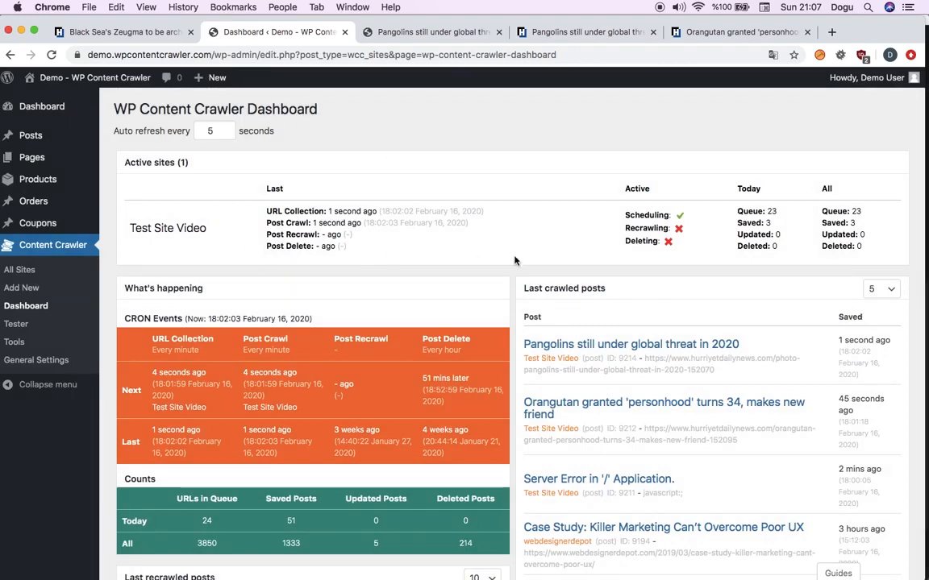
mouse_move(483, 236)
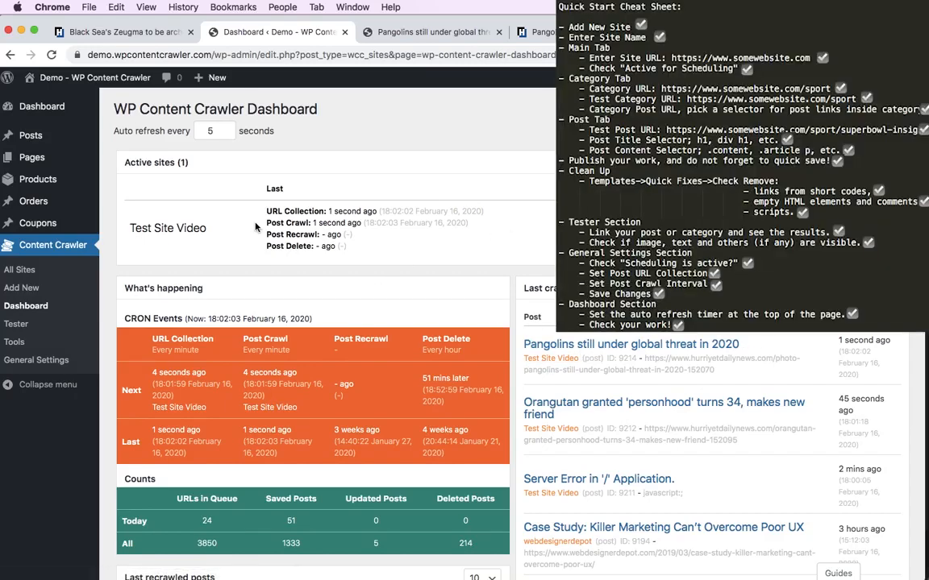
Return to the Site Tester listing the Zeugma article result
click(16, 322)
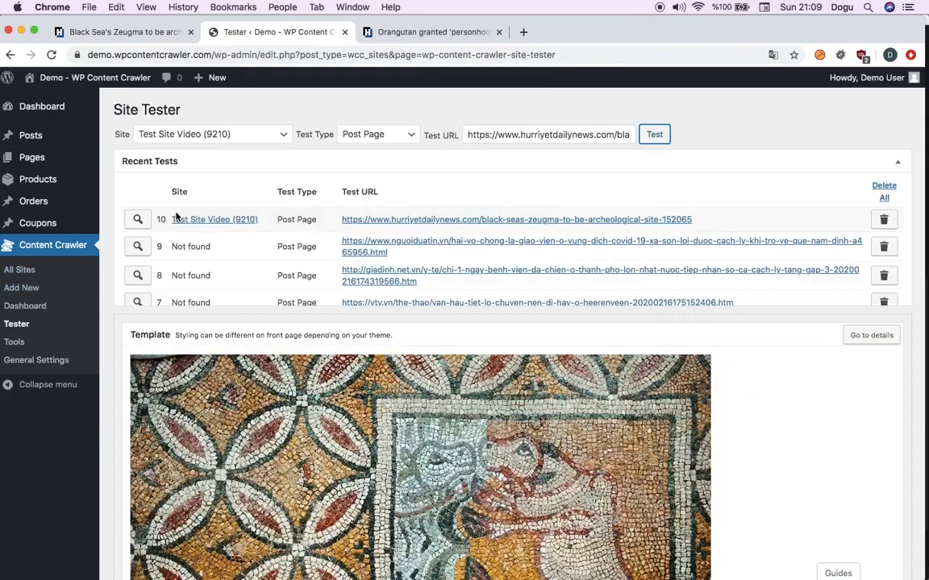